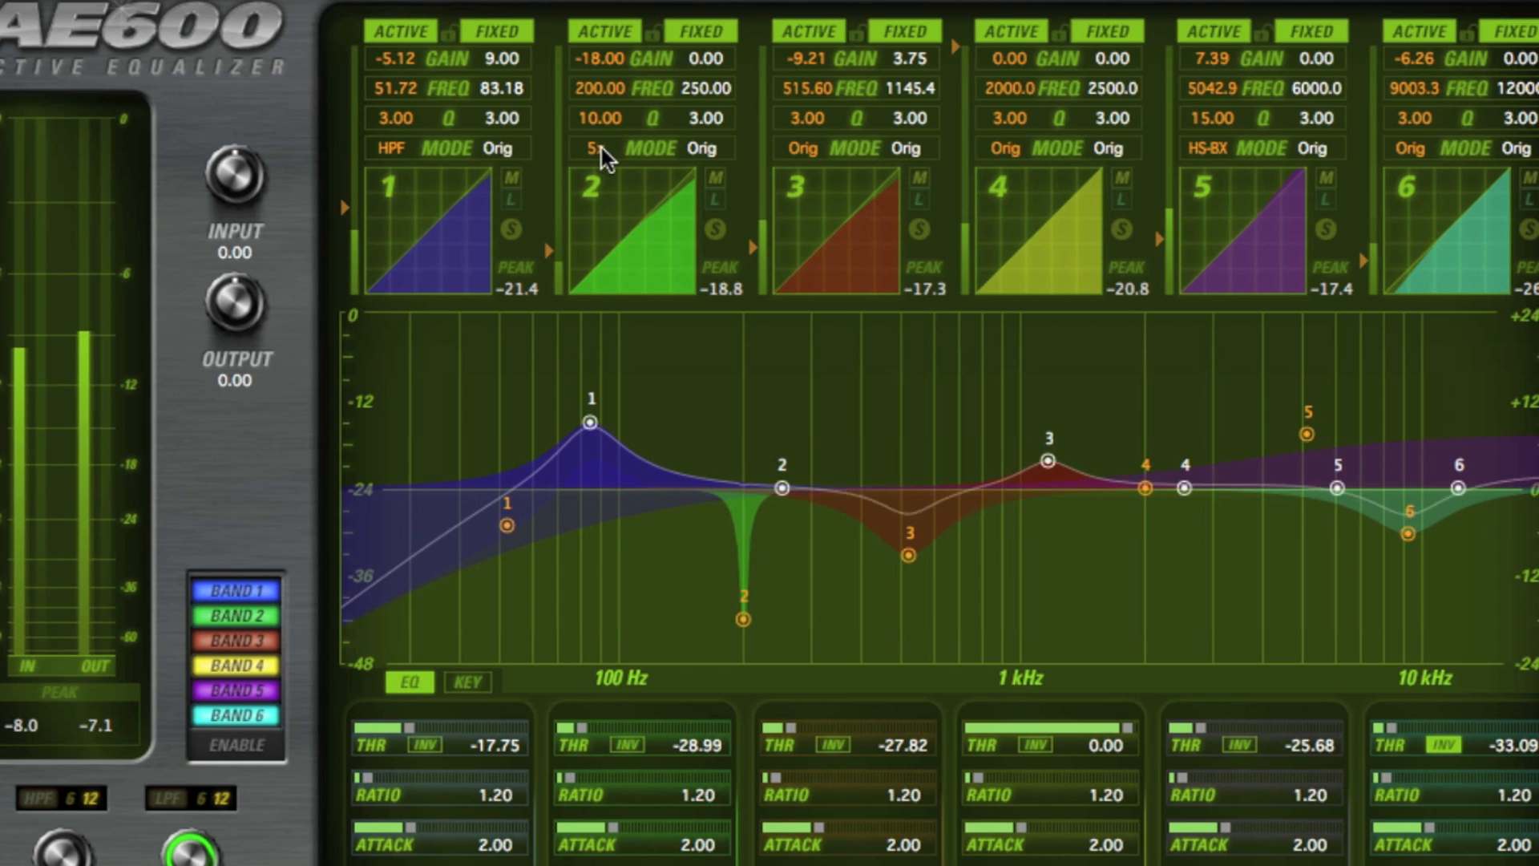
Set bands 2 and 3 to Q+ and deepen band 6's cut to about -12 dB at 9.2 kHz.
click(593, 147)
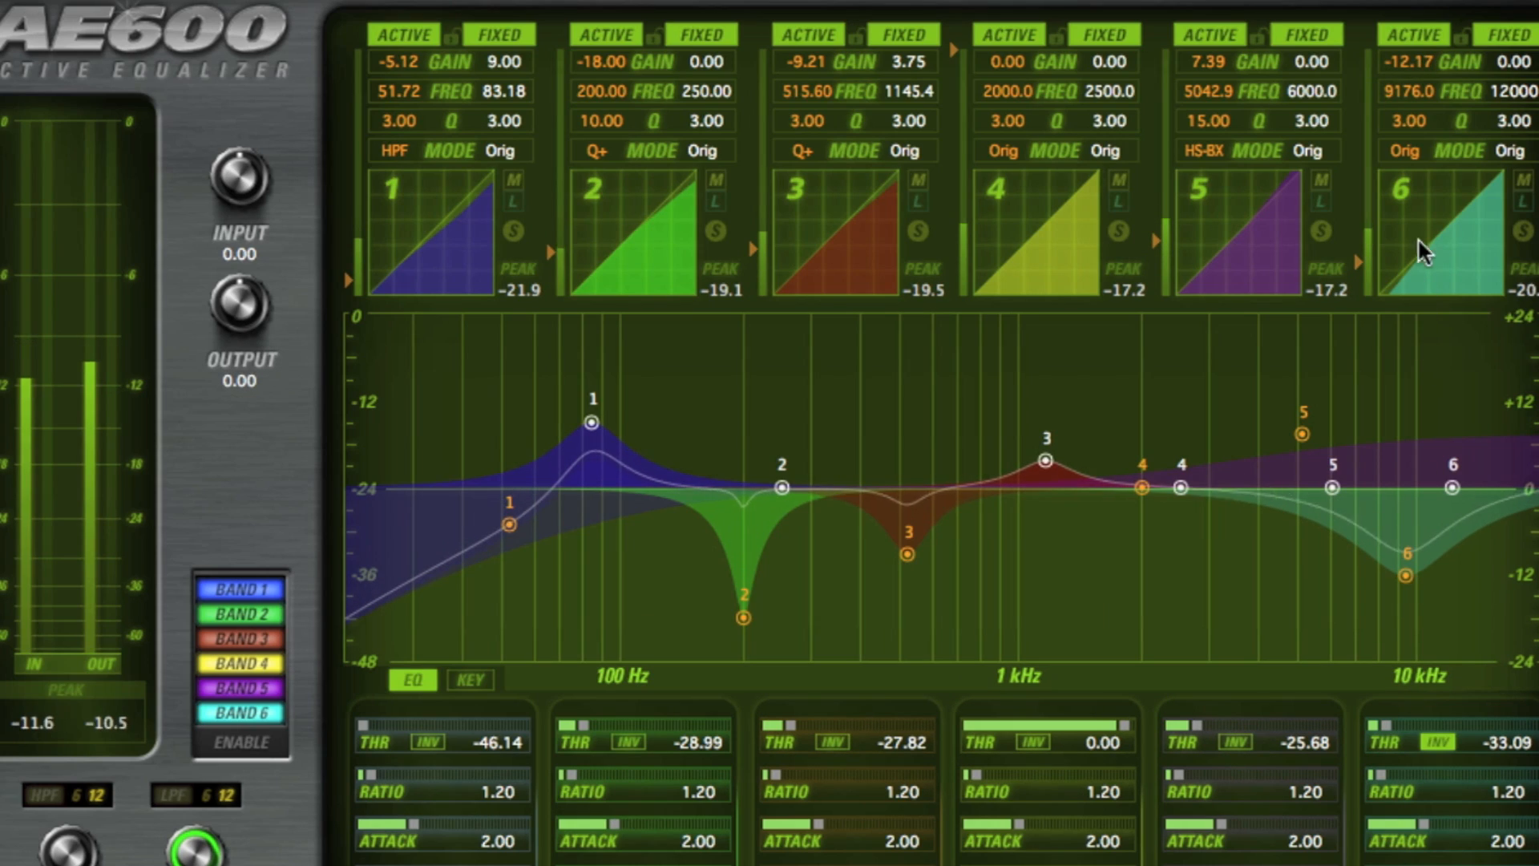
click(1406, 150)
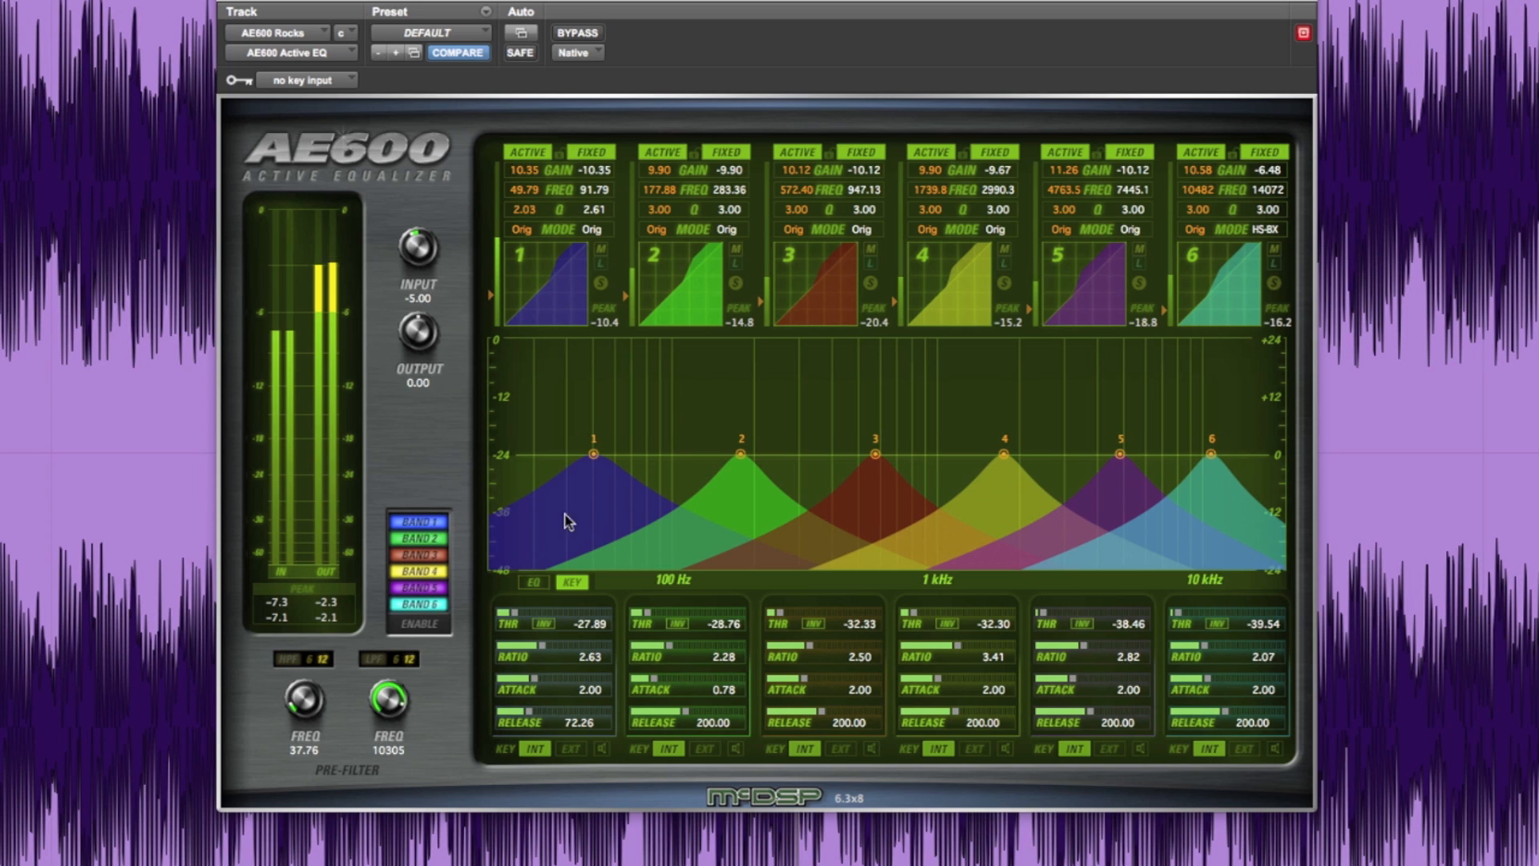
Set band 1 to threshold -22.75, ratio 2.75, attack 2.67 and release 101.46.
click(533, 582)
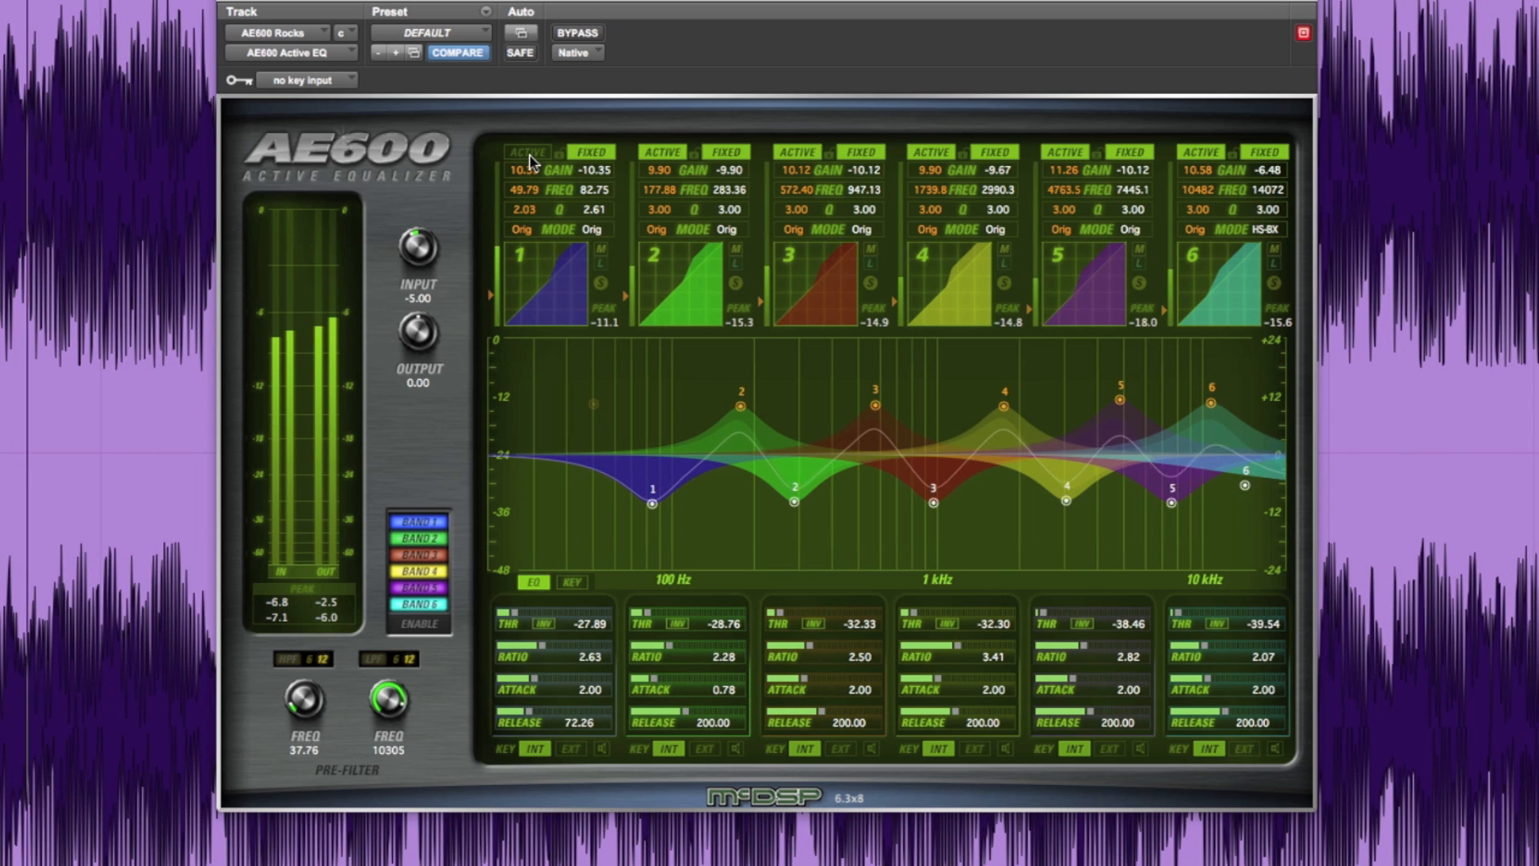
click(589, 151)
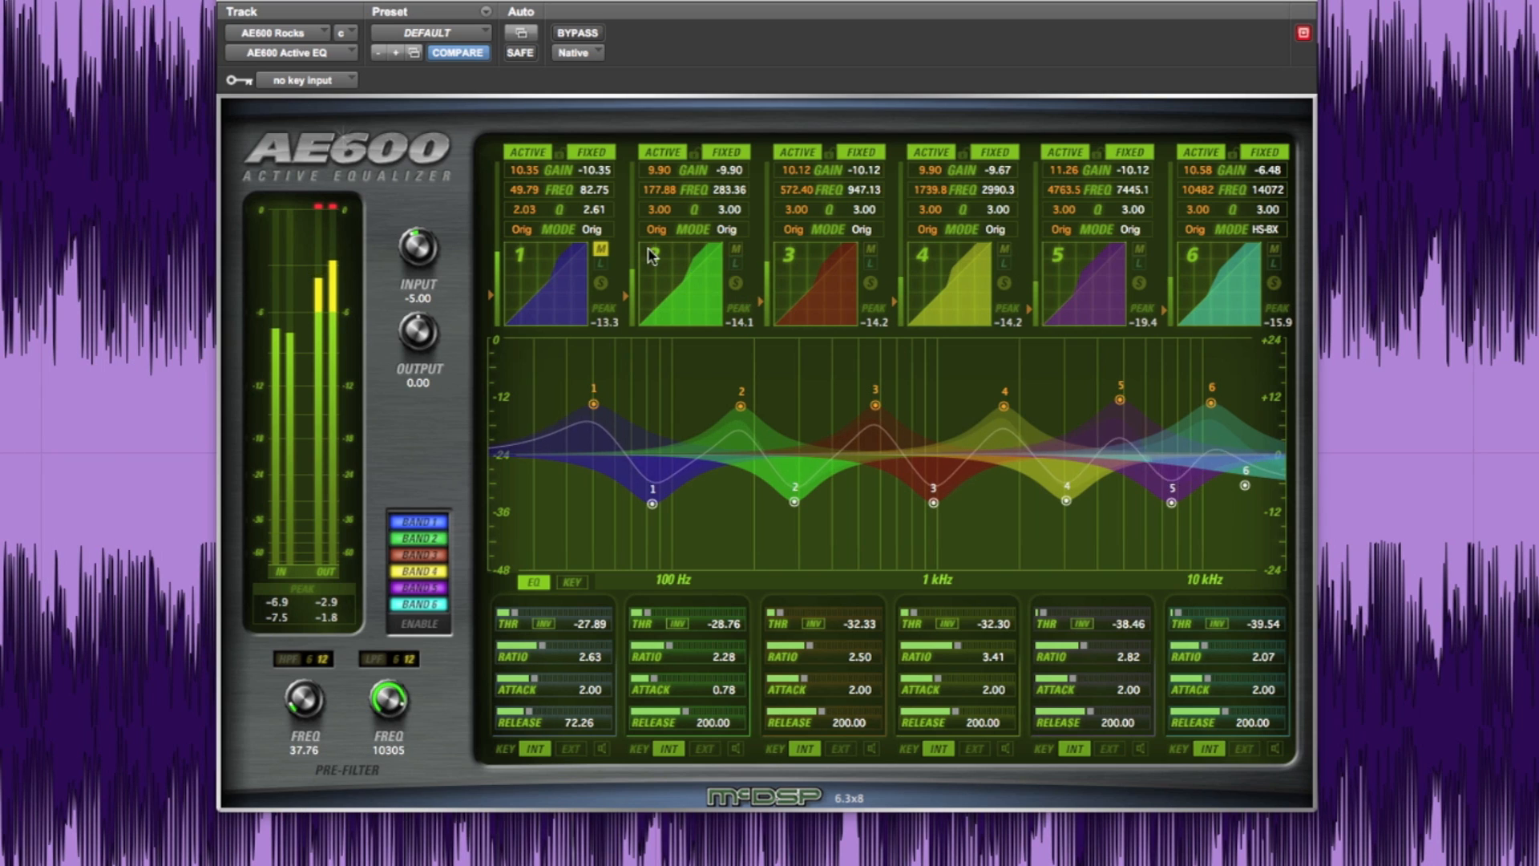
mouse_move(526, 606)
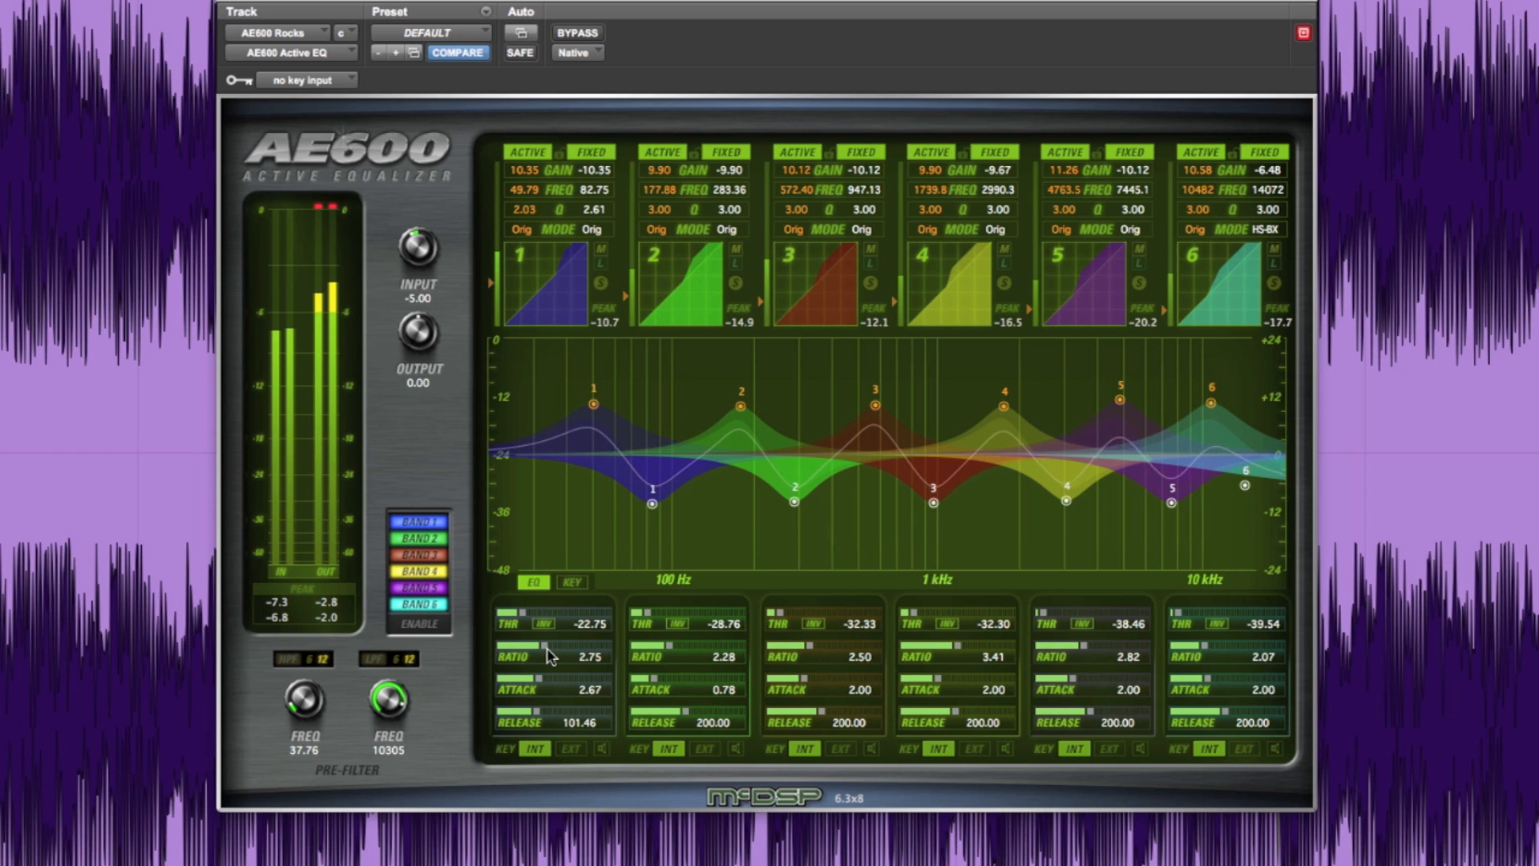
mouse_move(548, 630)
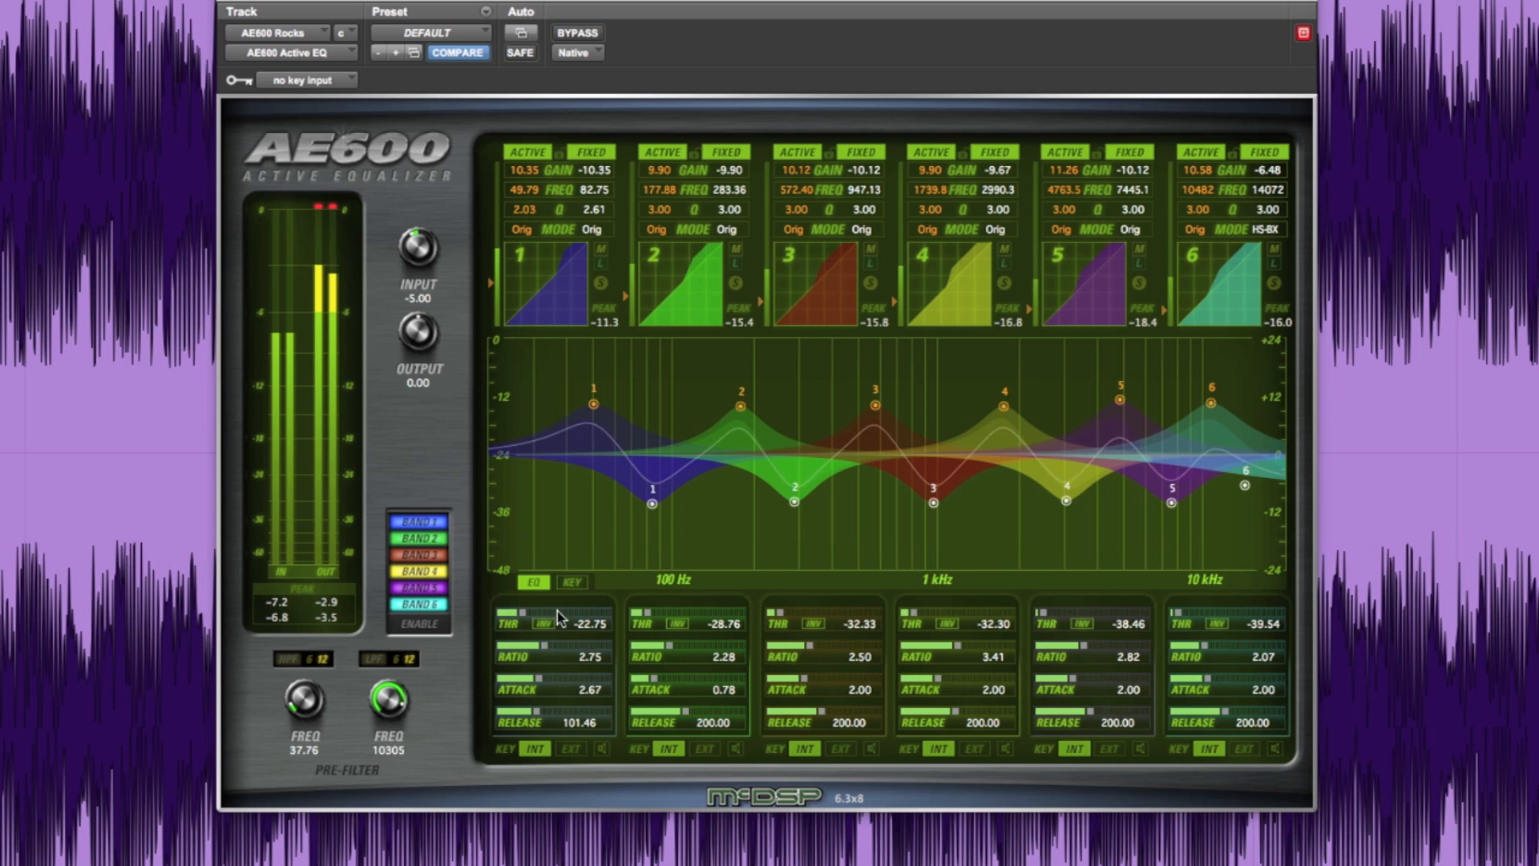
Toggle band 1's active curve off and back on to audition it.
double_click(527, 189)
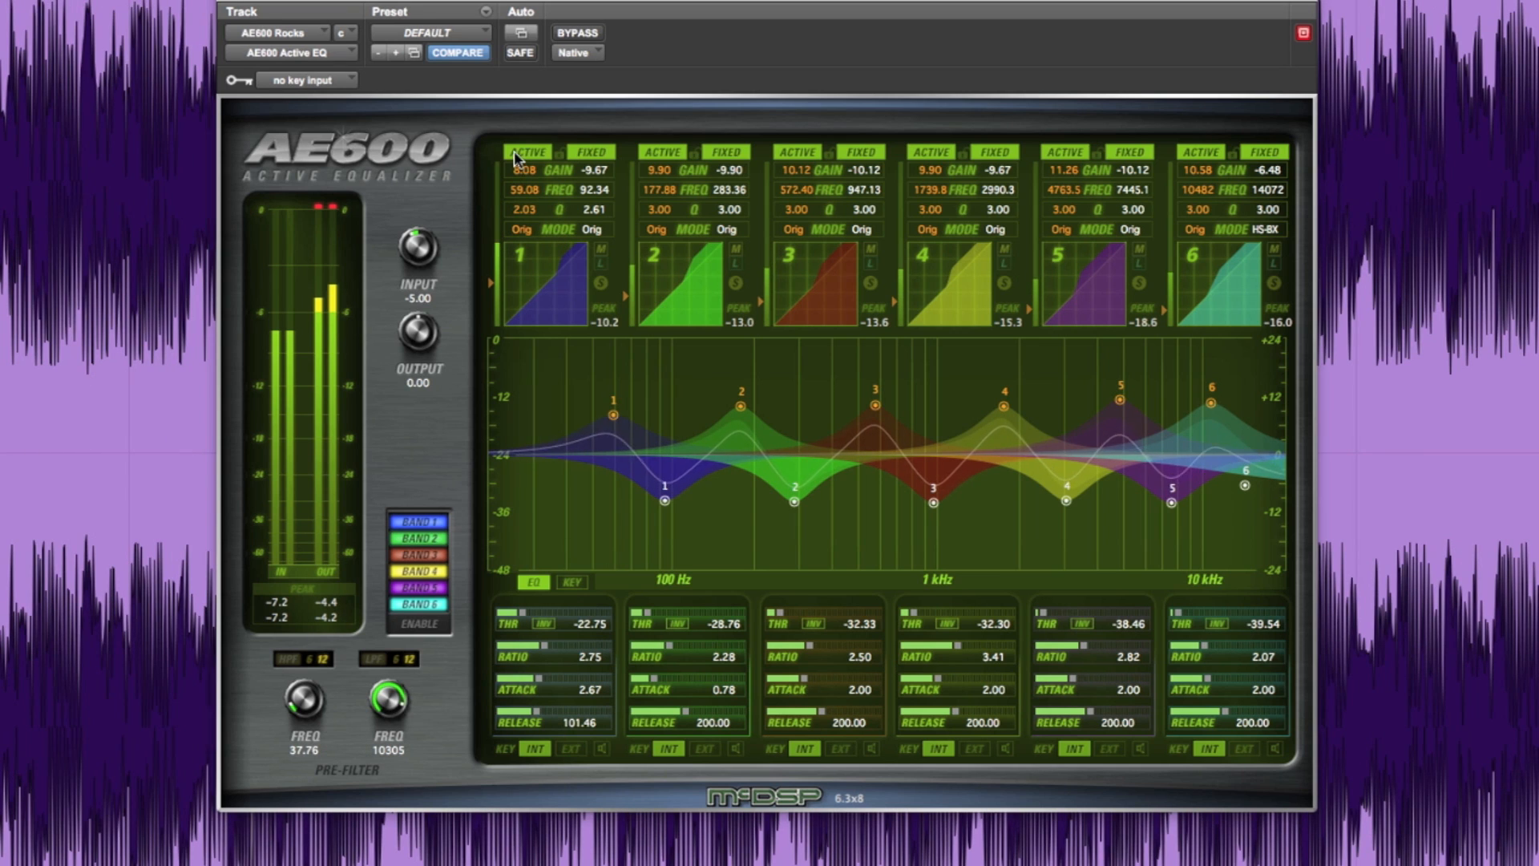
click(527, 152)
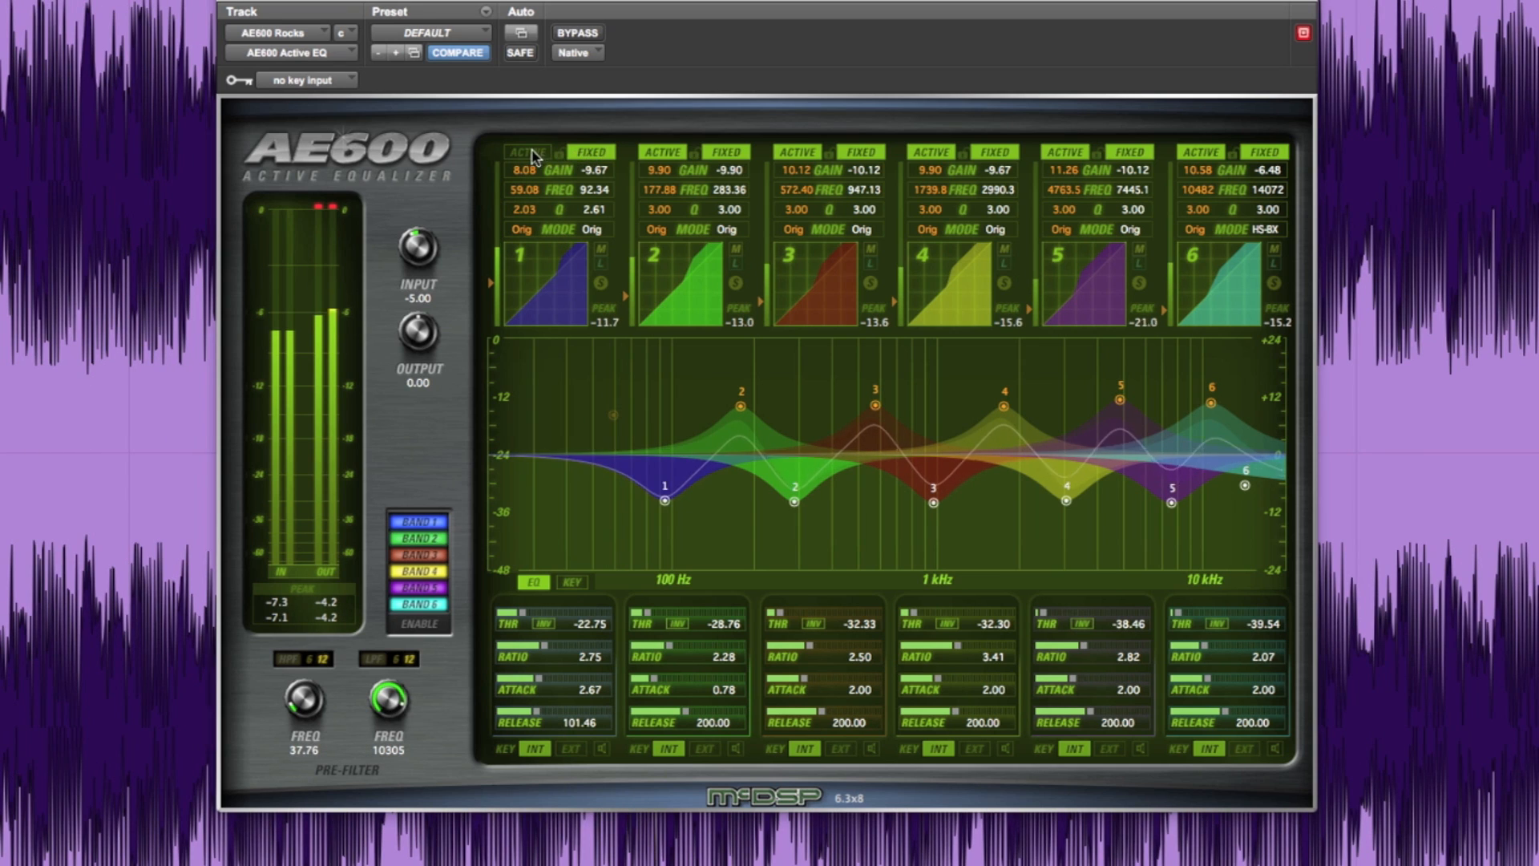
click(526, 150)
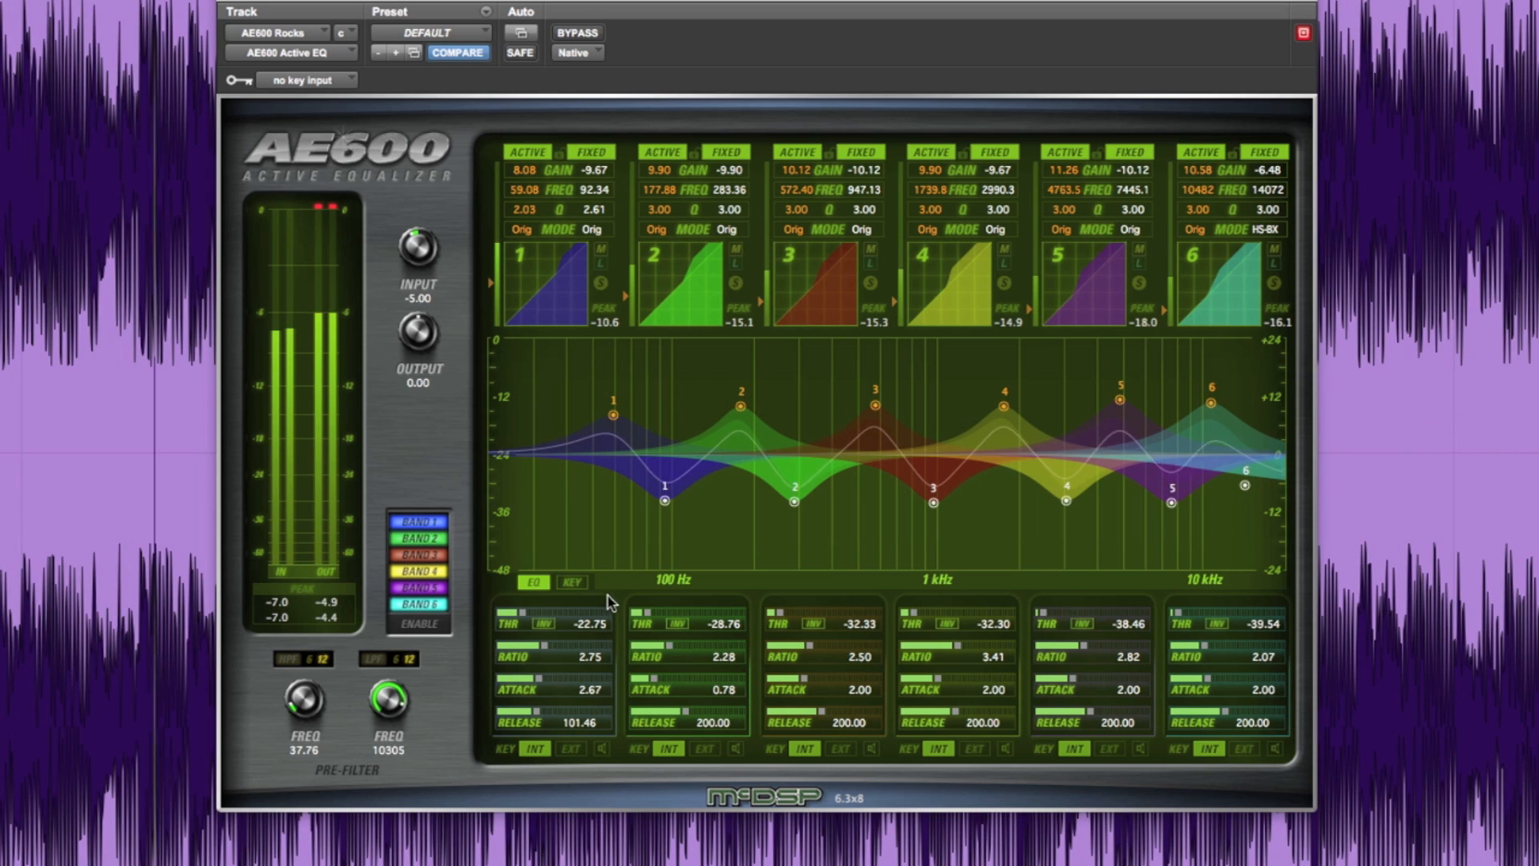
View the key filter curves, return to the EQ view, then disable band 1.
click(571, 582)
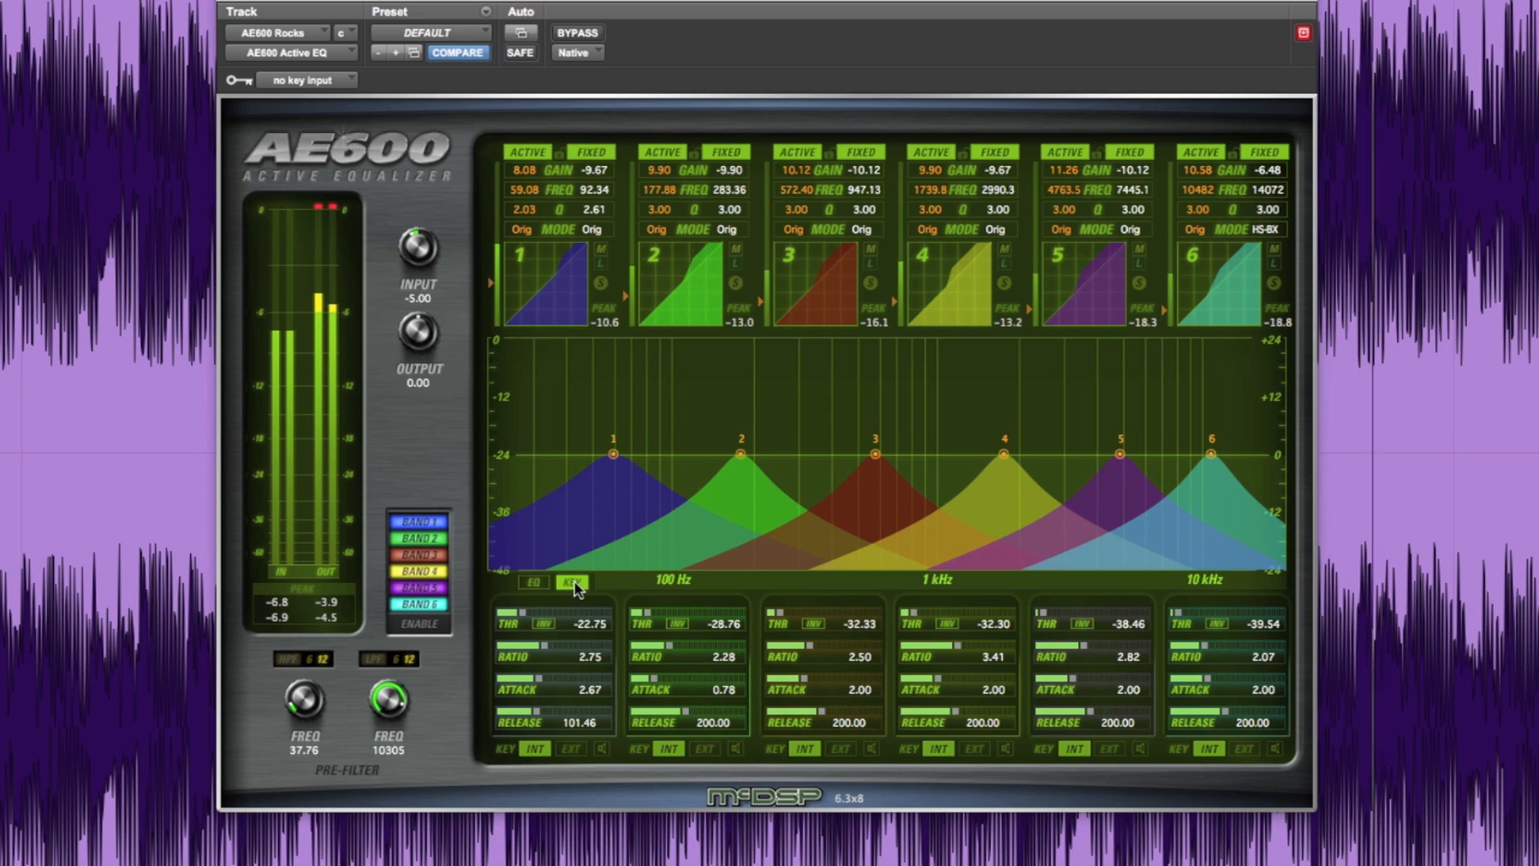
click(573, 582)
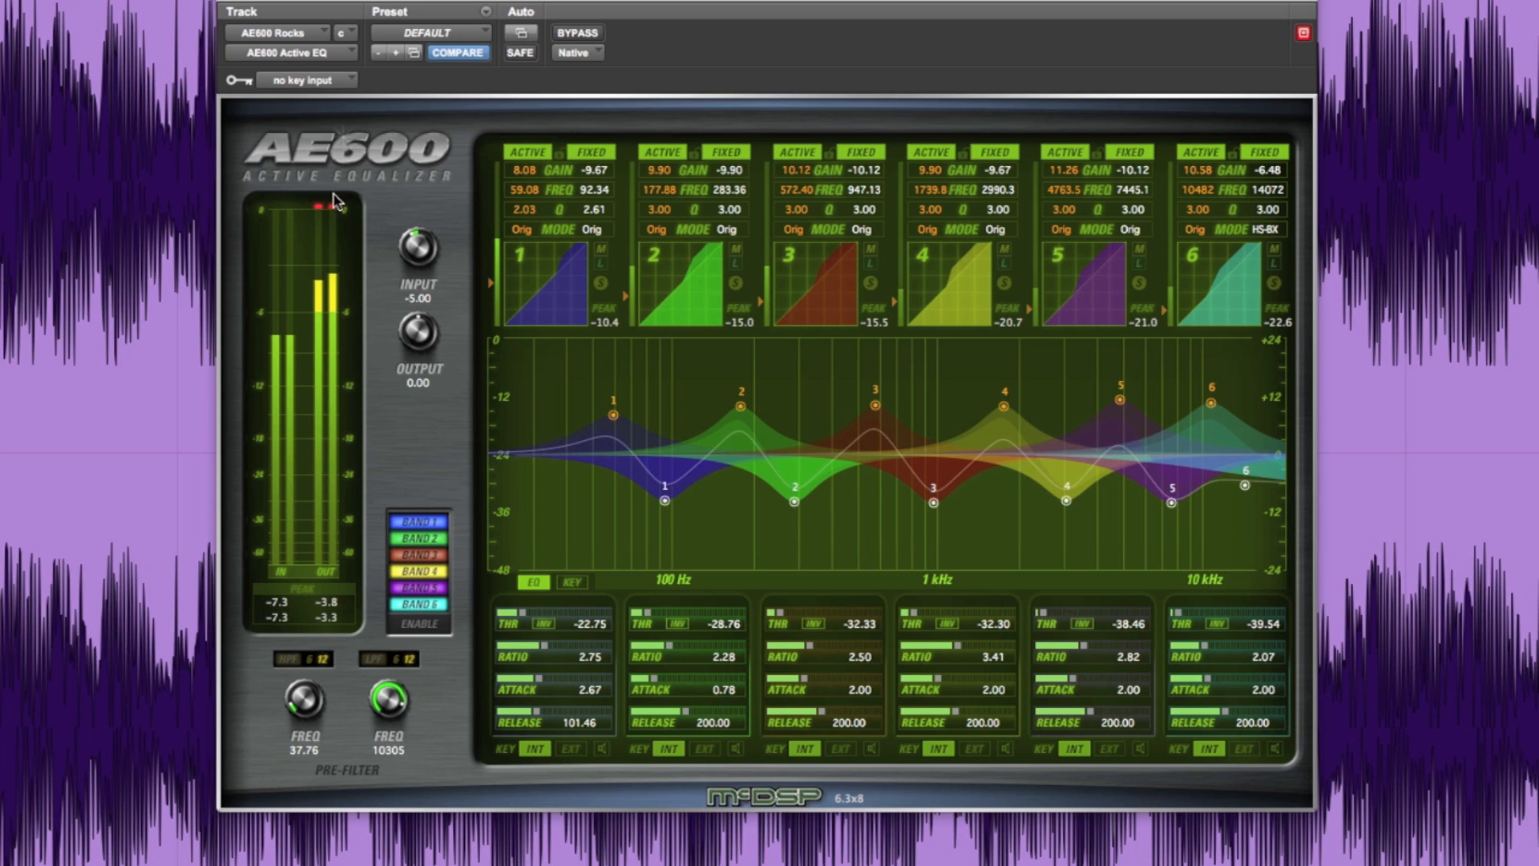
click(417, 519)
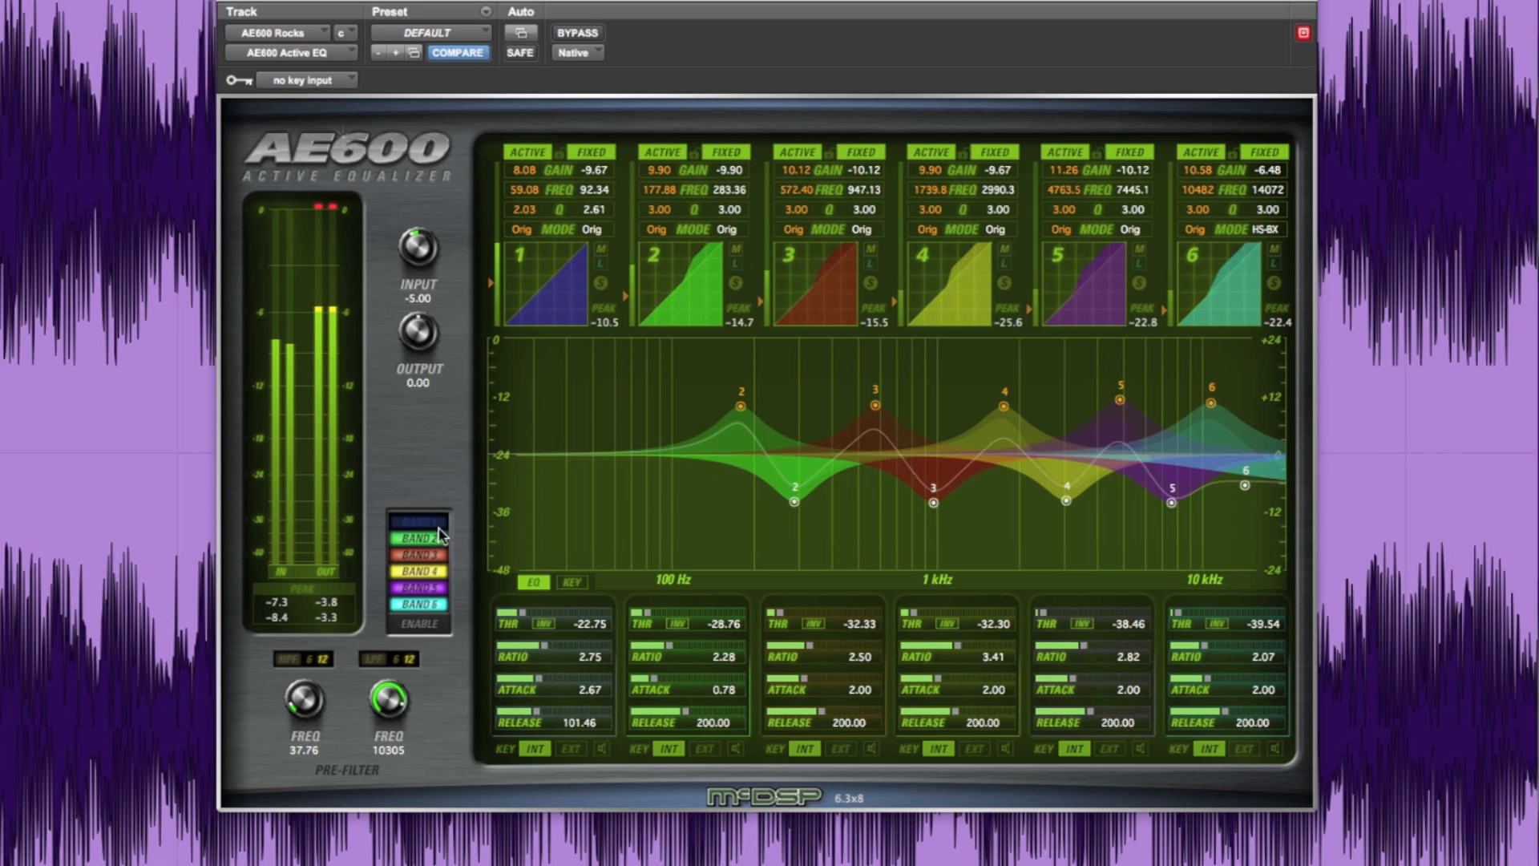
click(417, 539)
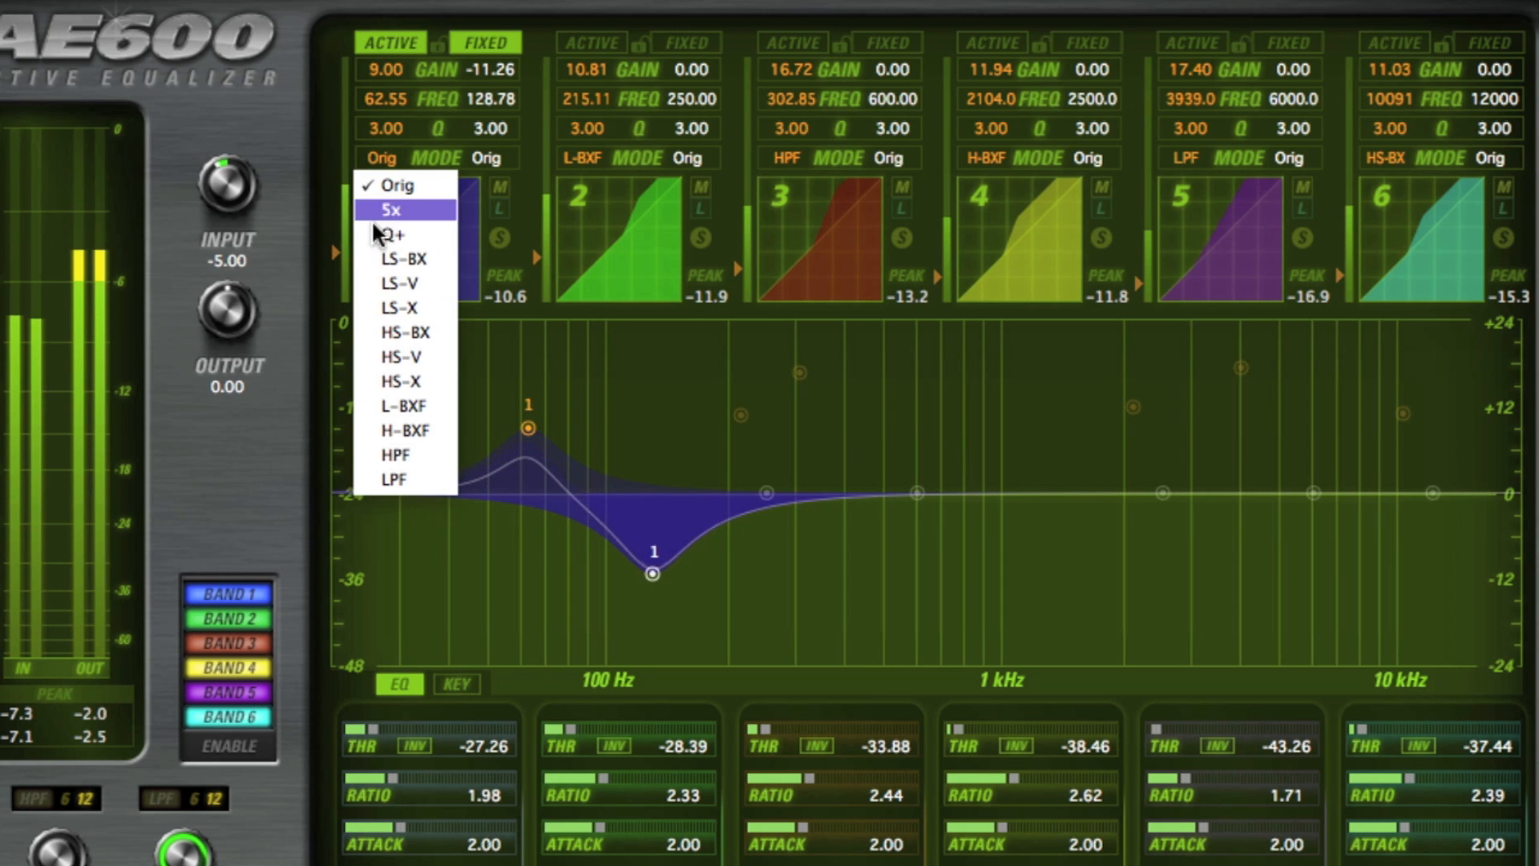
mouse_move(509, 286)
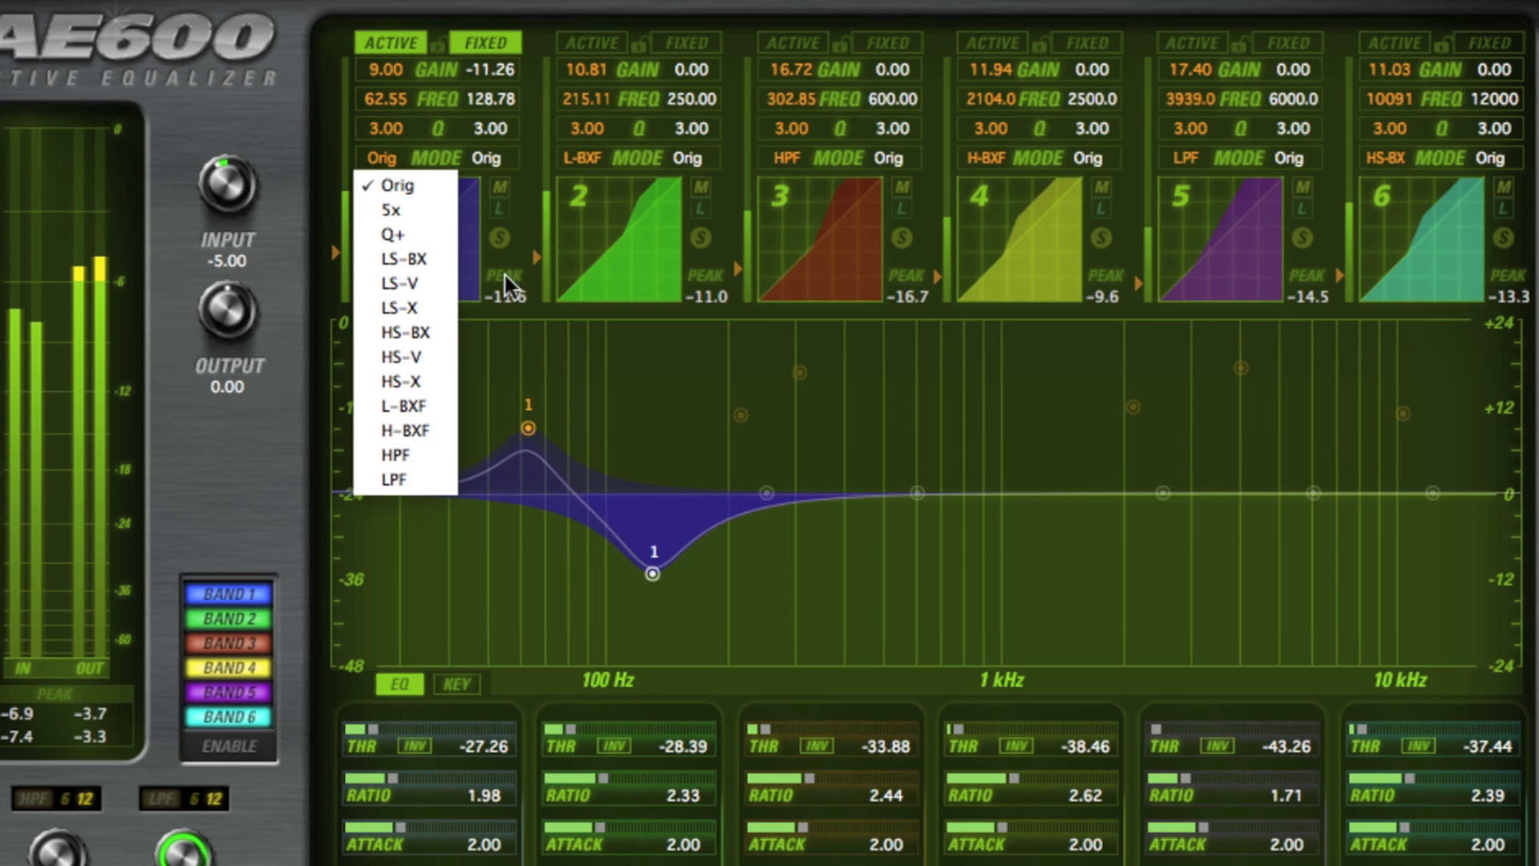
mouse_move(508, 356)
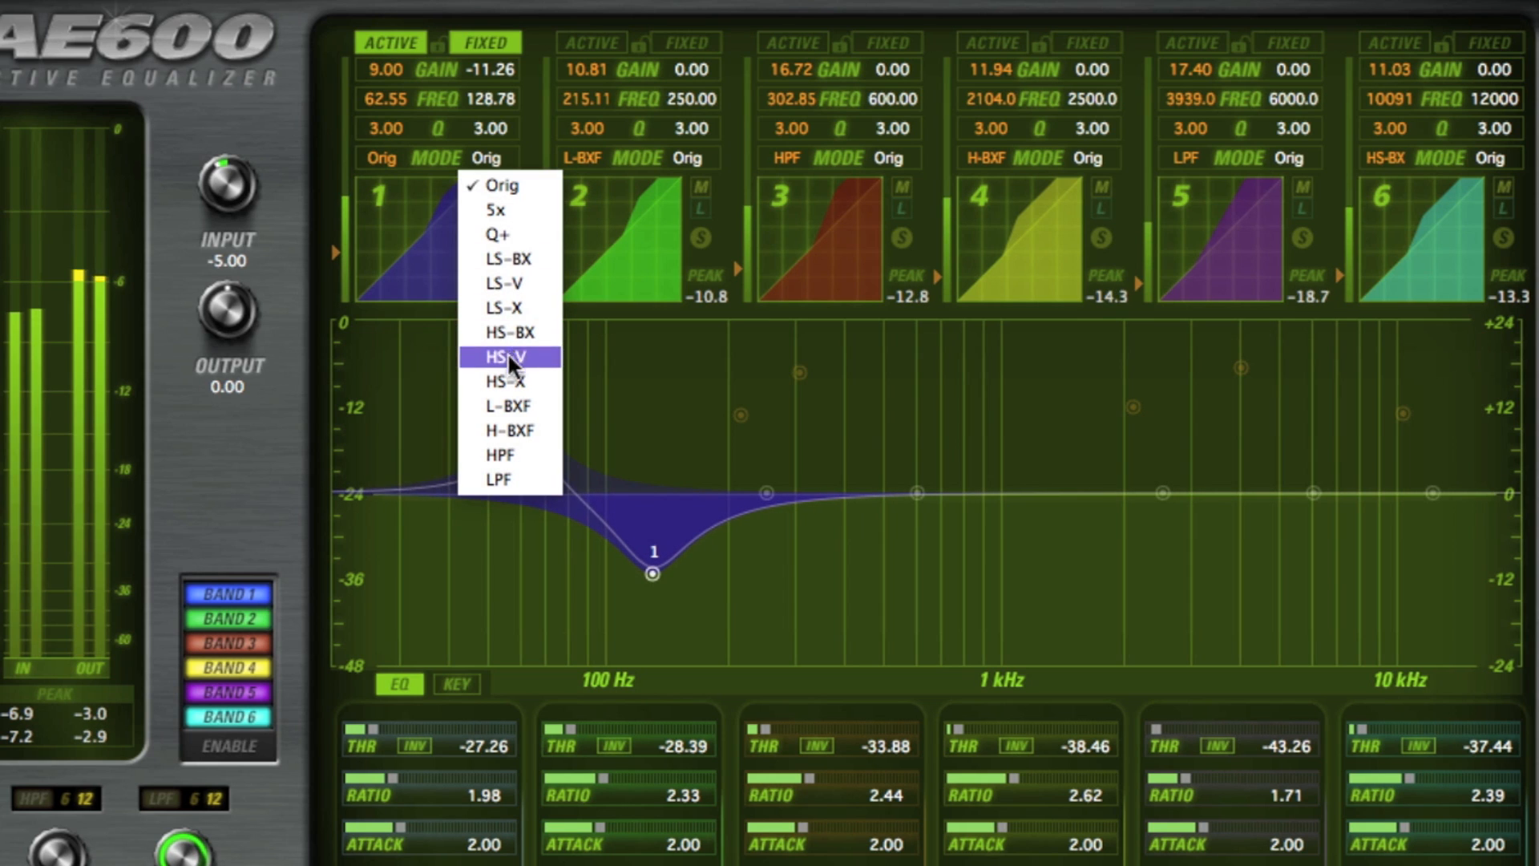
mouse_move(510, 234)
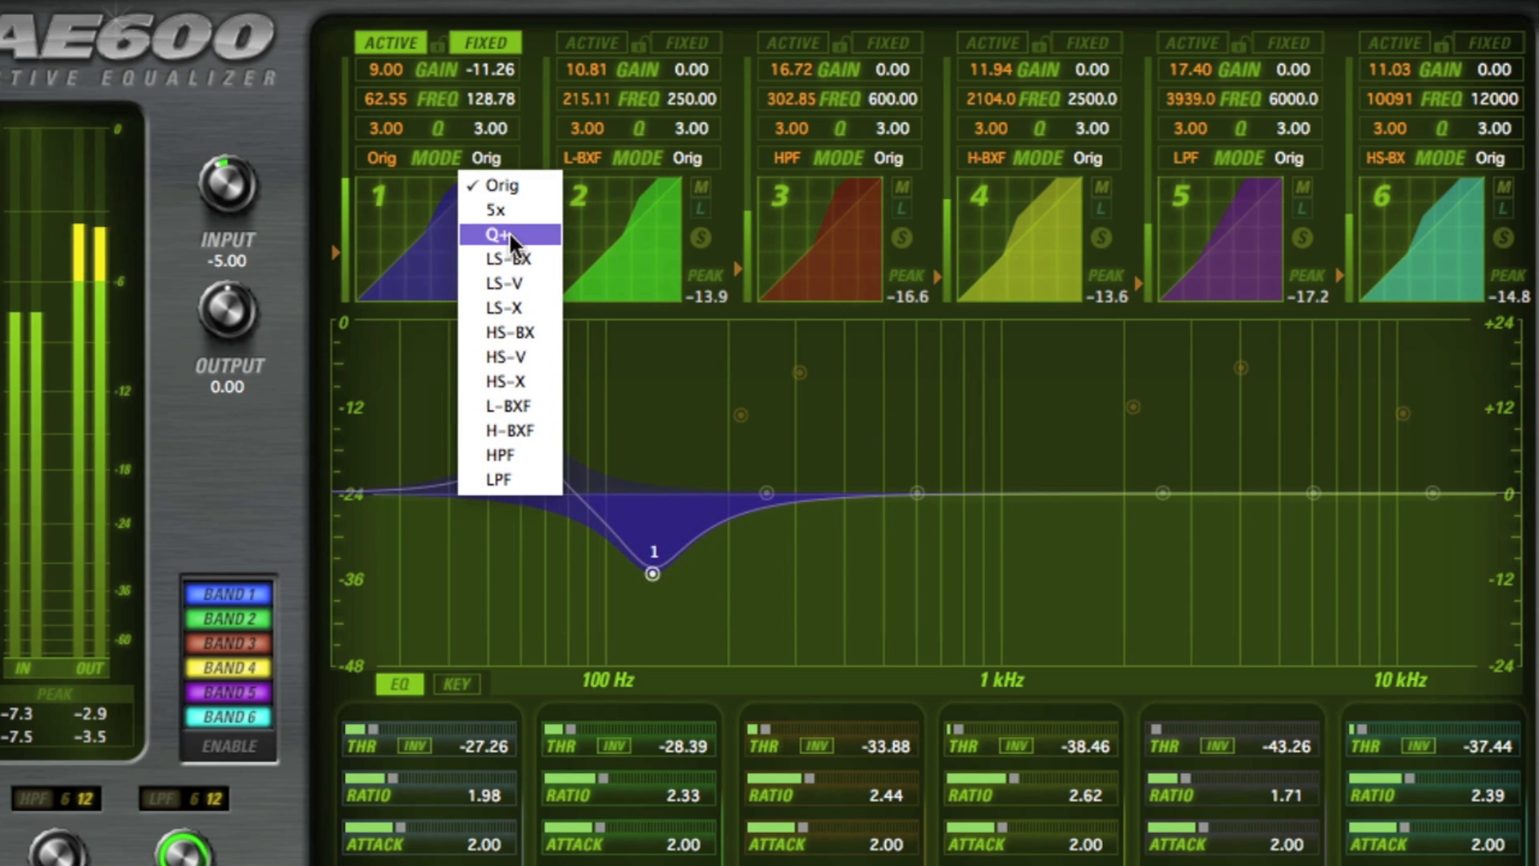
Set band 1's fixed curve to LS-V low shelf and its active curve to Q+.
click(504, 282)
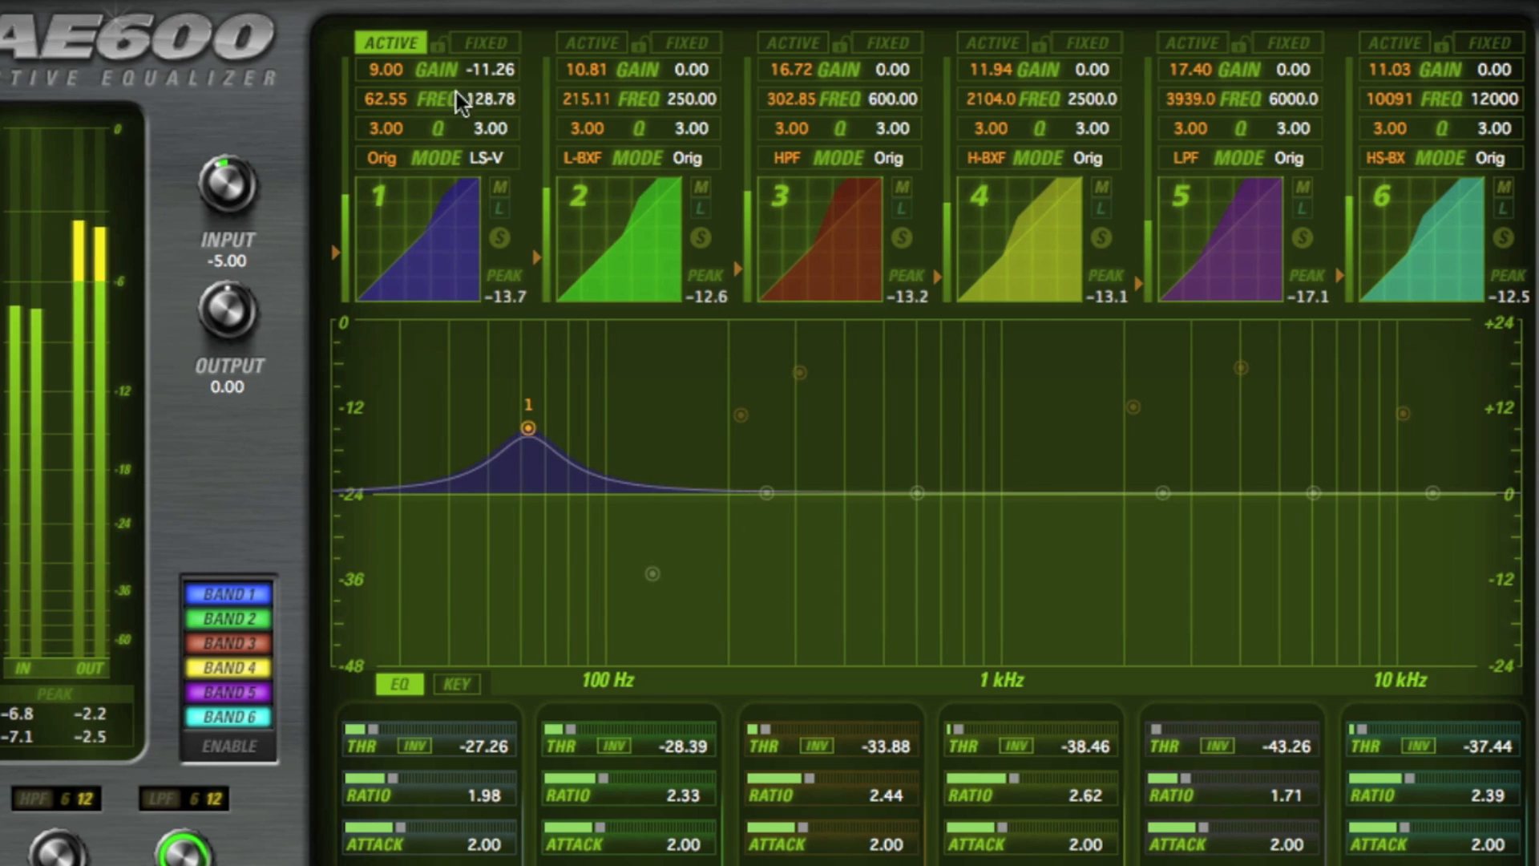
mouse_move(531, 574)
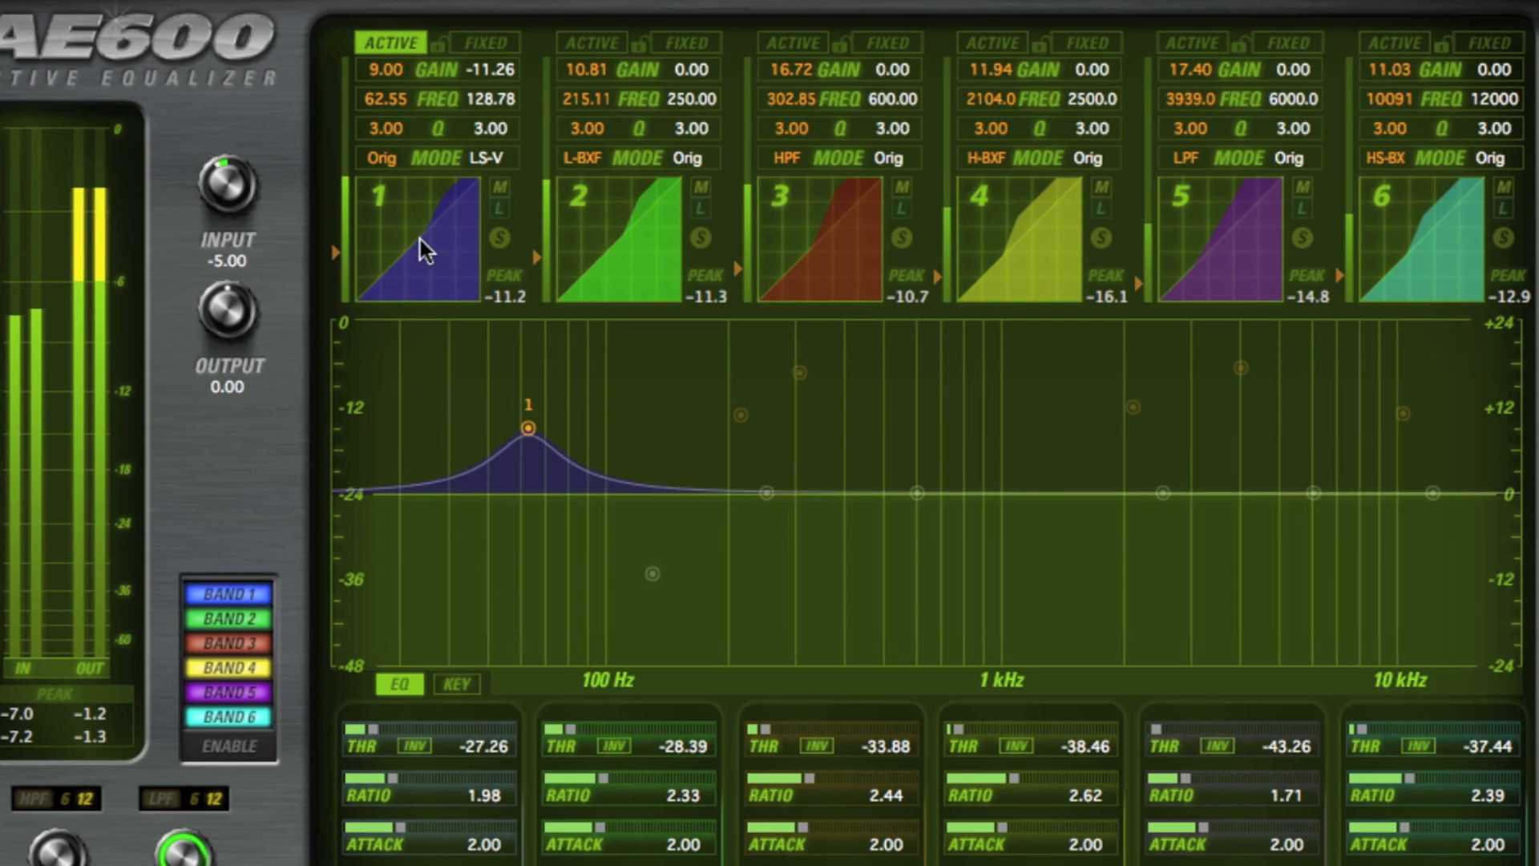
click(381, 158)
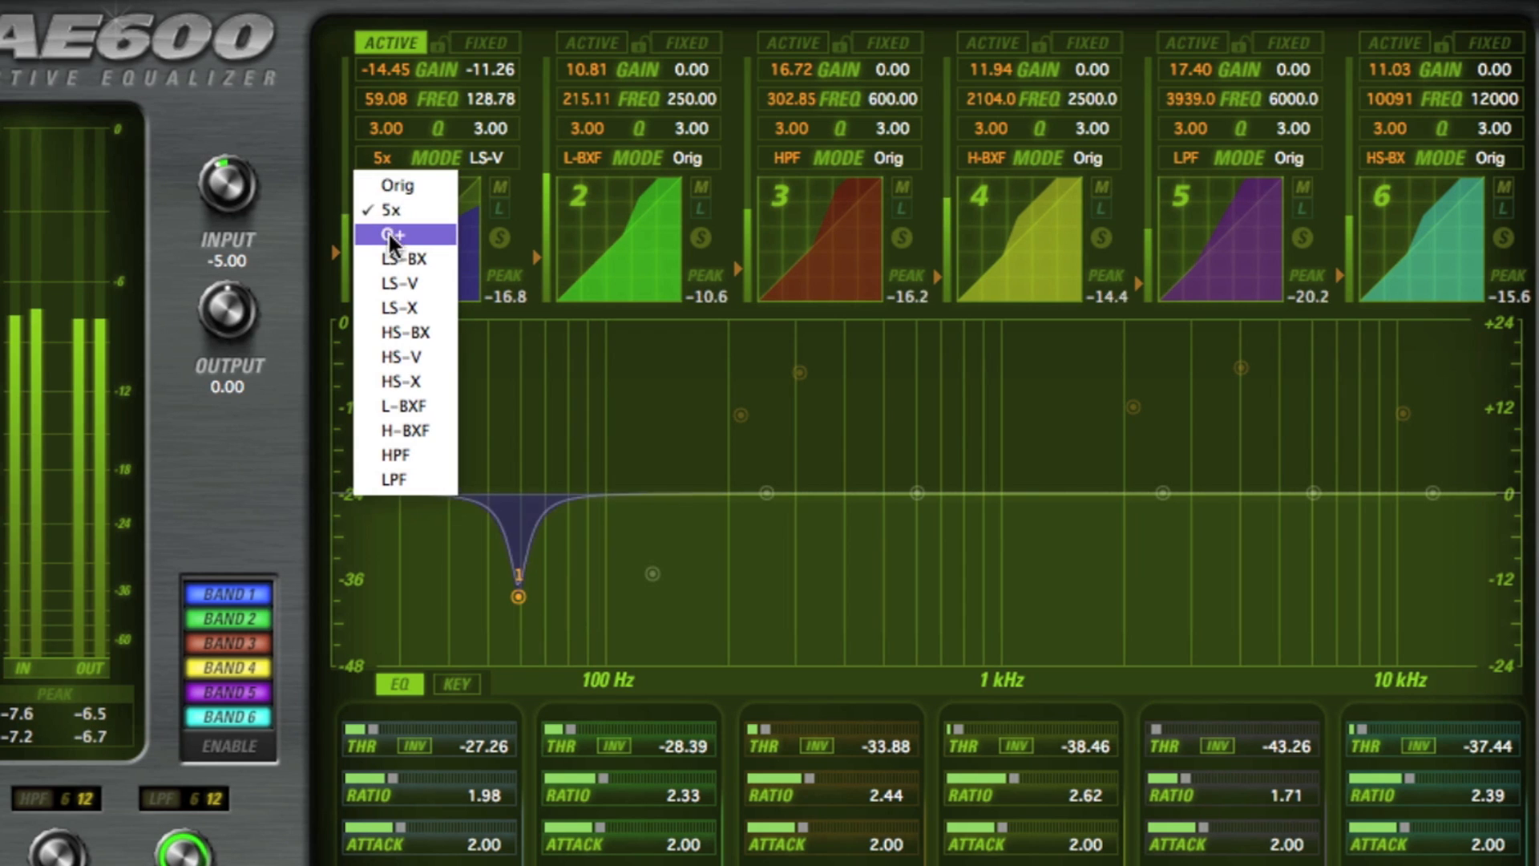
click(393, 234)
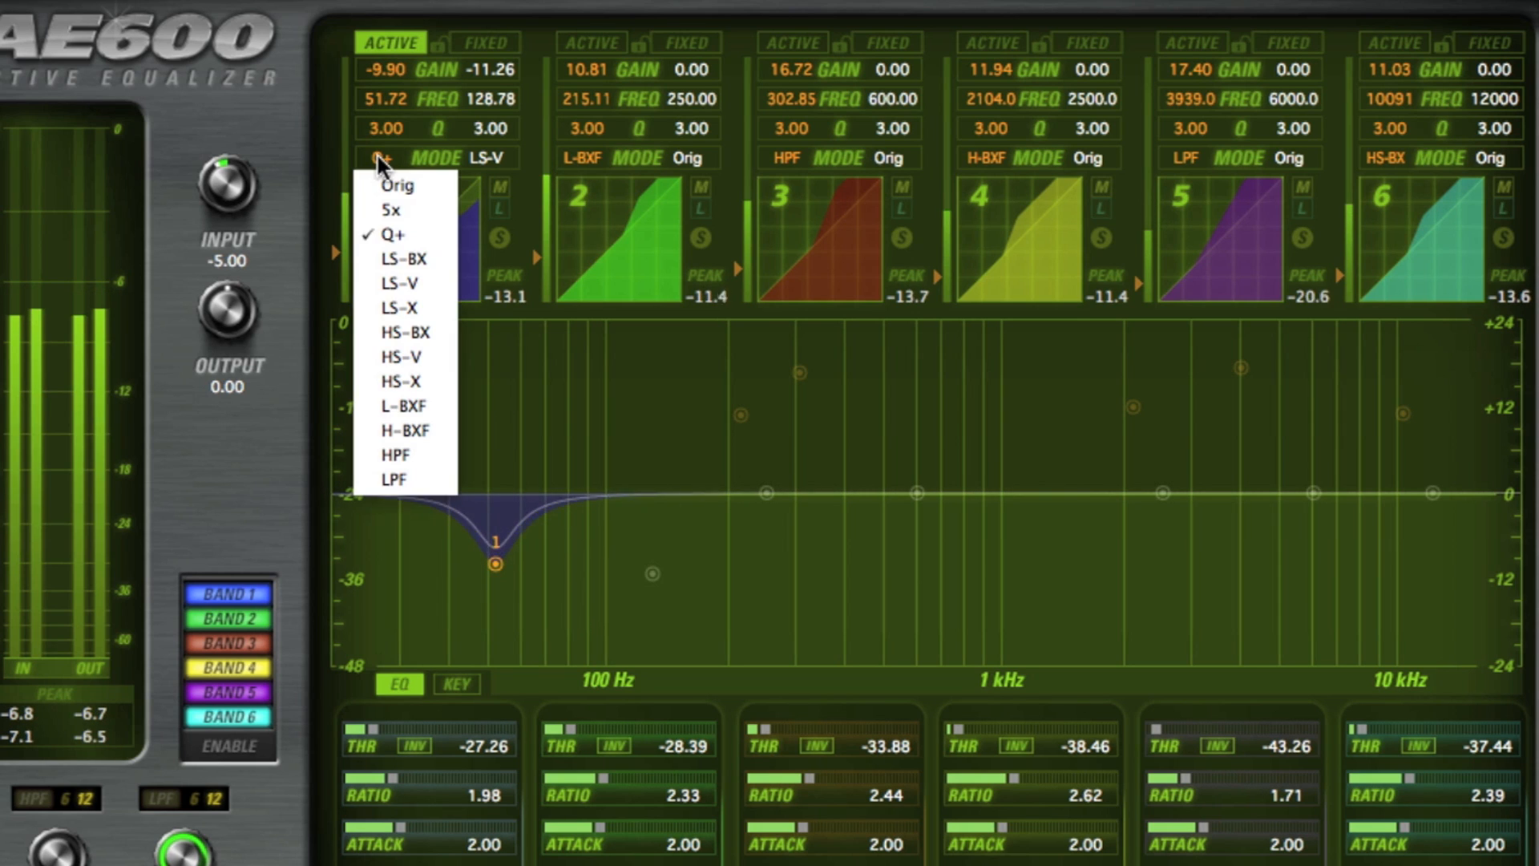
Change band 1's active curve to LS-X low shelf with Q lowered to about 1.04.
click(402, 258)
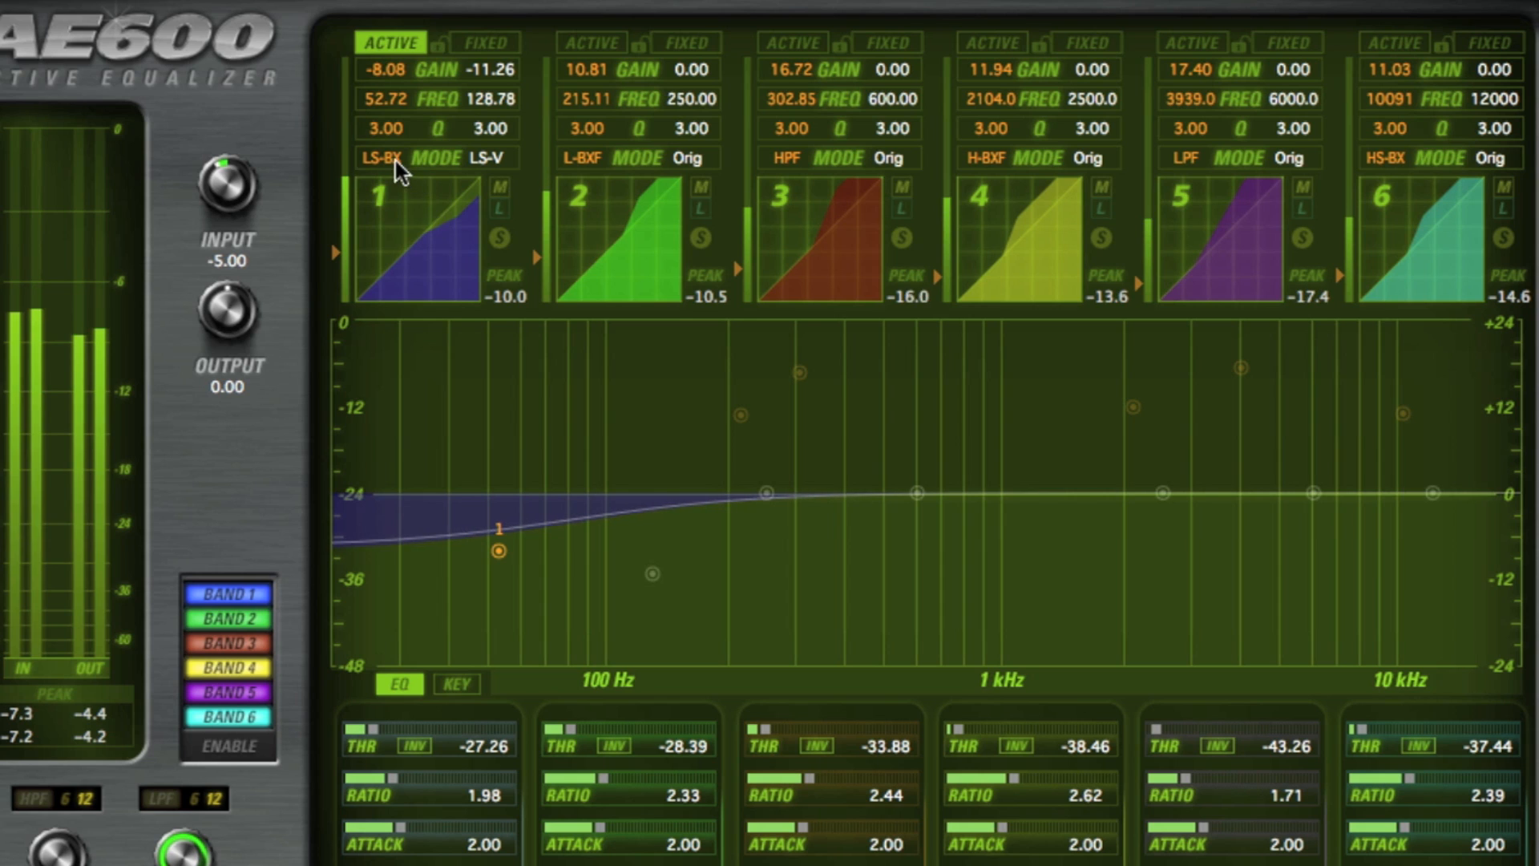
click(384, 157)
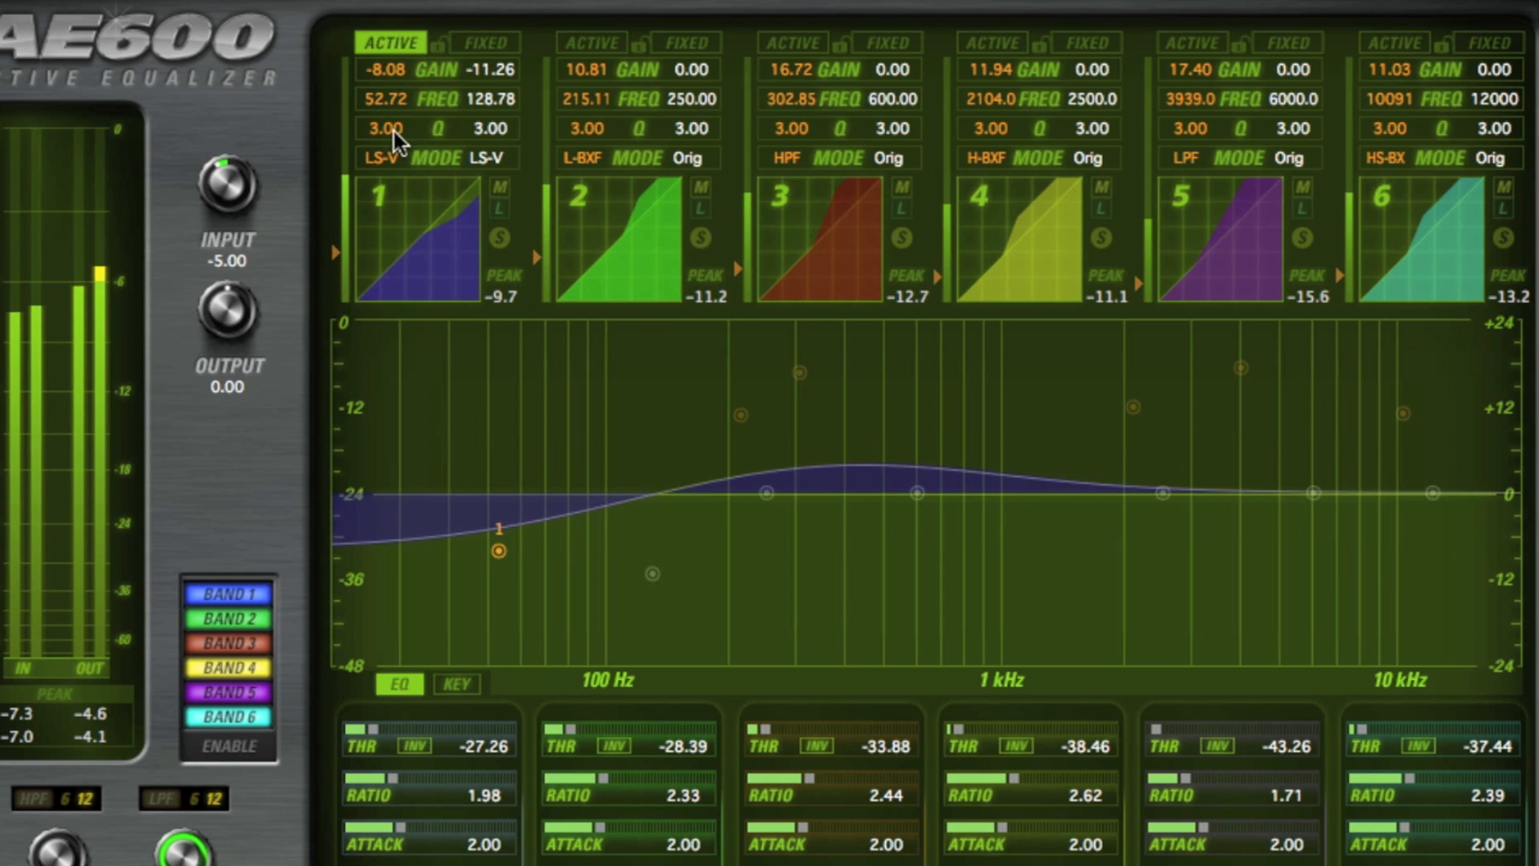
drag(383, 128, 383, 98)
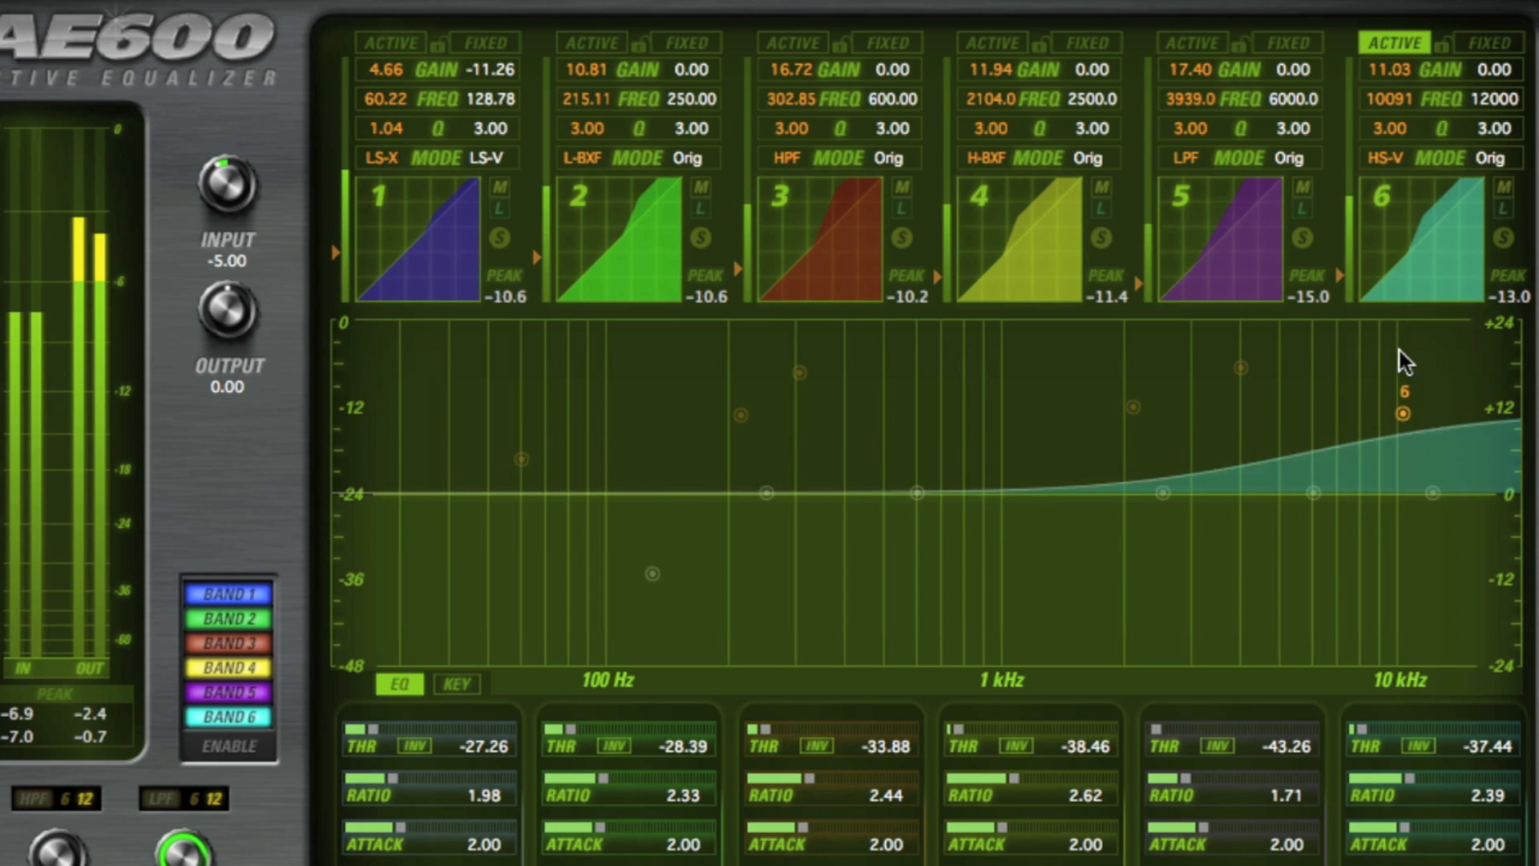
Set band 6 to HS-X high shelf and give band 4 about 12.17 dB at 1723 Hz, soloed on the plot.
click(1490, 157)
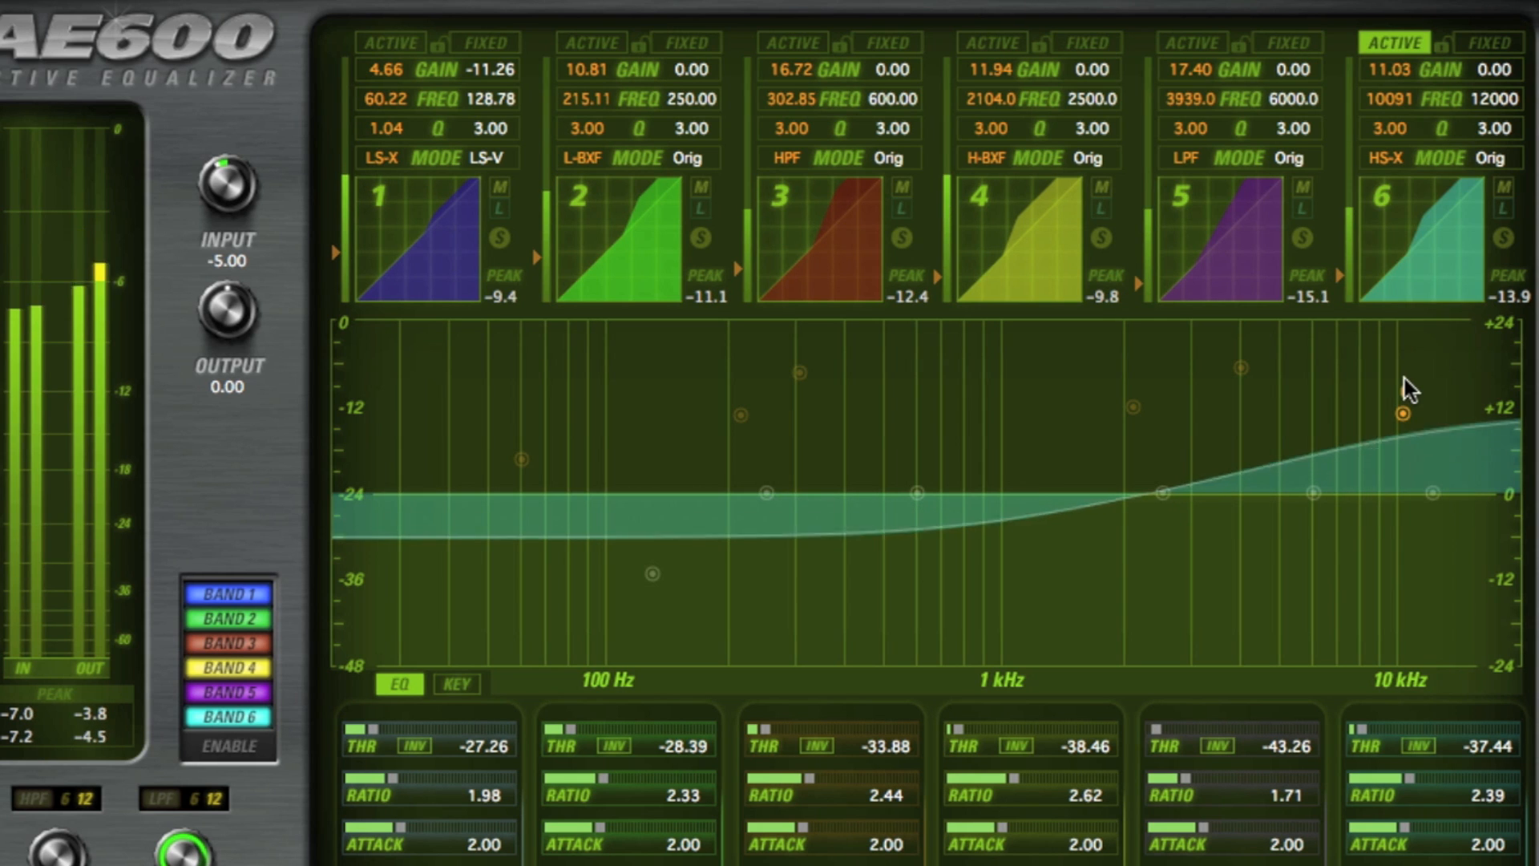
mouse_move(1418, 54)
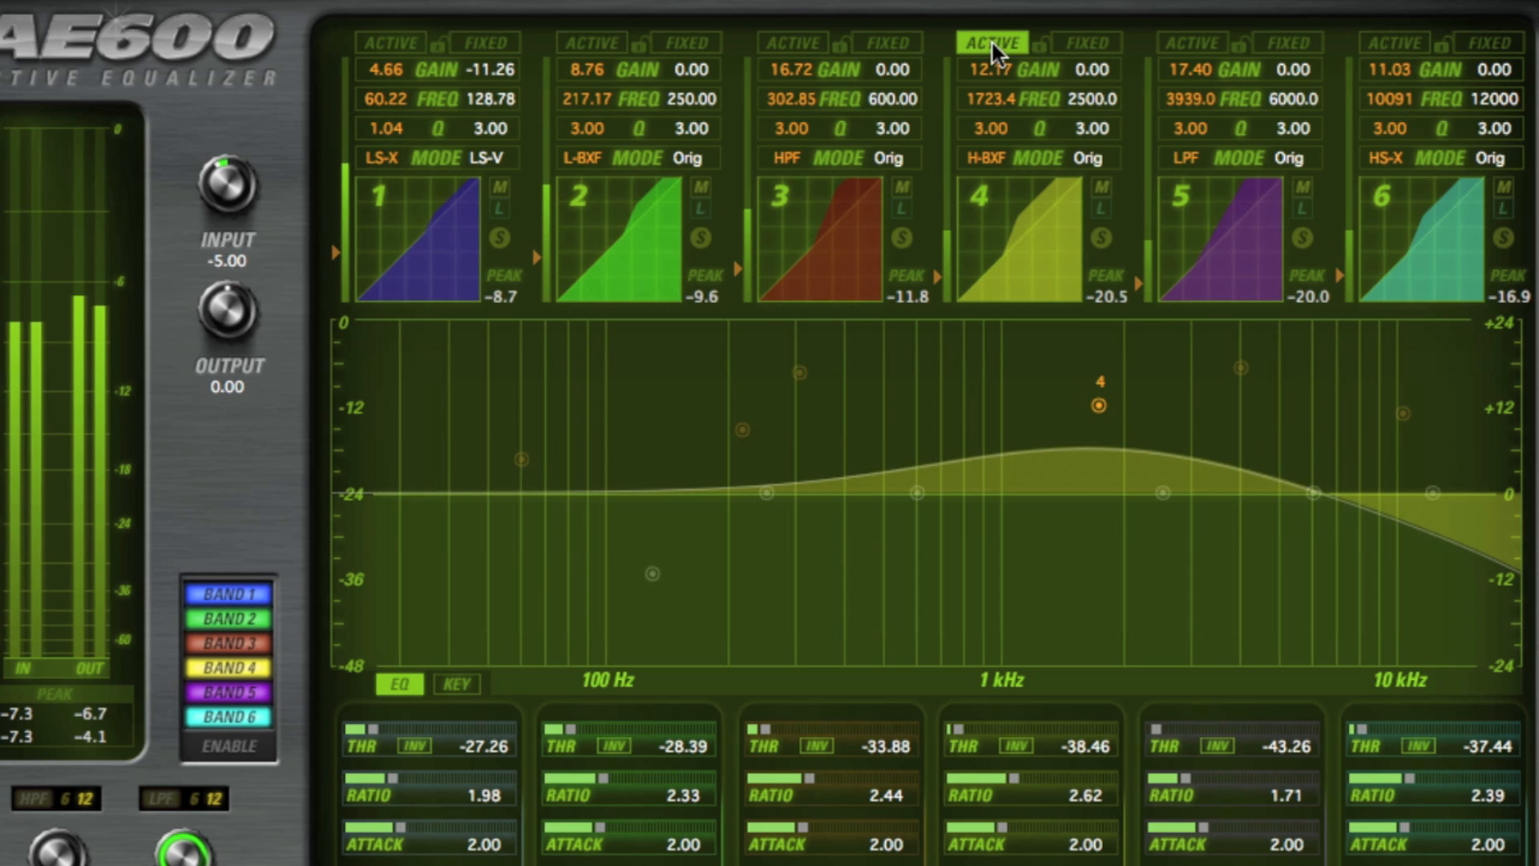
click(991, 42)
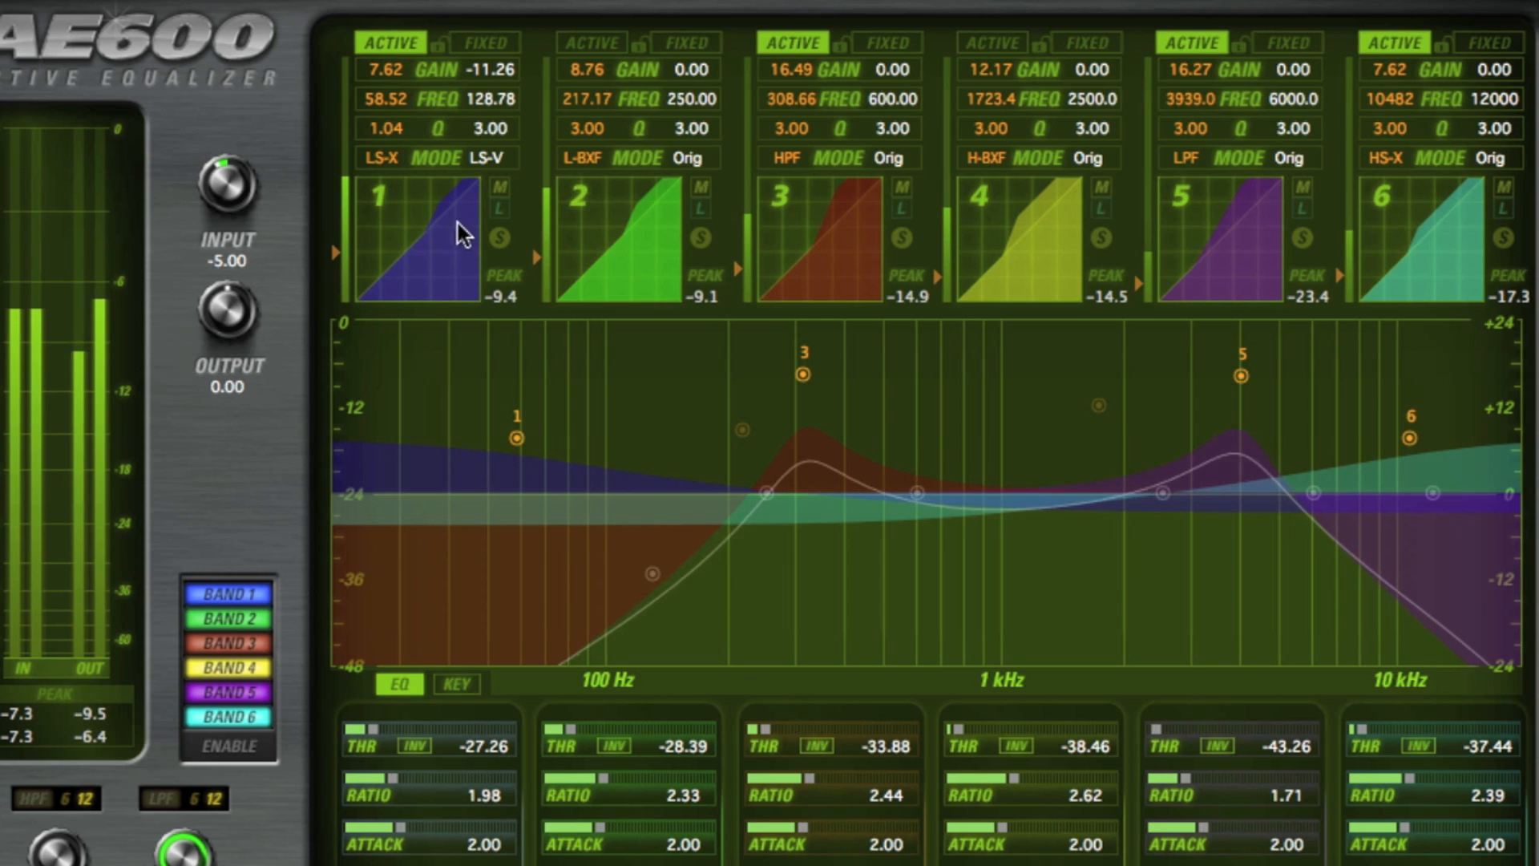
Re-enable all six bands so every active curve shows on the plot.
click(379, 157)
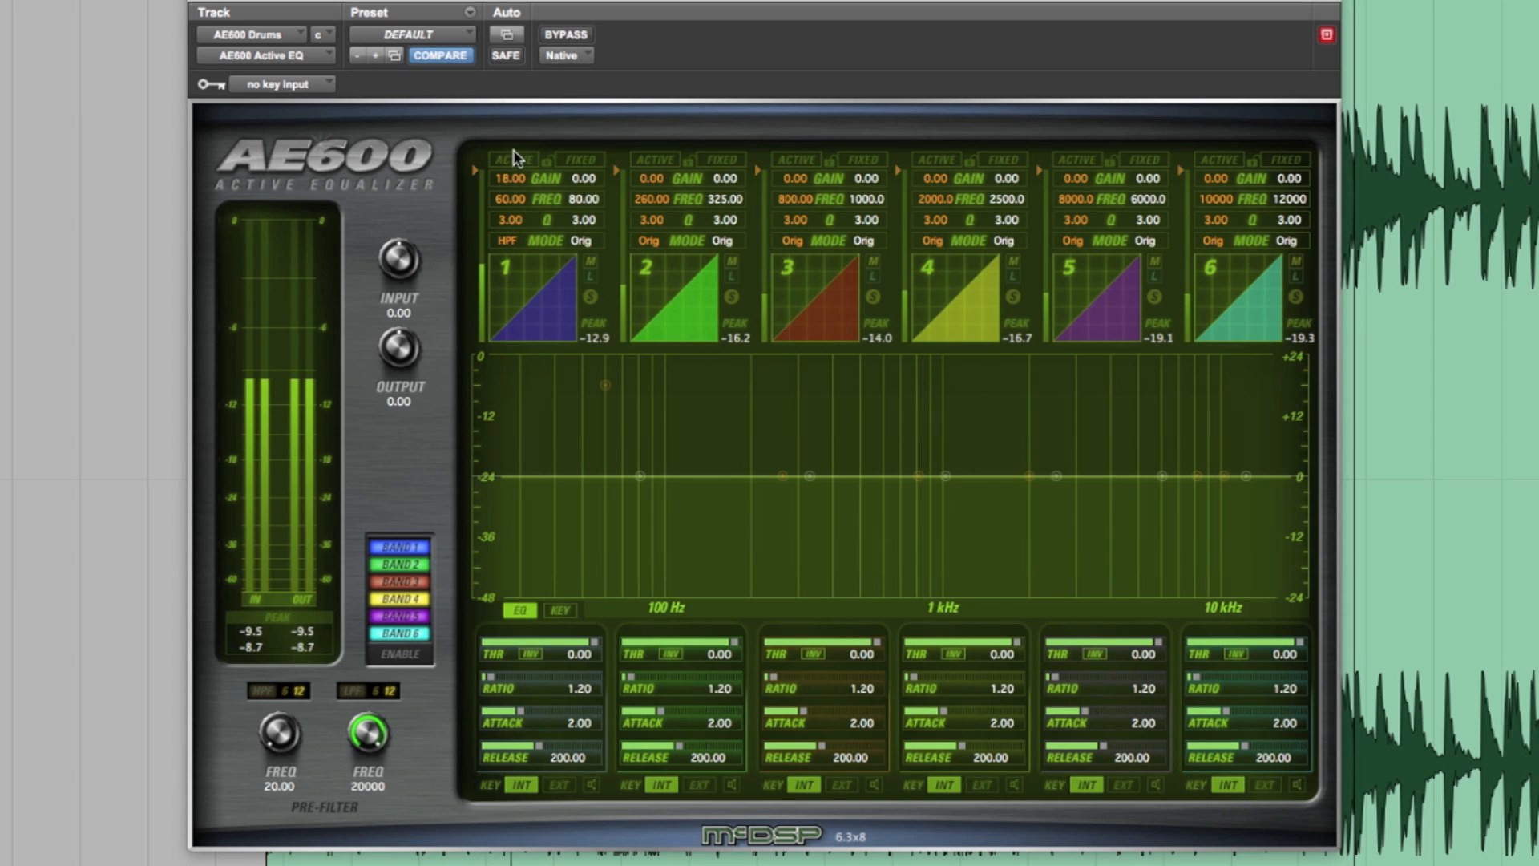
Enable band 1's active boost near 60 Hz, threshold -22.90, ratio 3.75, toggling it to compare.
click(511, 158)
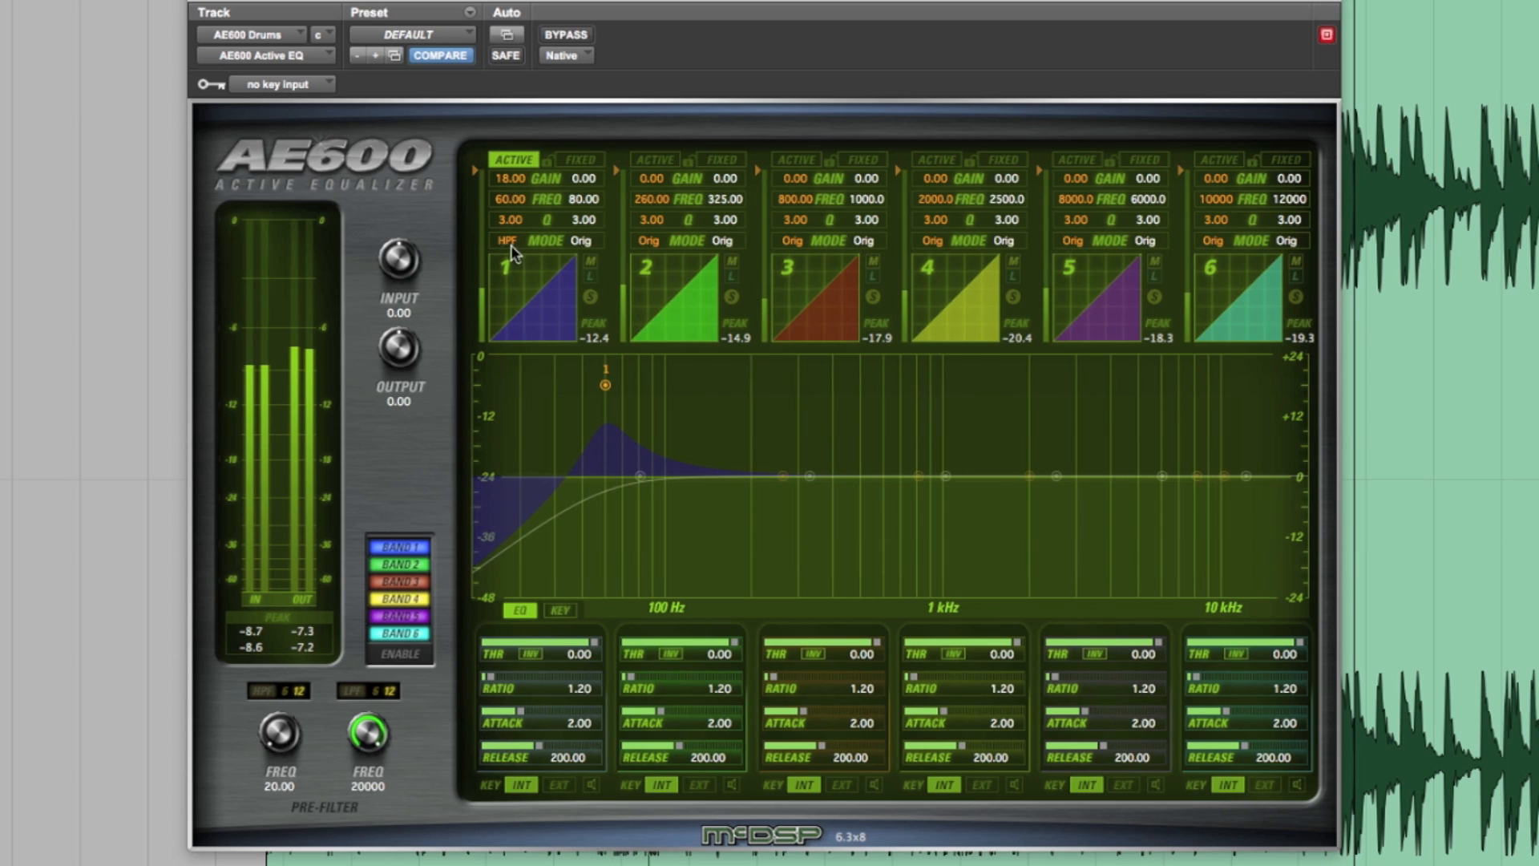
mouse_move(537, 513)
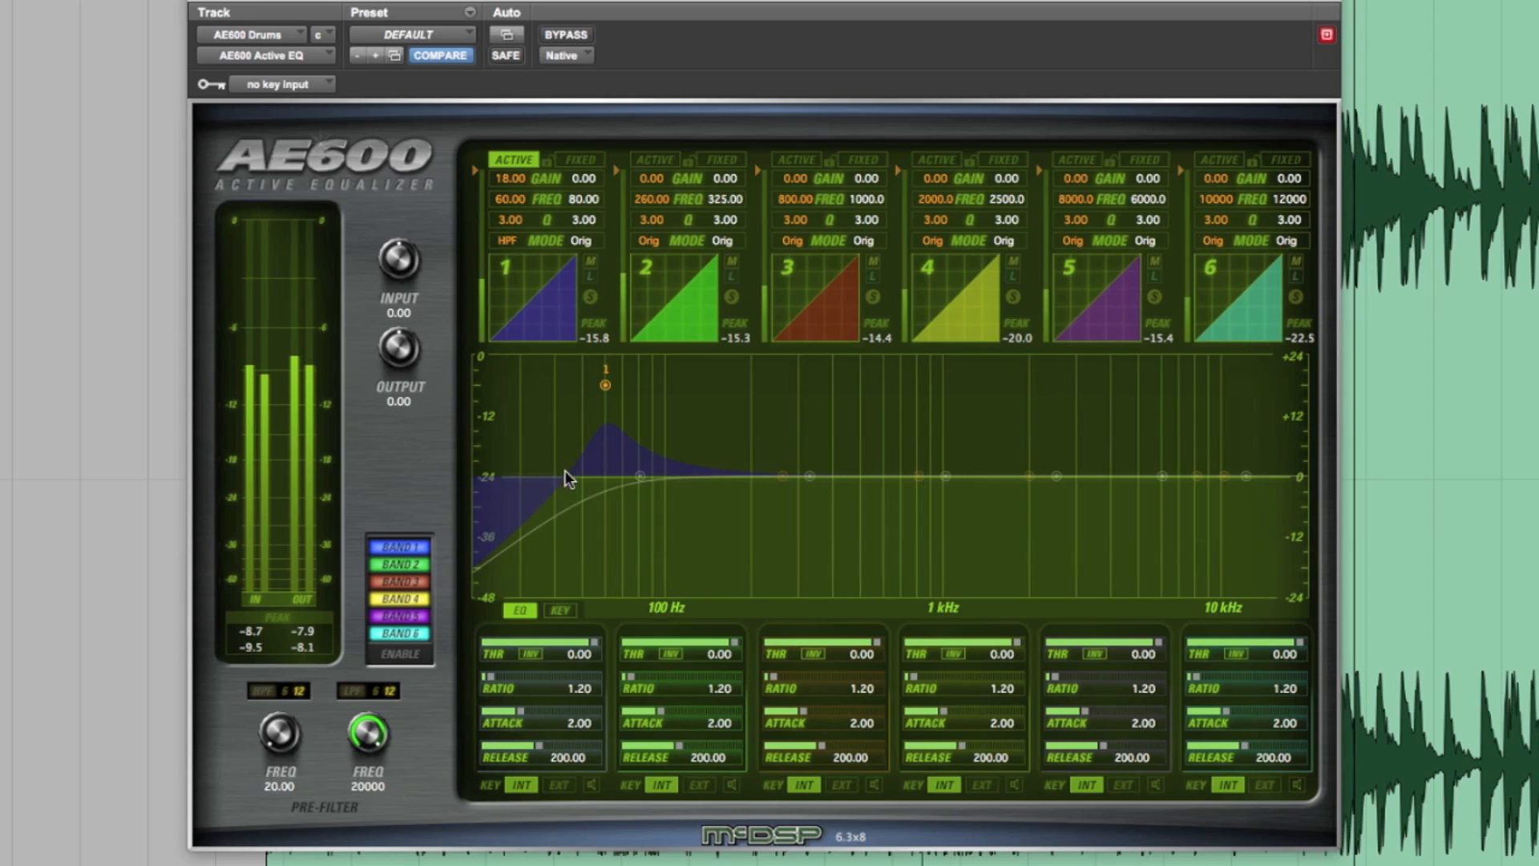
mouse_move(611, 405)
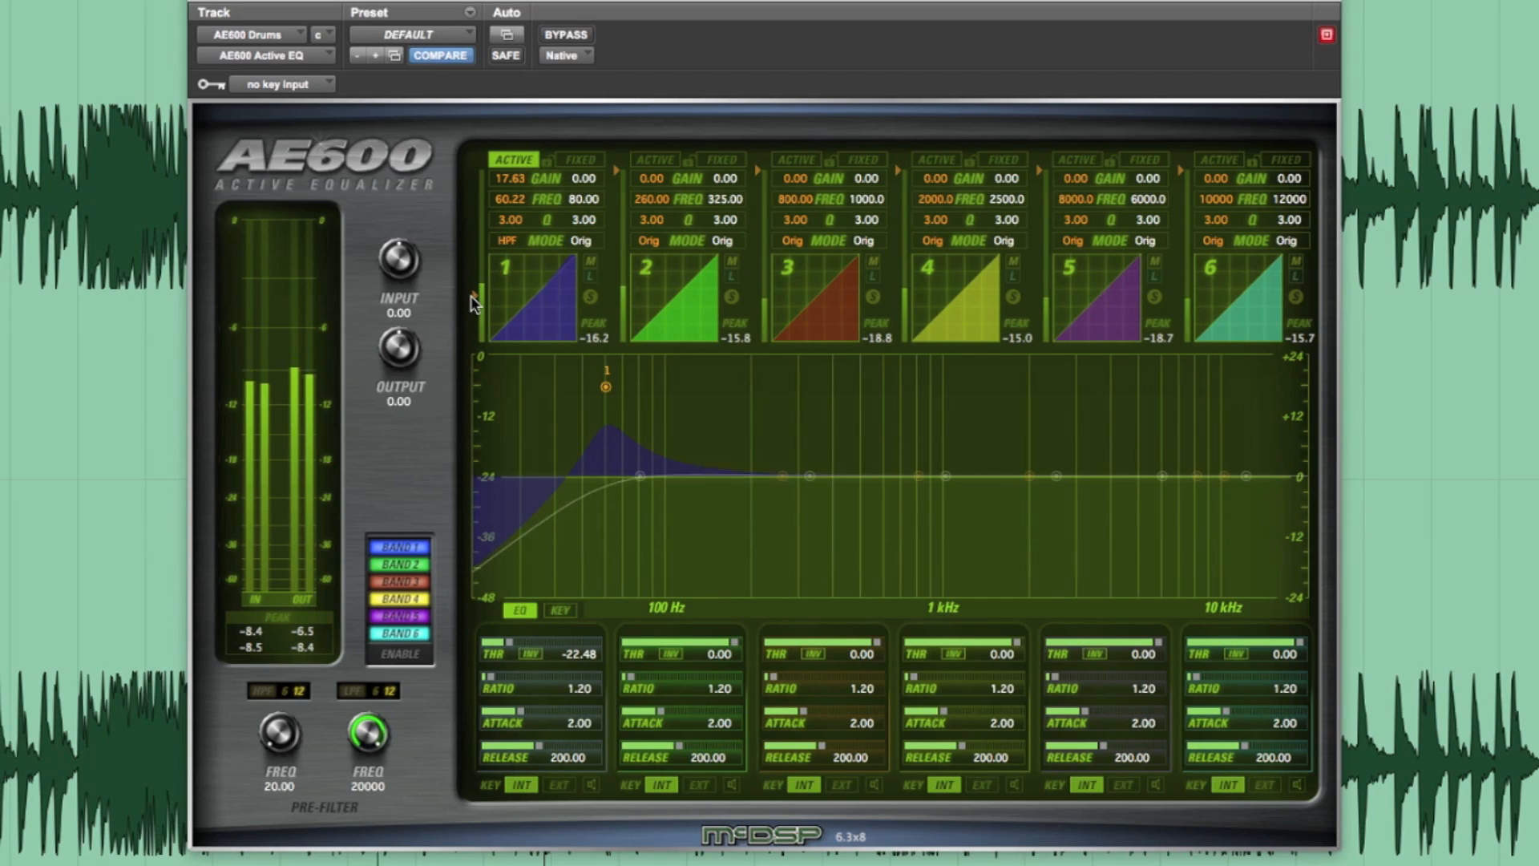
mouse_move(523, 578)
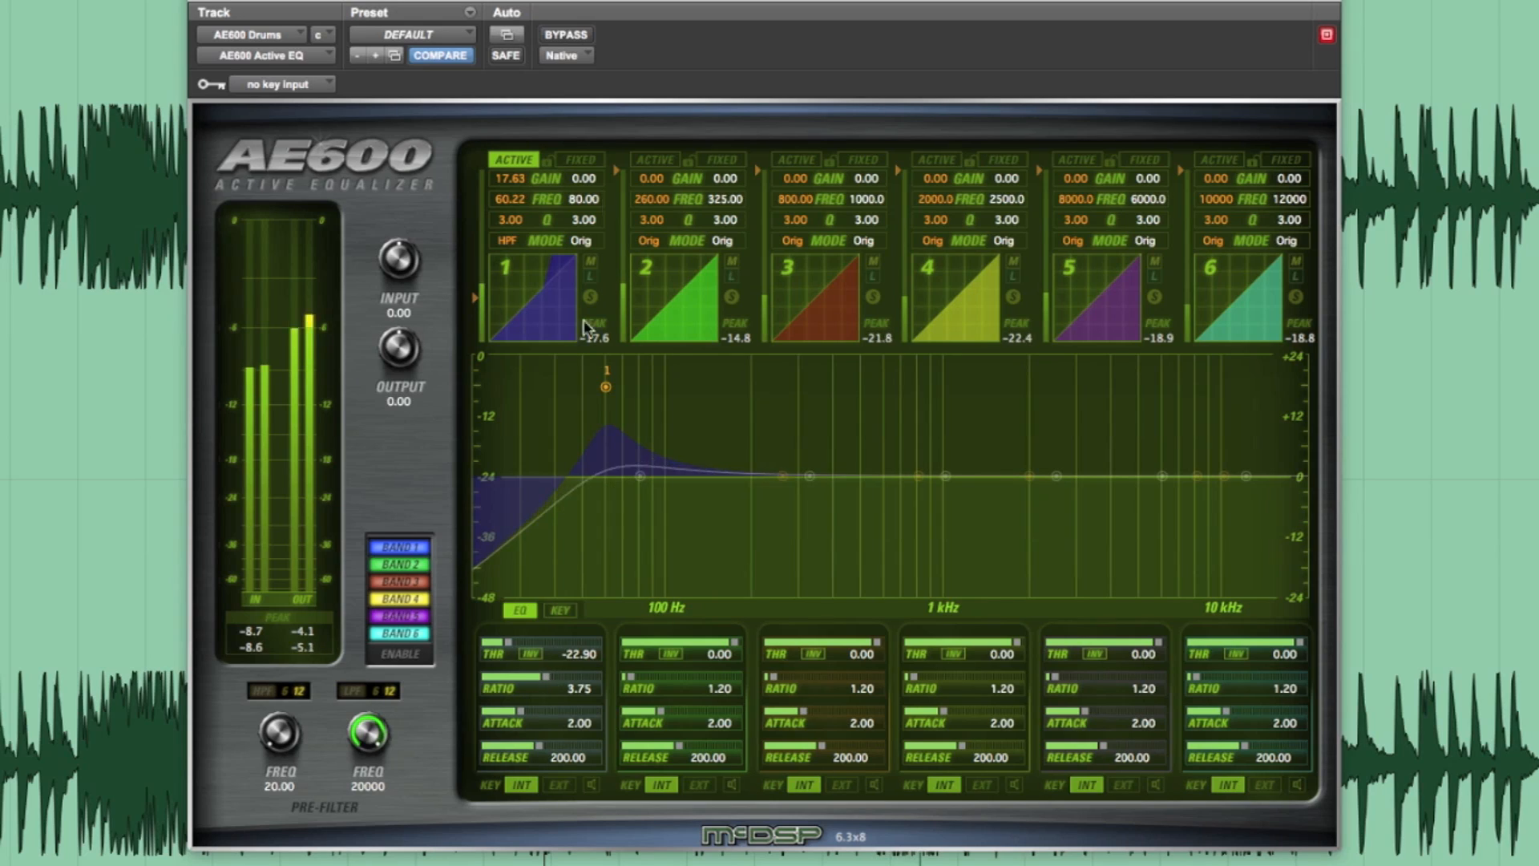
click(511, 158)
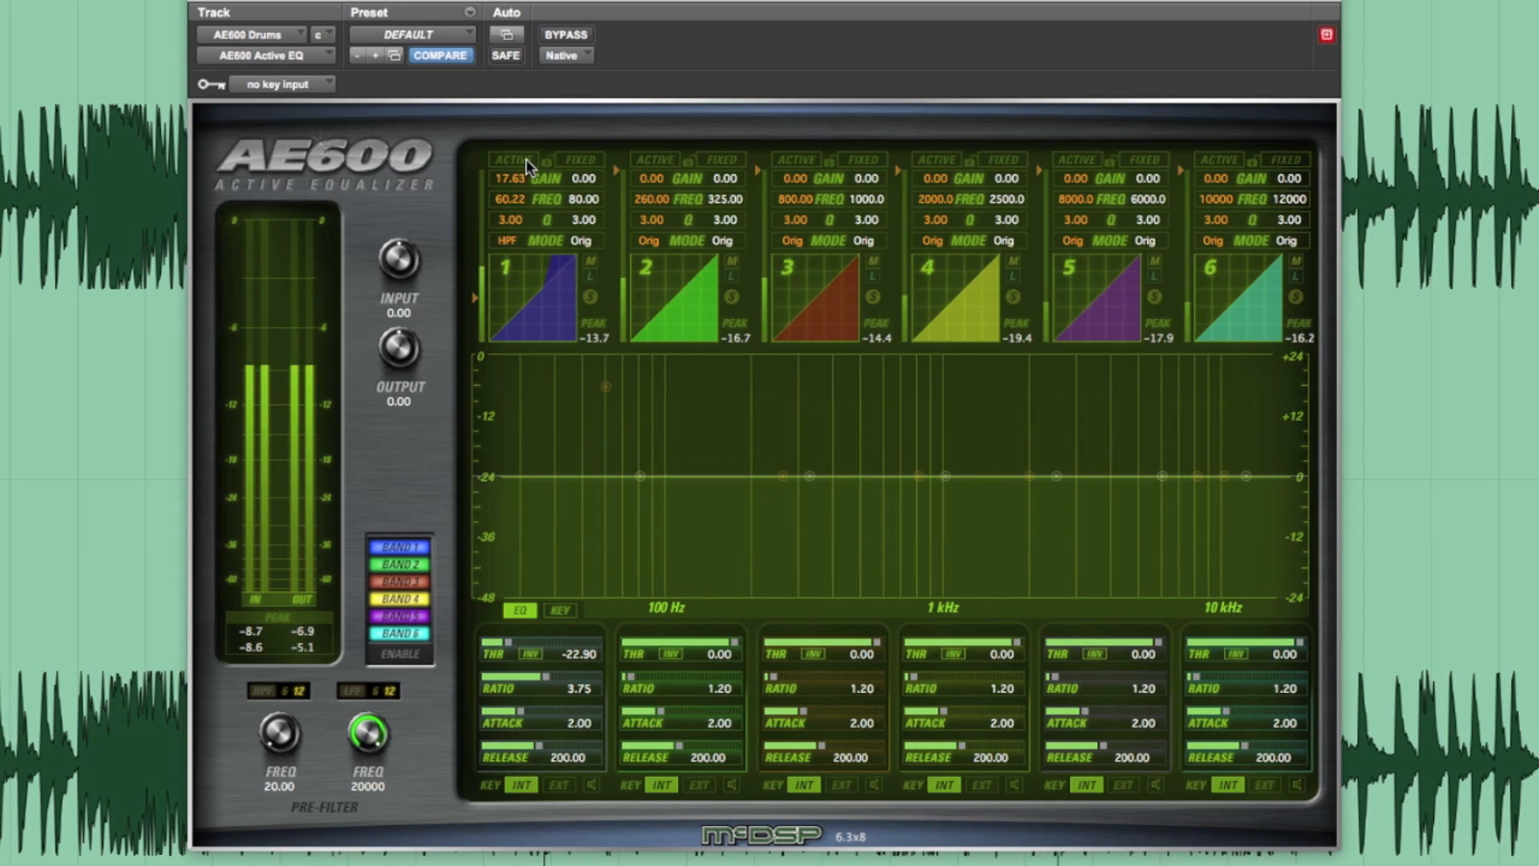
click(510, 159)
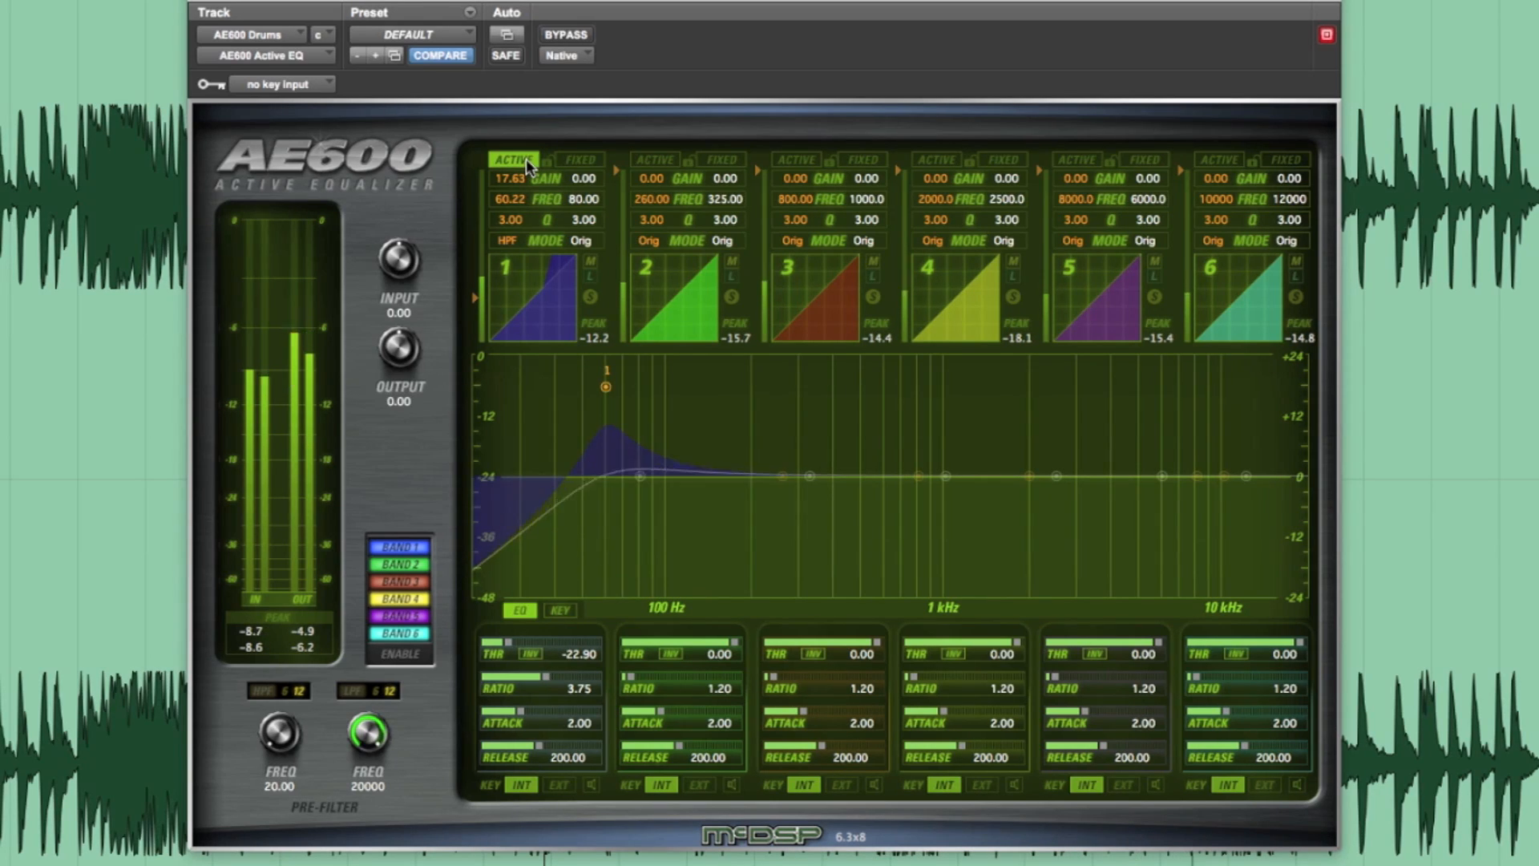
click(510, 158)
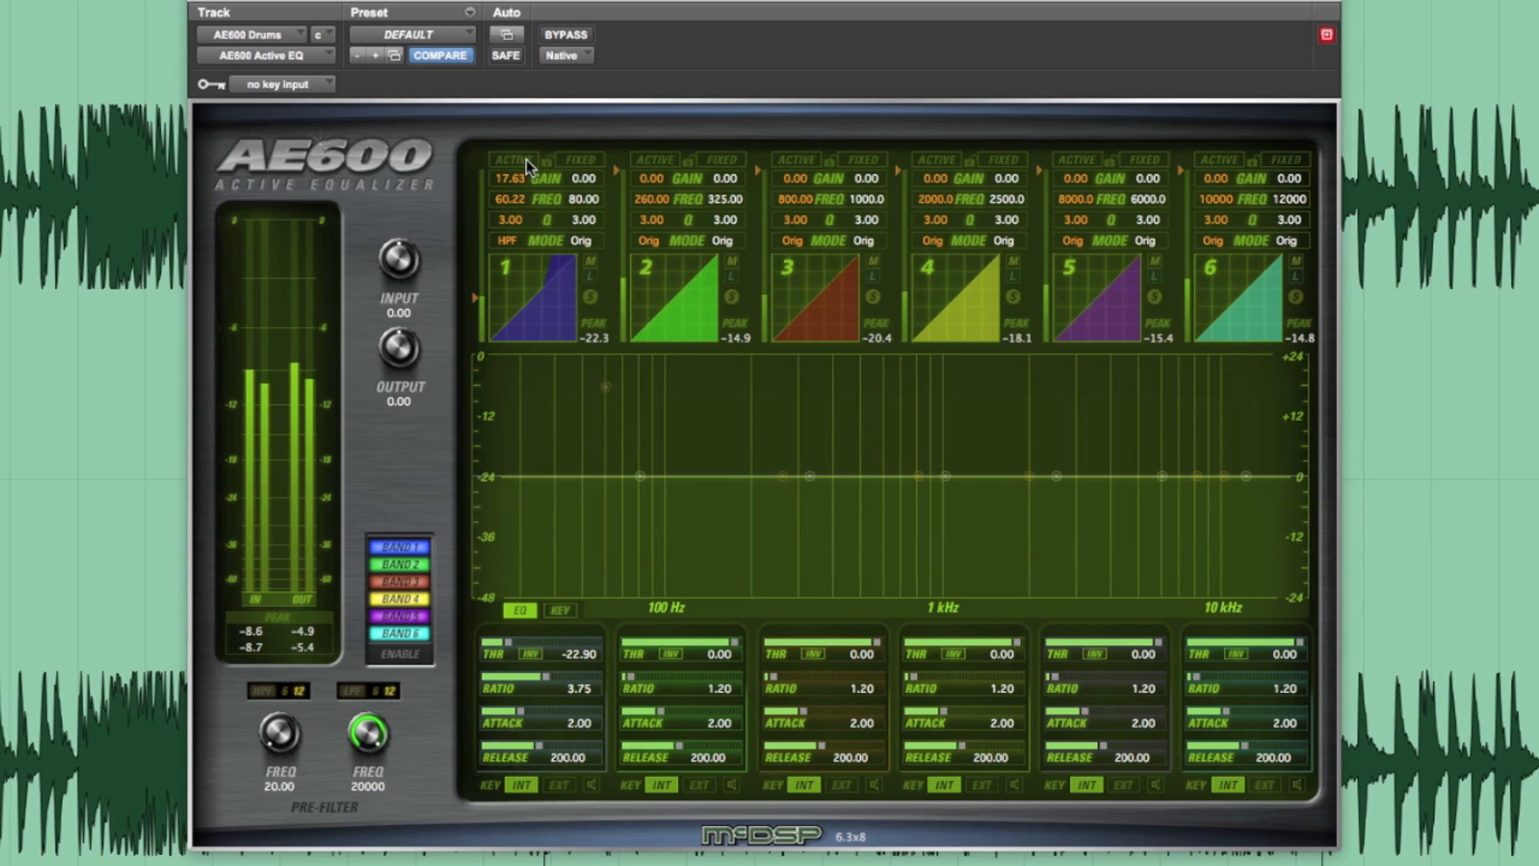
click(510, 159)
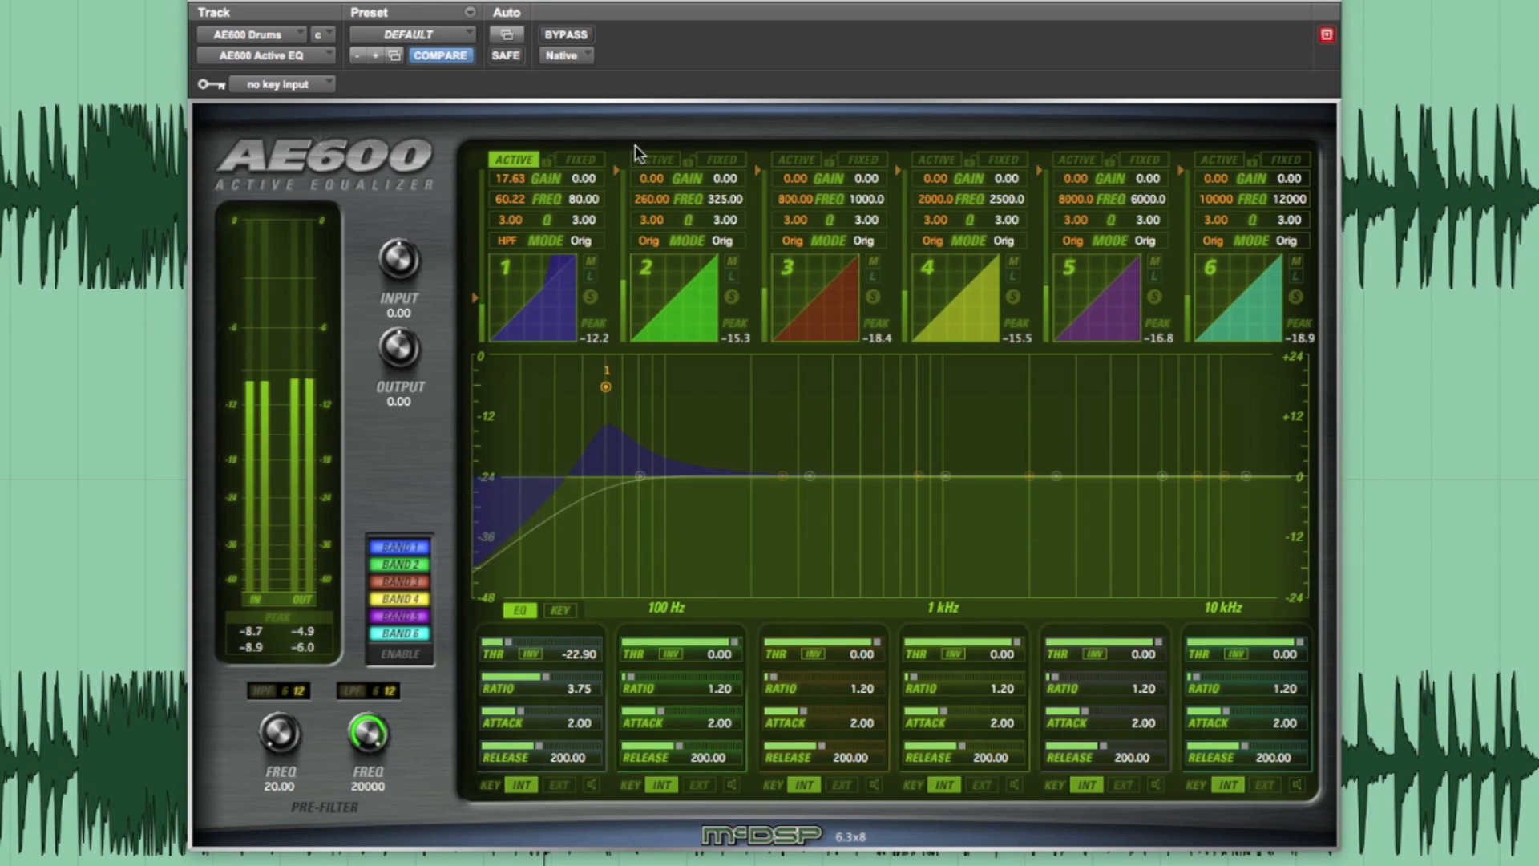
mouse_move(760, 149)
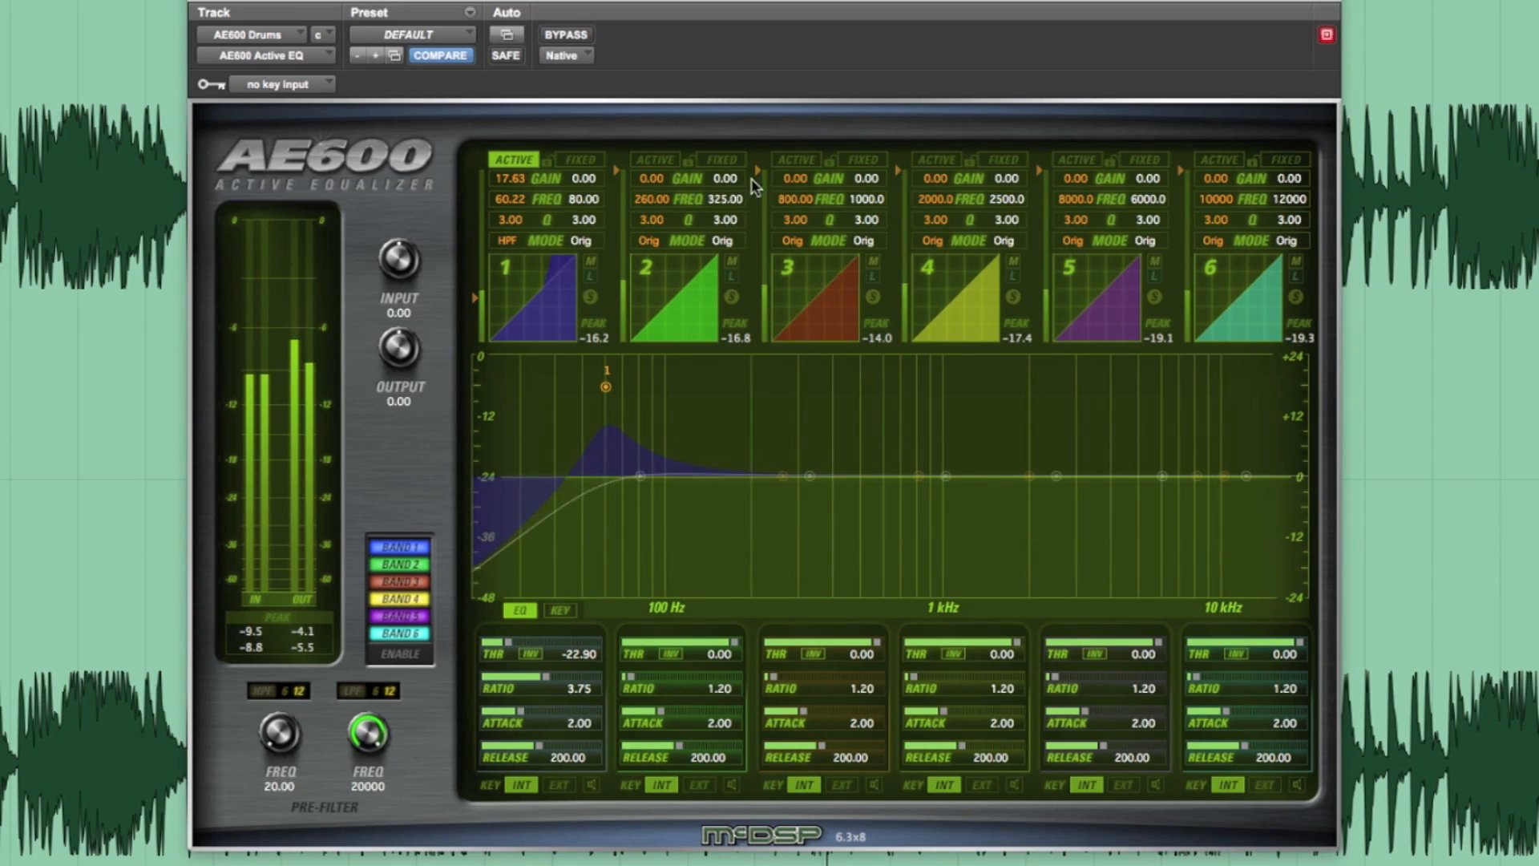
Add a fixed -6 dB cut on band 2 at 325 Hz and an active 6 dB boost on band 4 near 1.8 kHz.
click(719, 160)
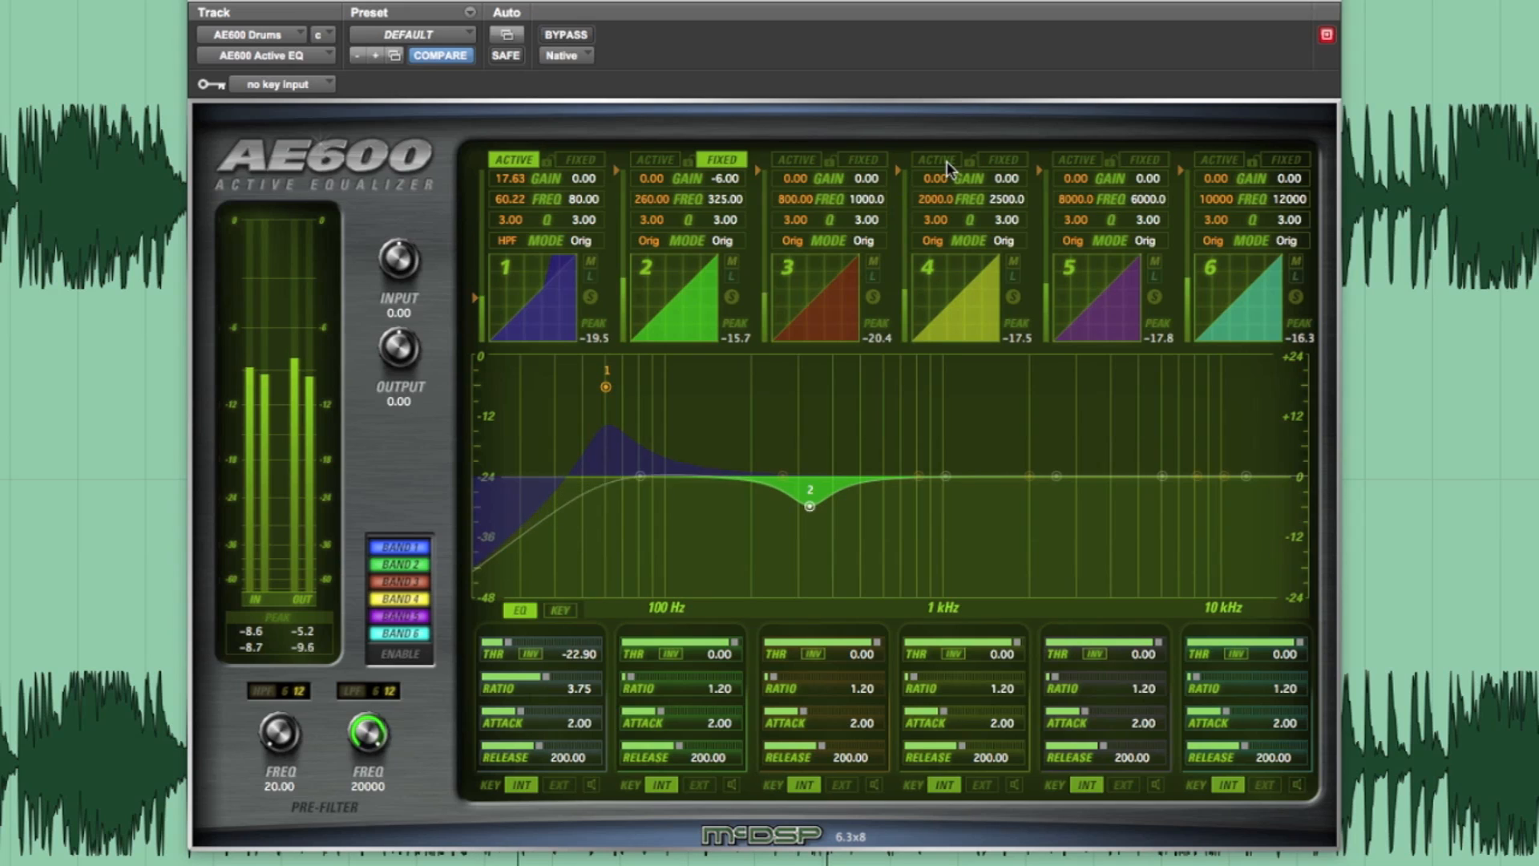
click(935, 159)
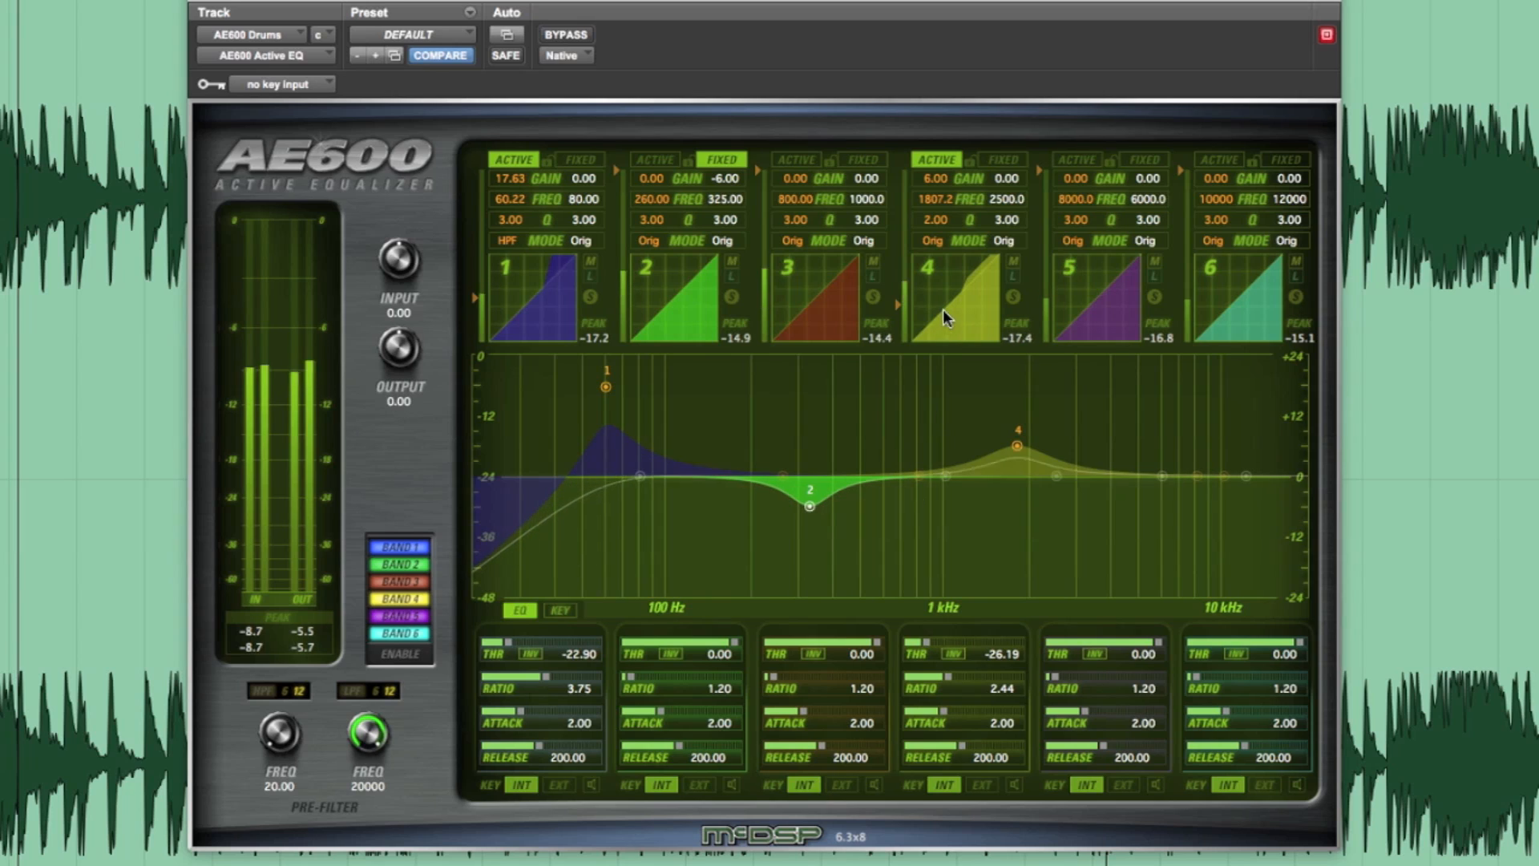
mouse_move(1077, 110)
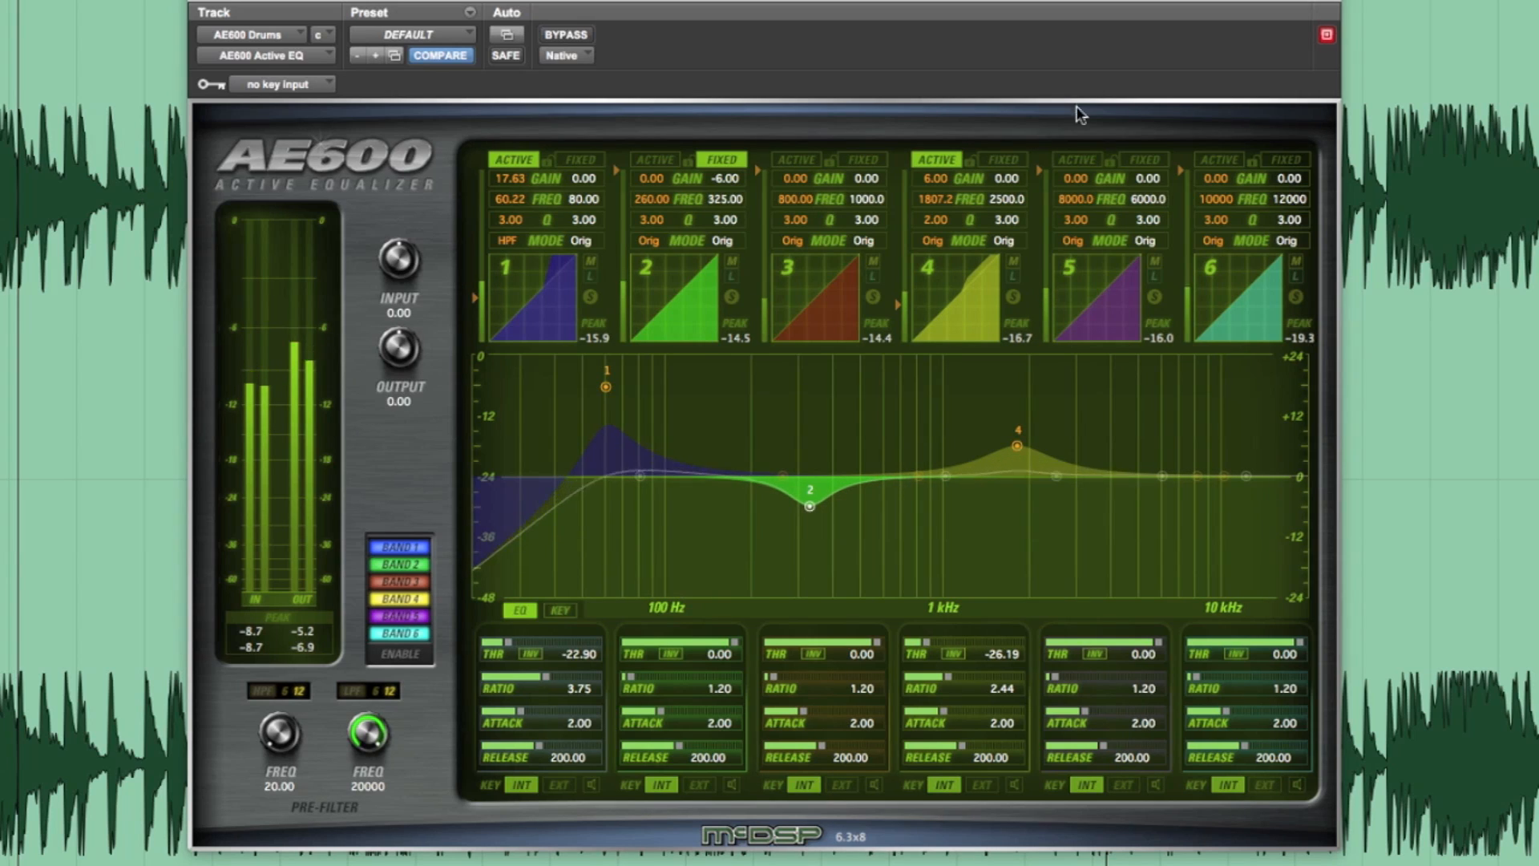
Set band 5 to an active -9 dB Q+ cut at 7 kHz with Q 6.
double_click(1077, 198)
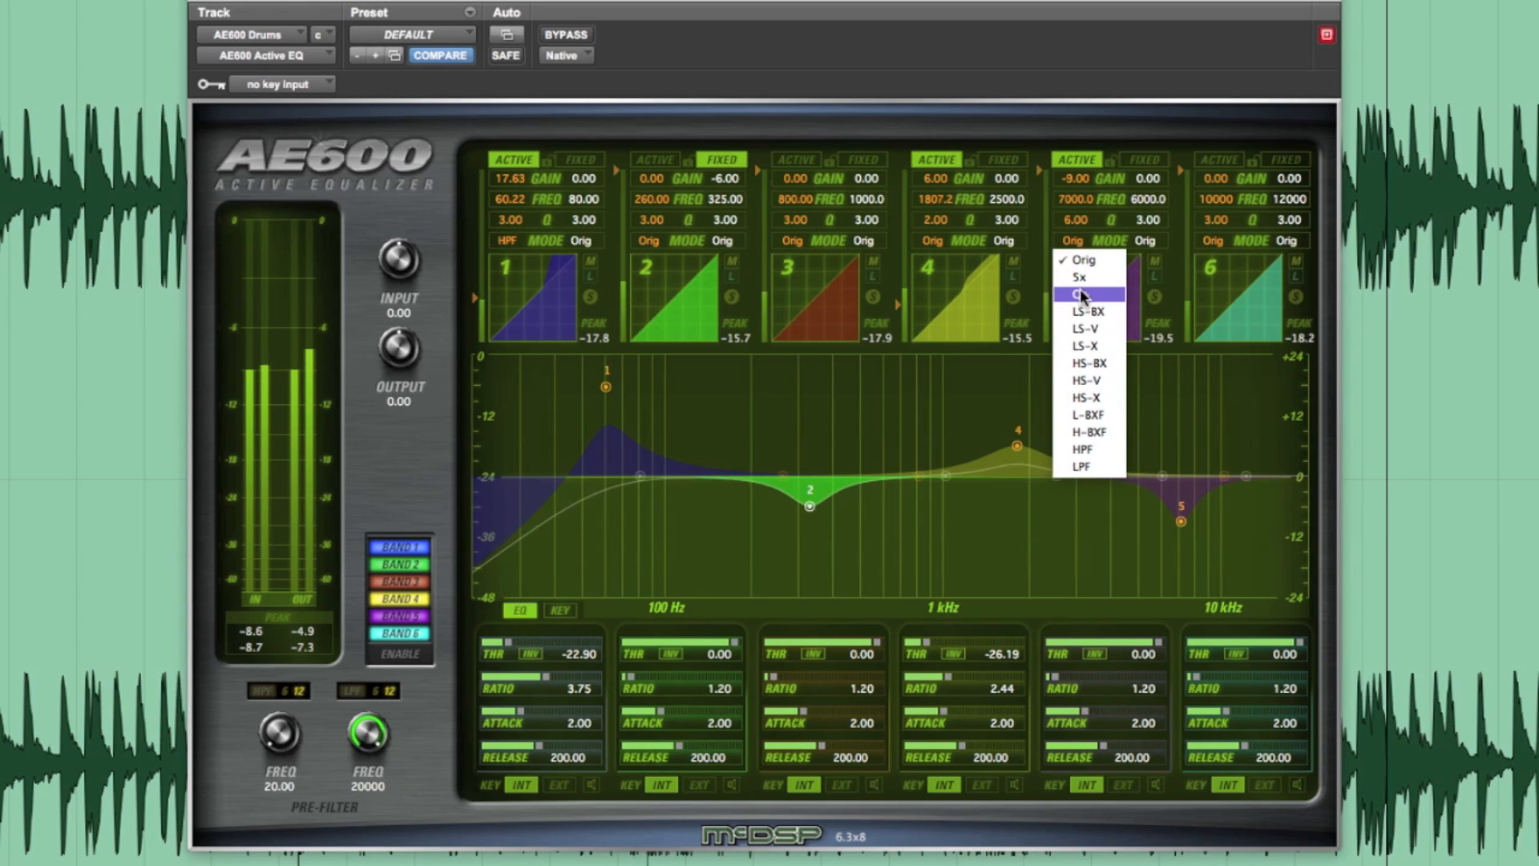
click(1085, 295)
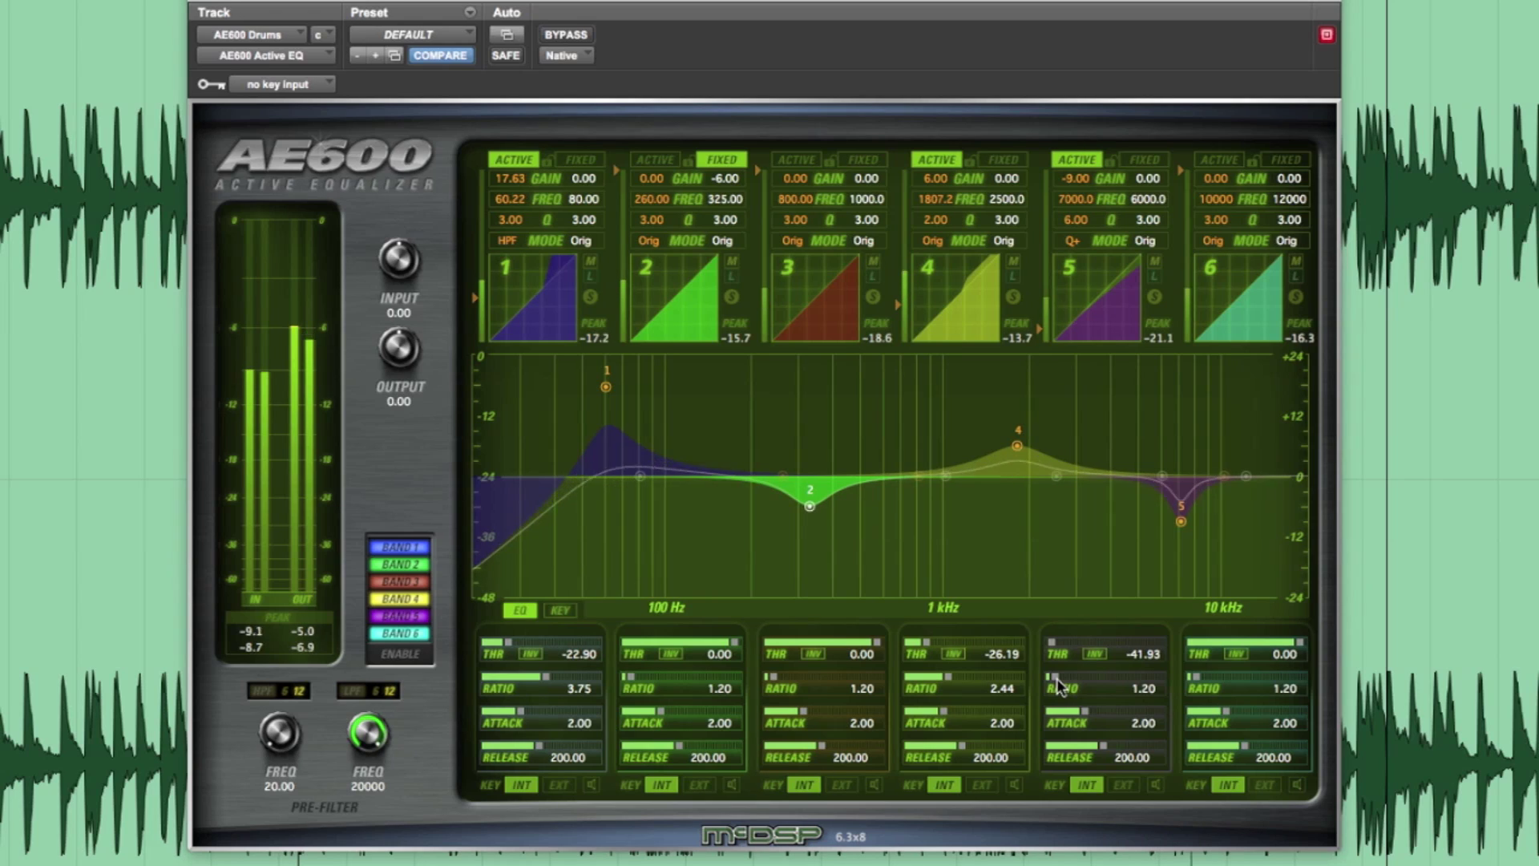
mouse_move(1120, 565)
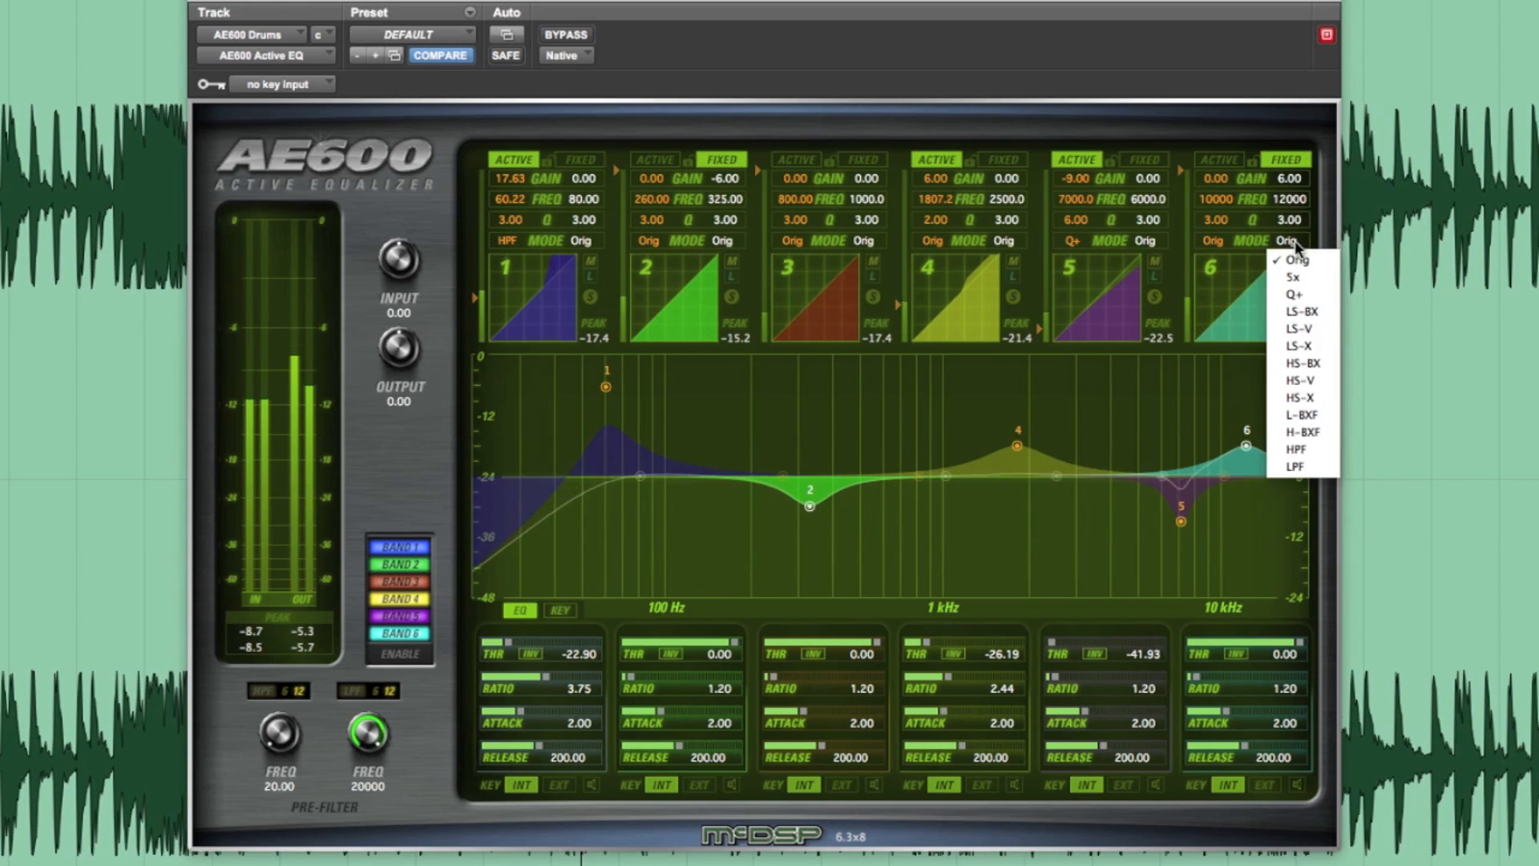
mouse_move(1302, 364)
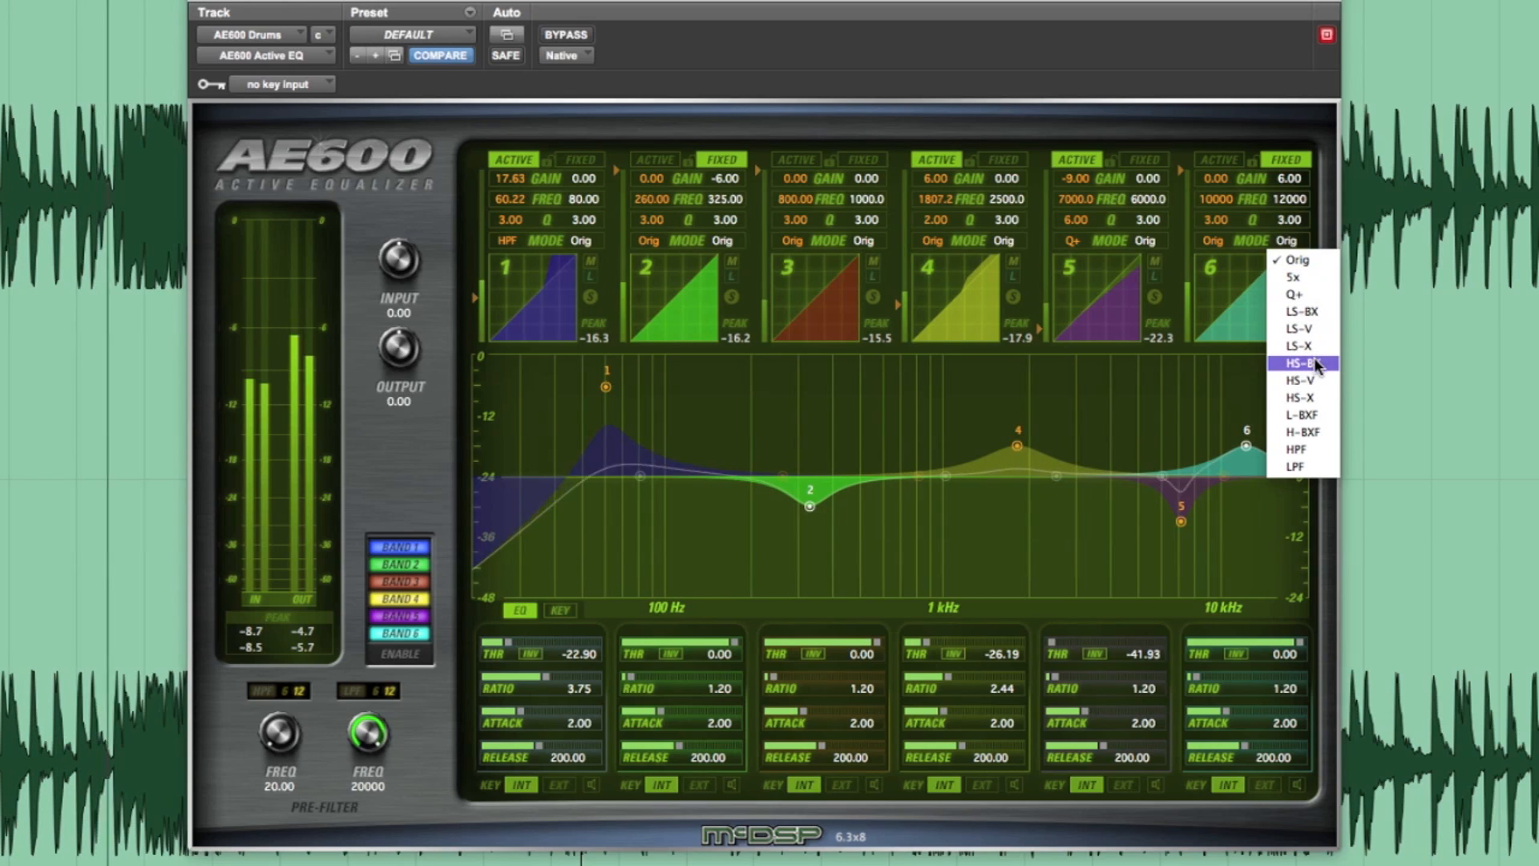
Give band 6 a fixed 6 dB HS-BX high shelf, then bypass the EQ to compare.
click(1297, 364)
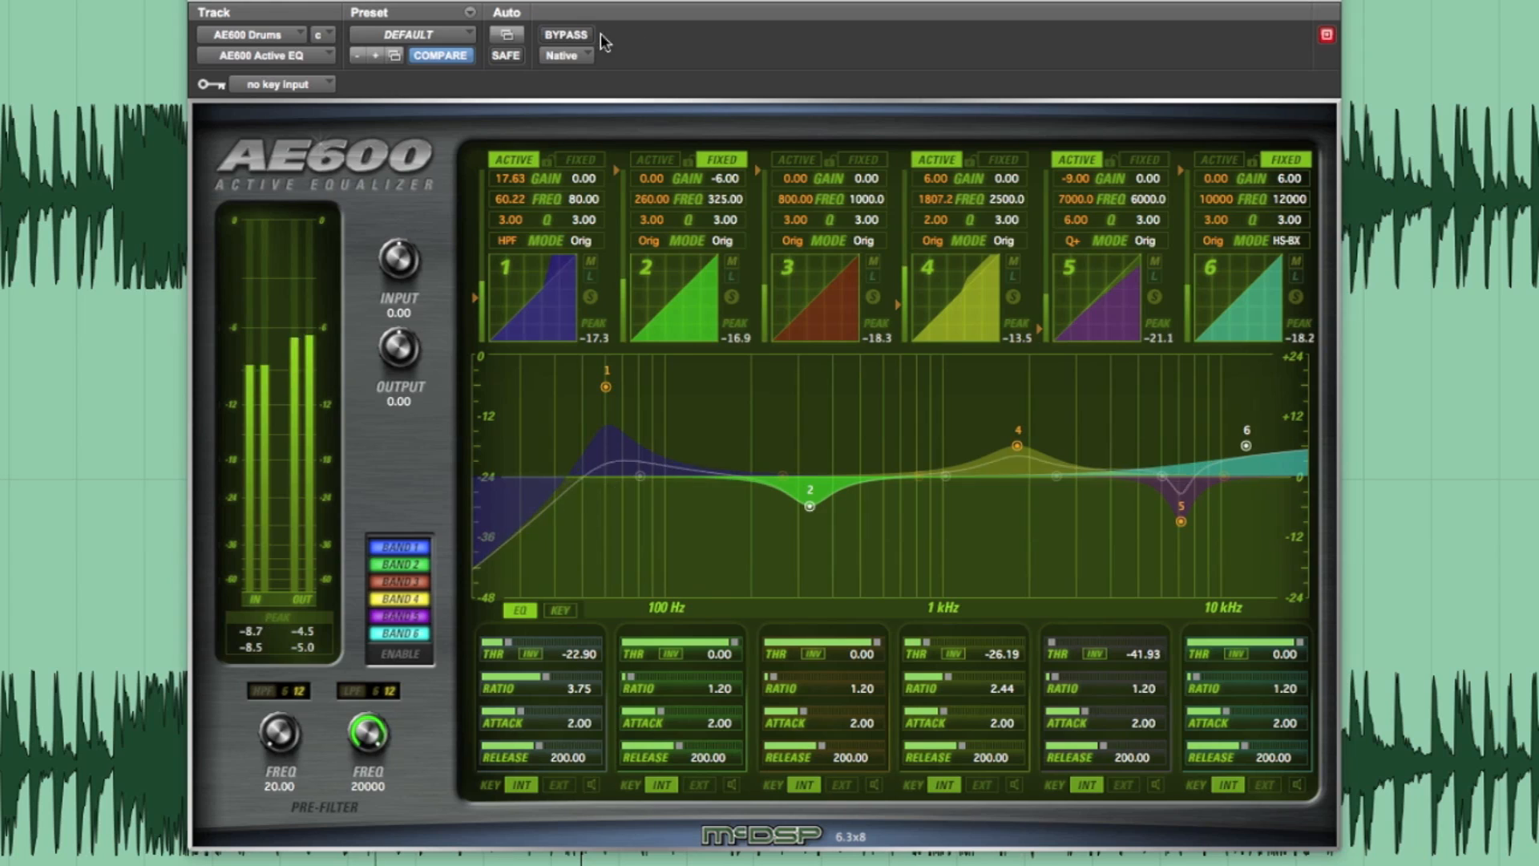
click(566, 35)
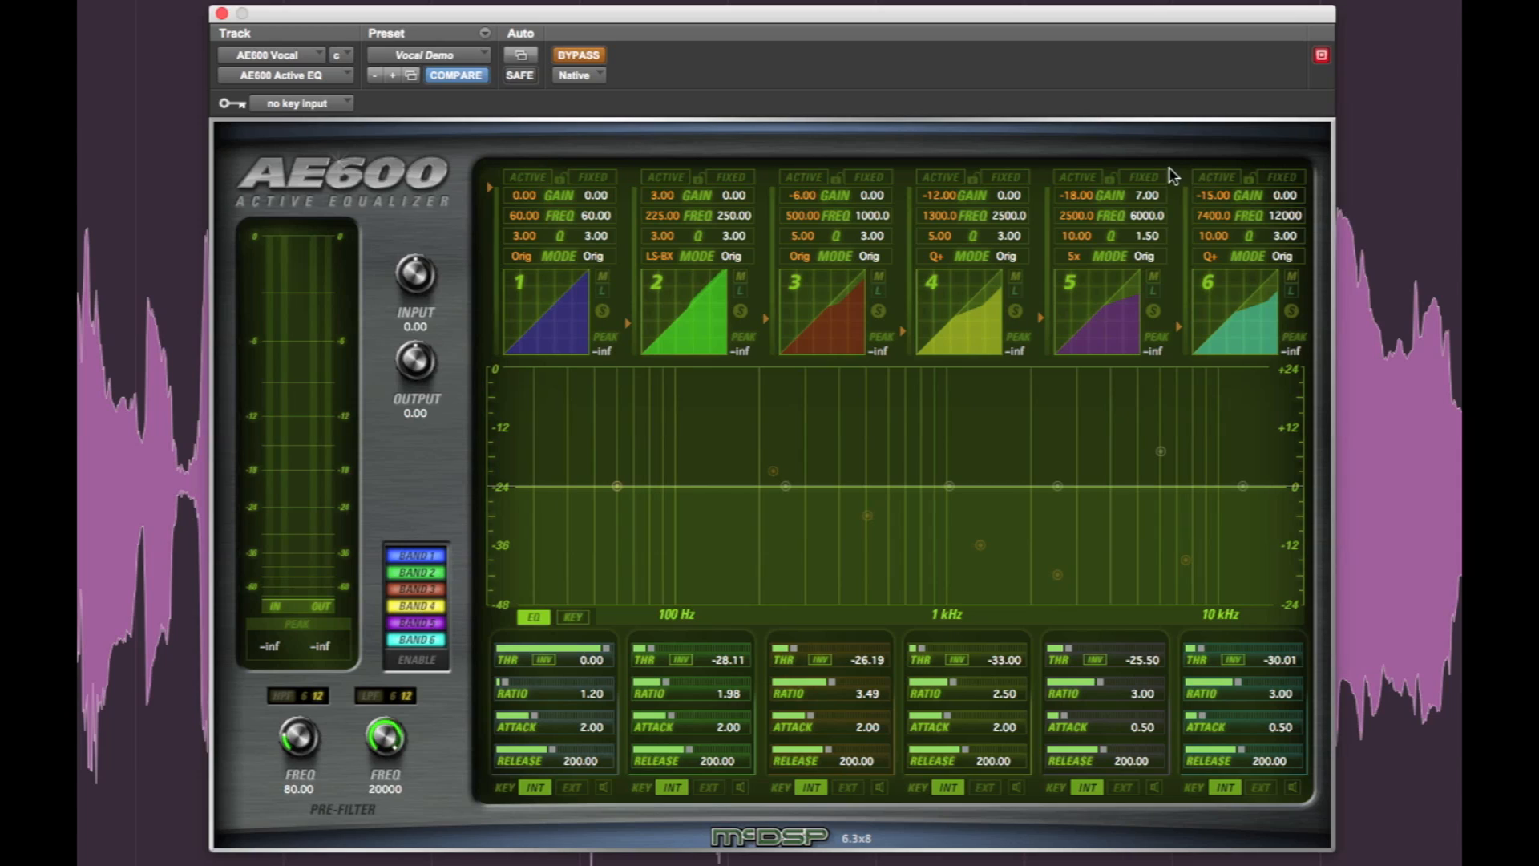
Enable band 5's fixed 7 dB boost and the active cuts on bands 6 and 5.
click(1143, 178)
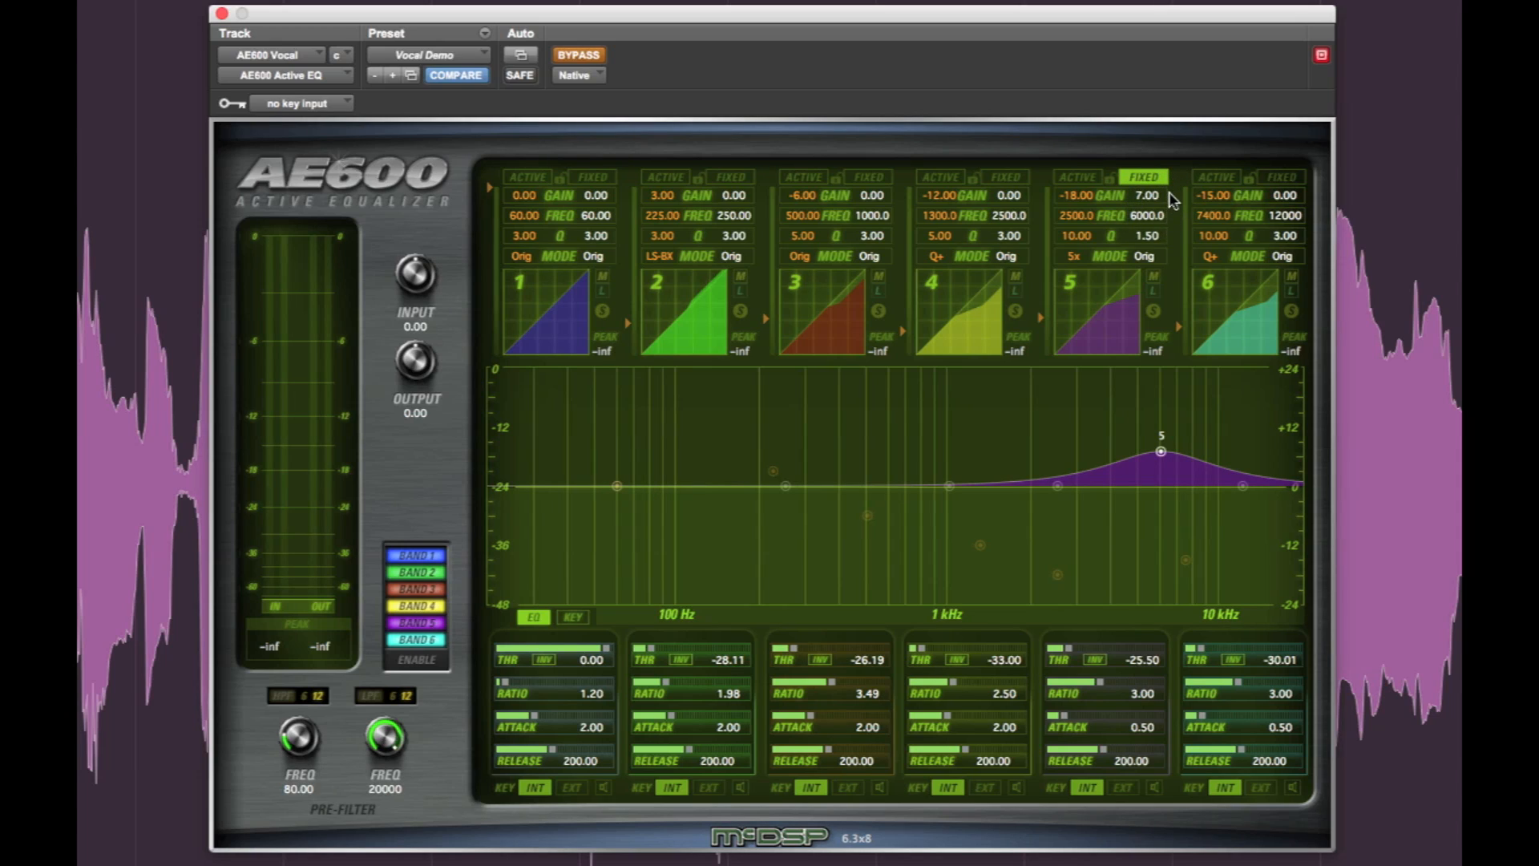
mouse_move(1206, 190)
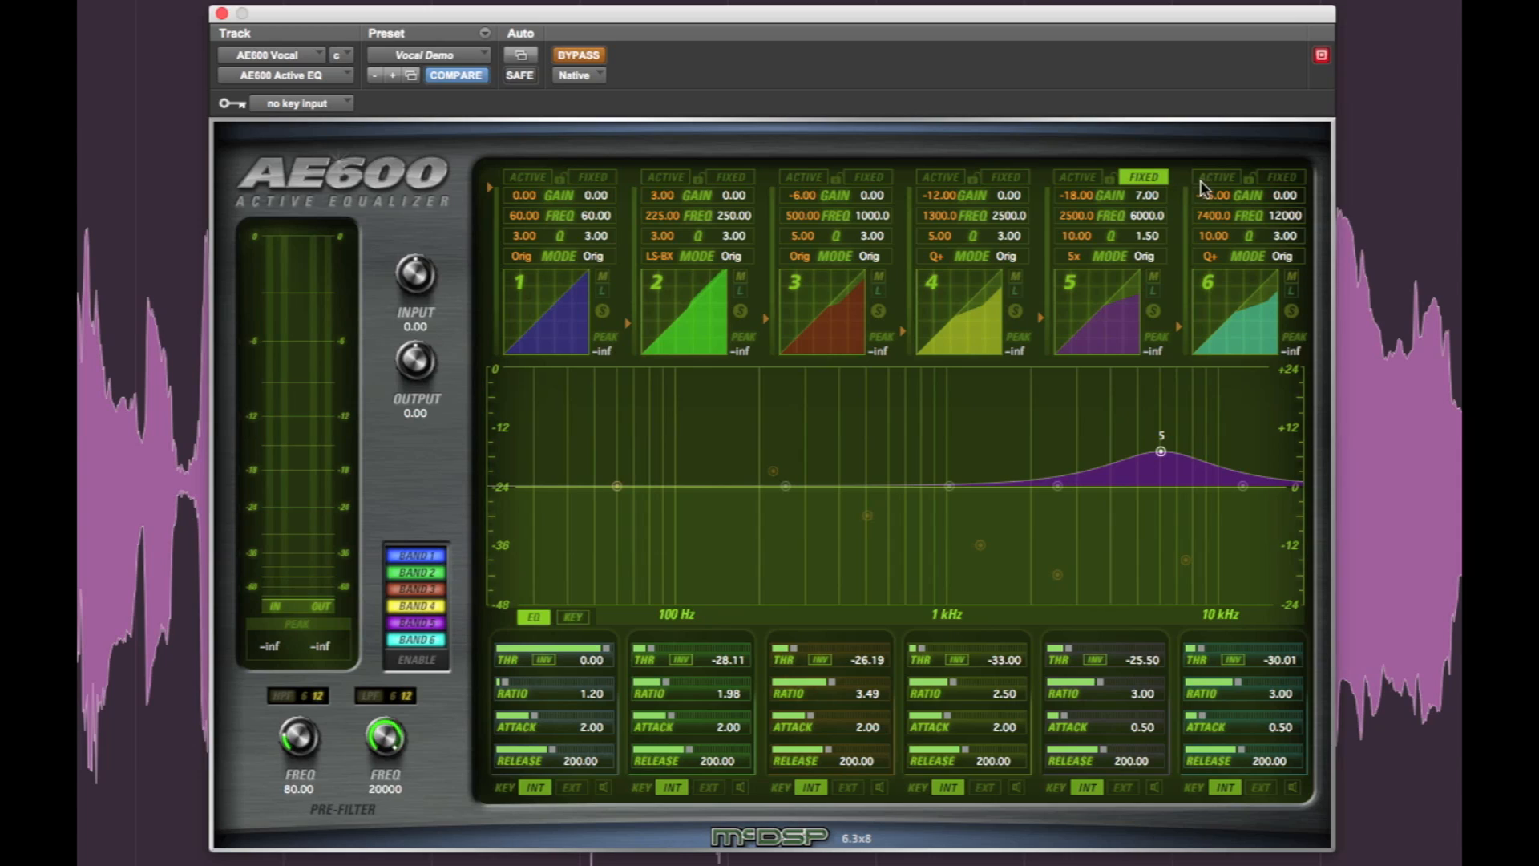
click(1215, 178)
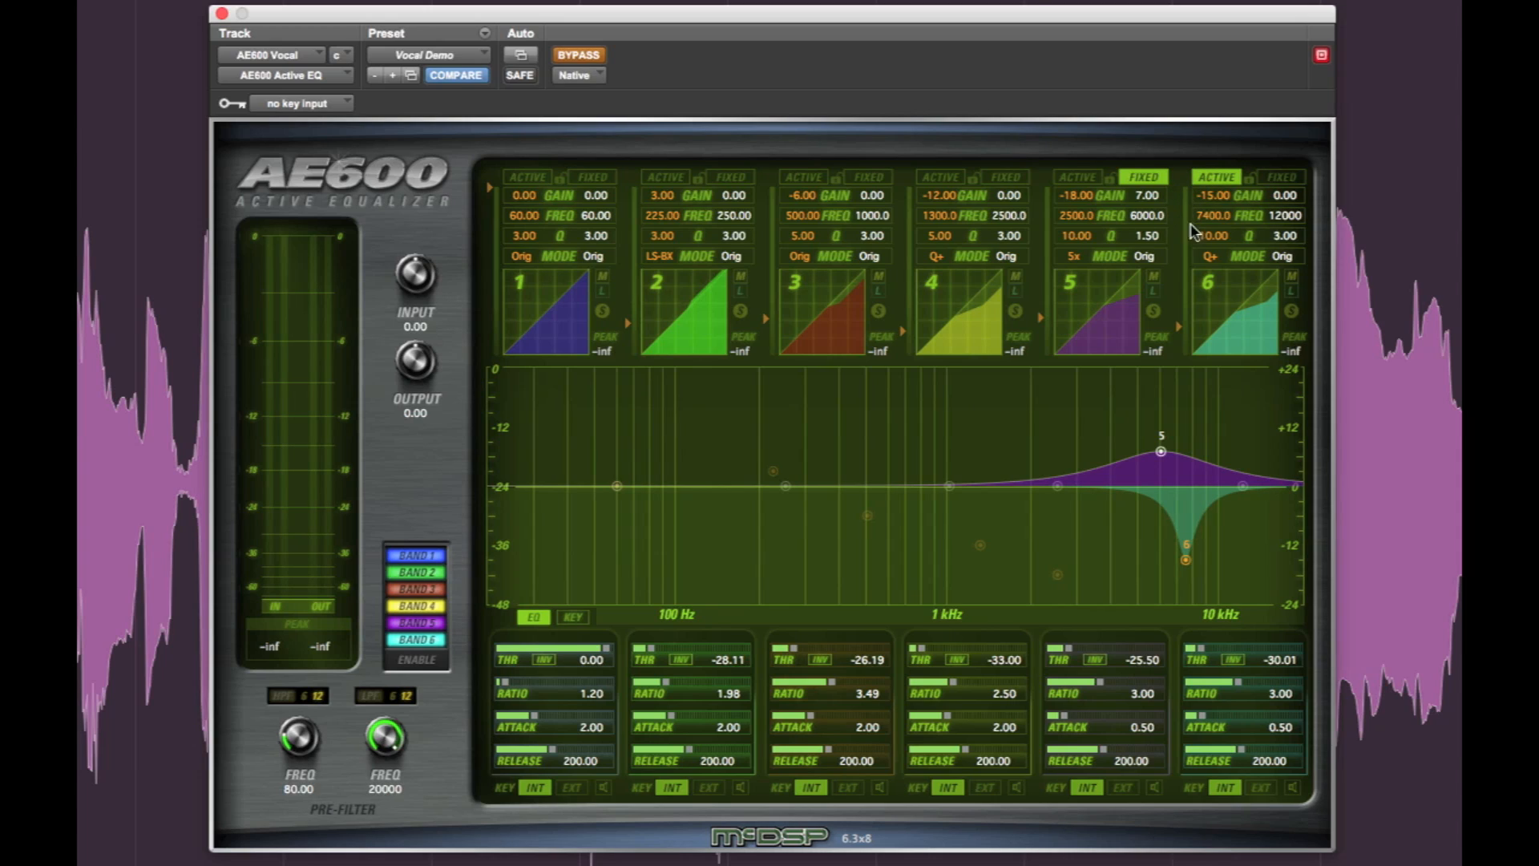
mouse_move(1188, 258)
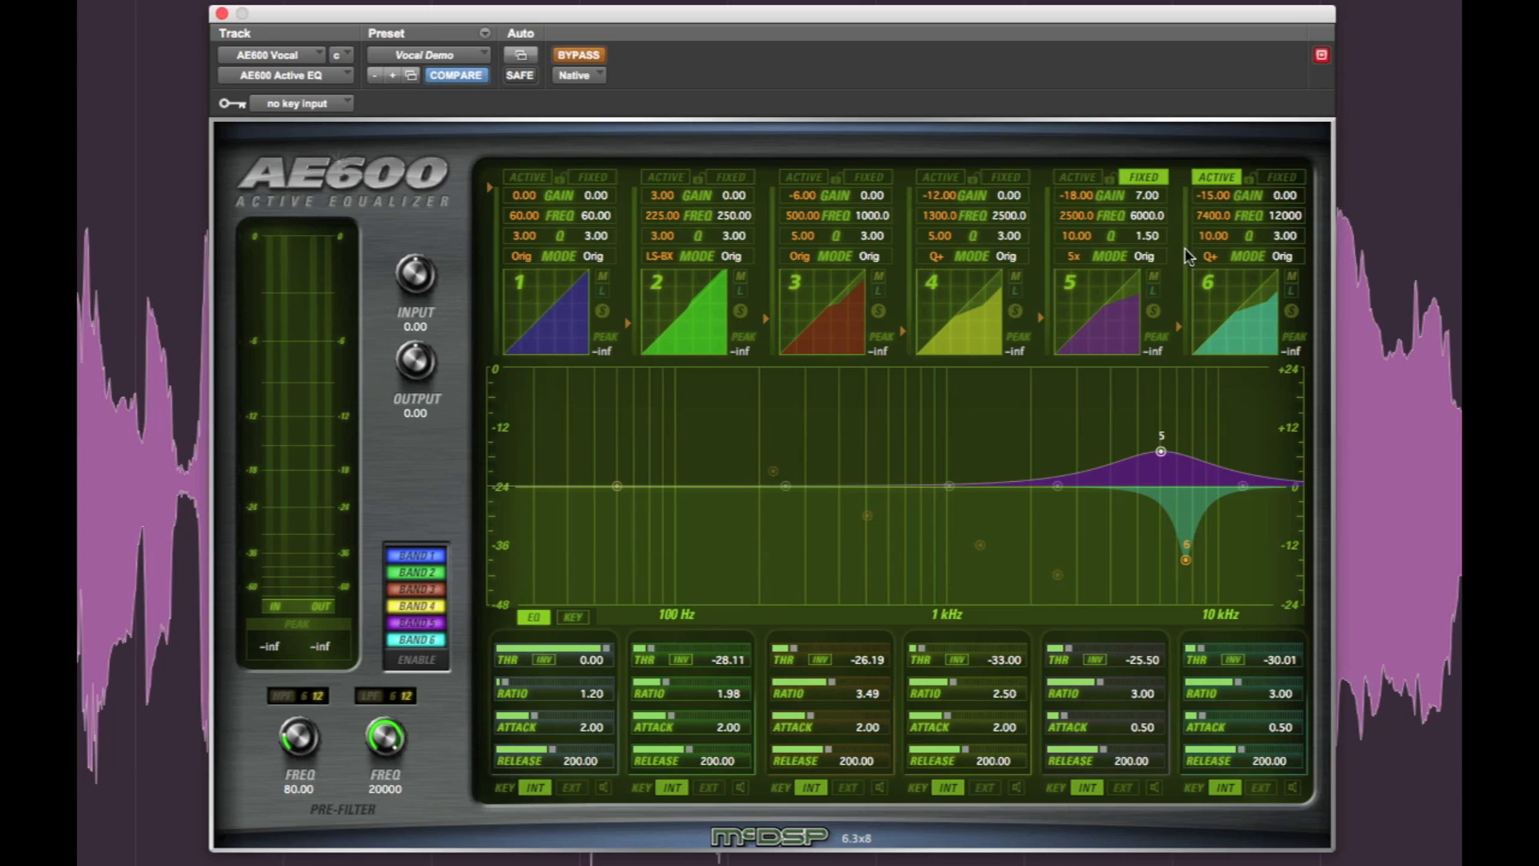
mouse_move(1190, 263)
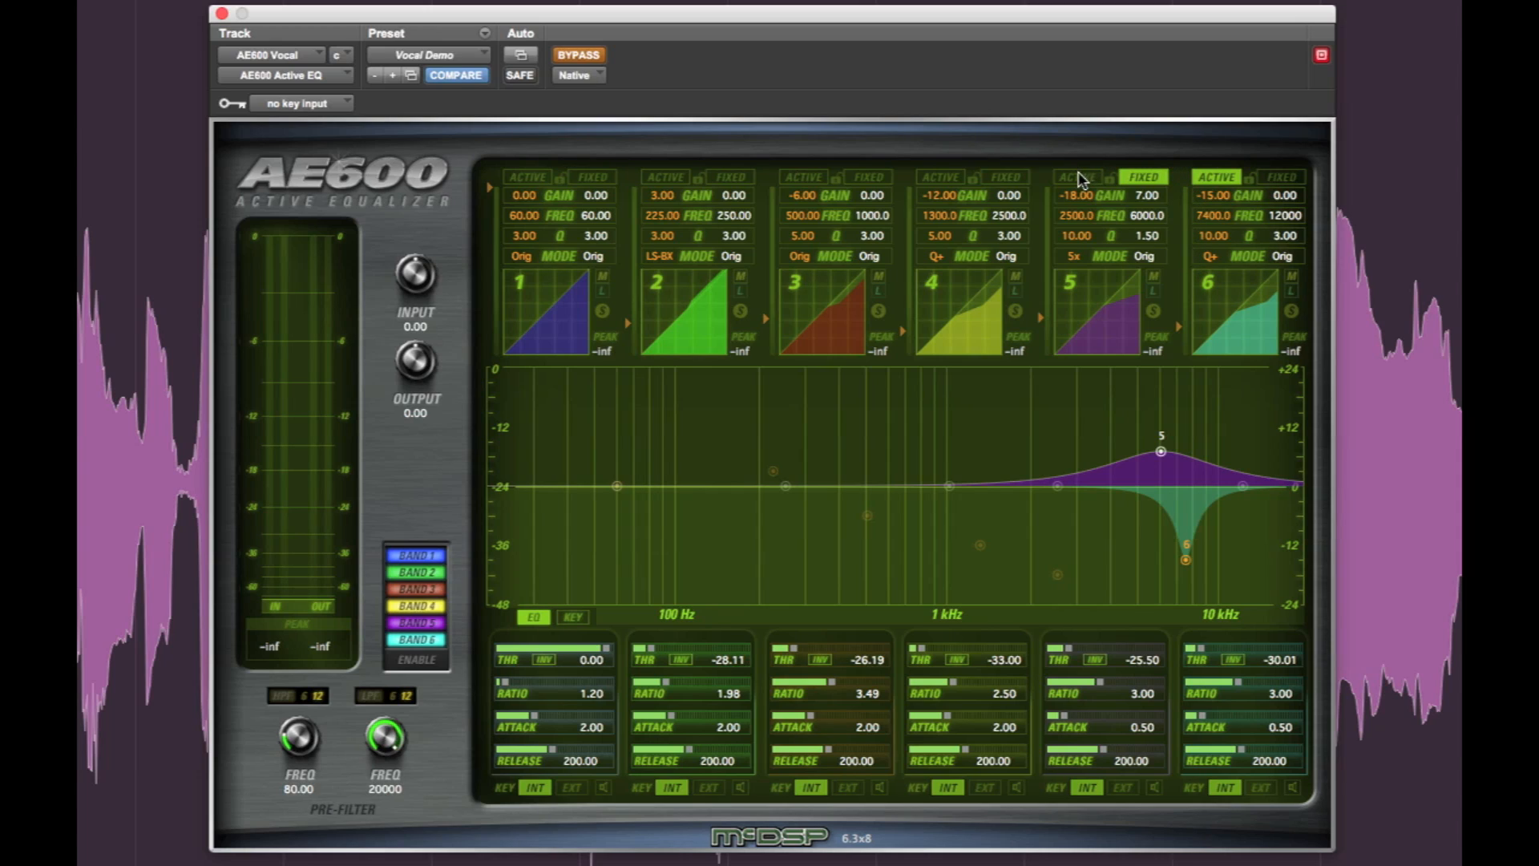
click(1076, 176)
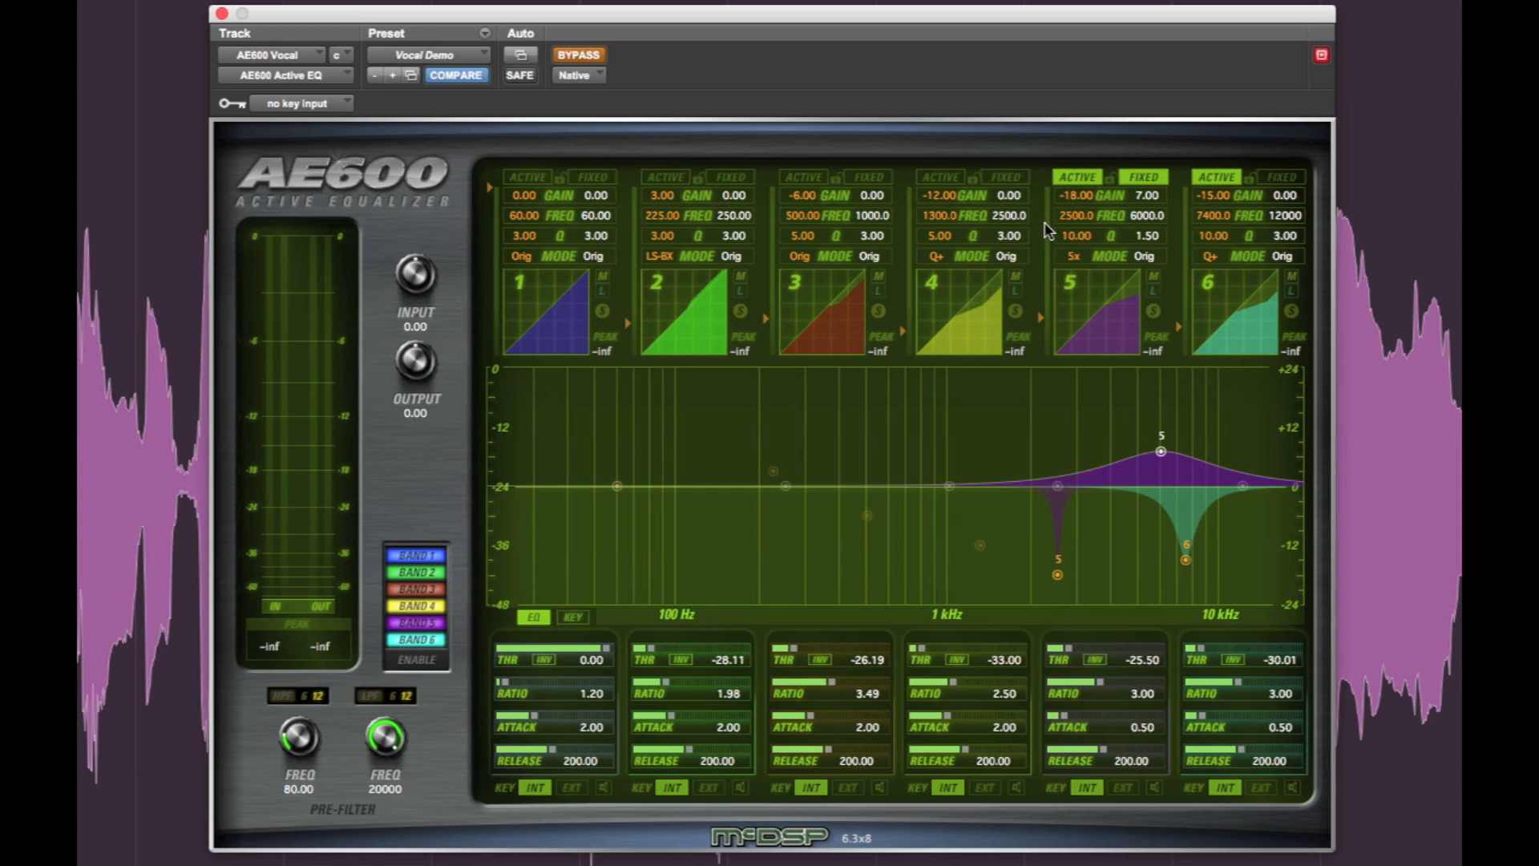
mouse_move(1052, 263)
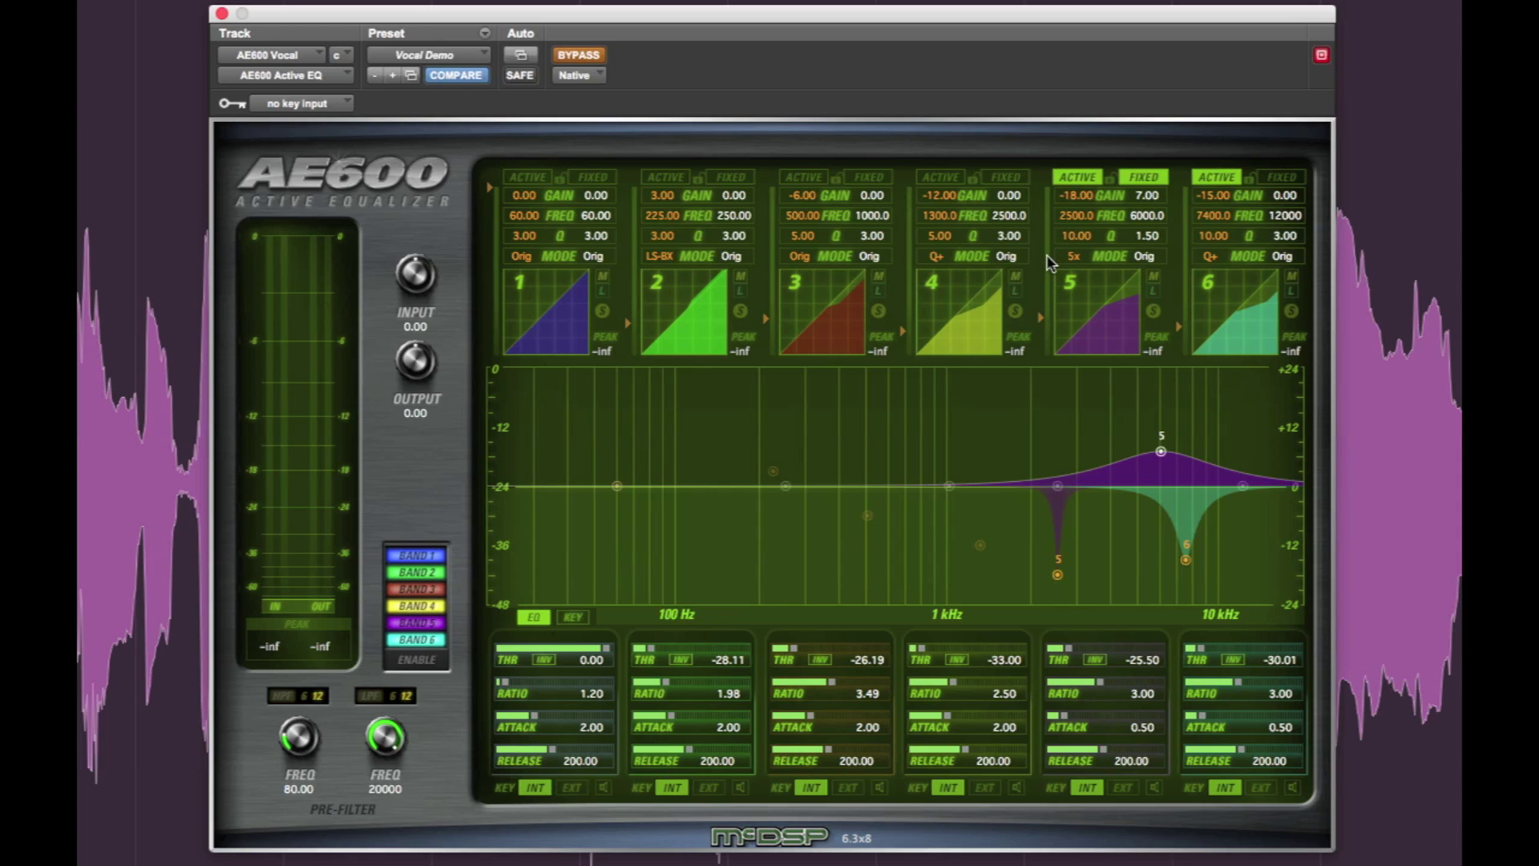
mouse_move(1044, 207)
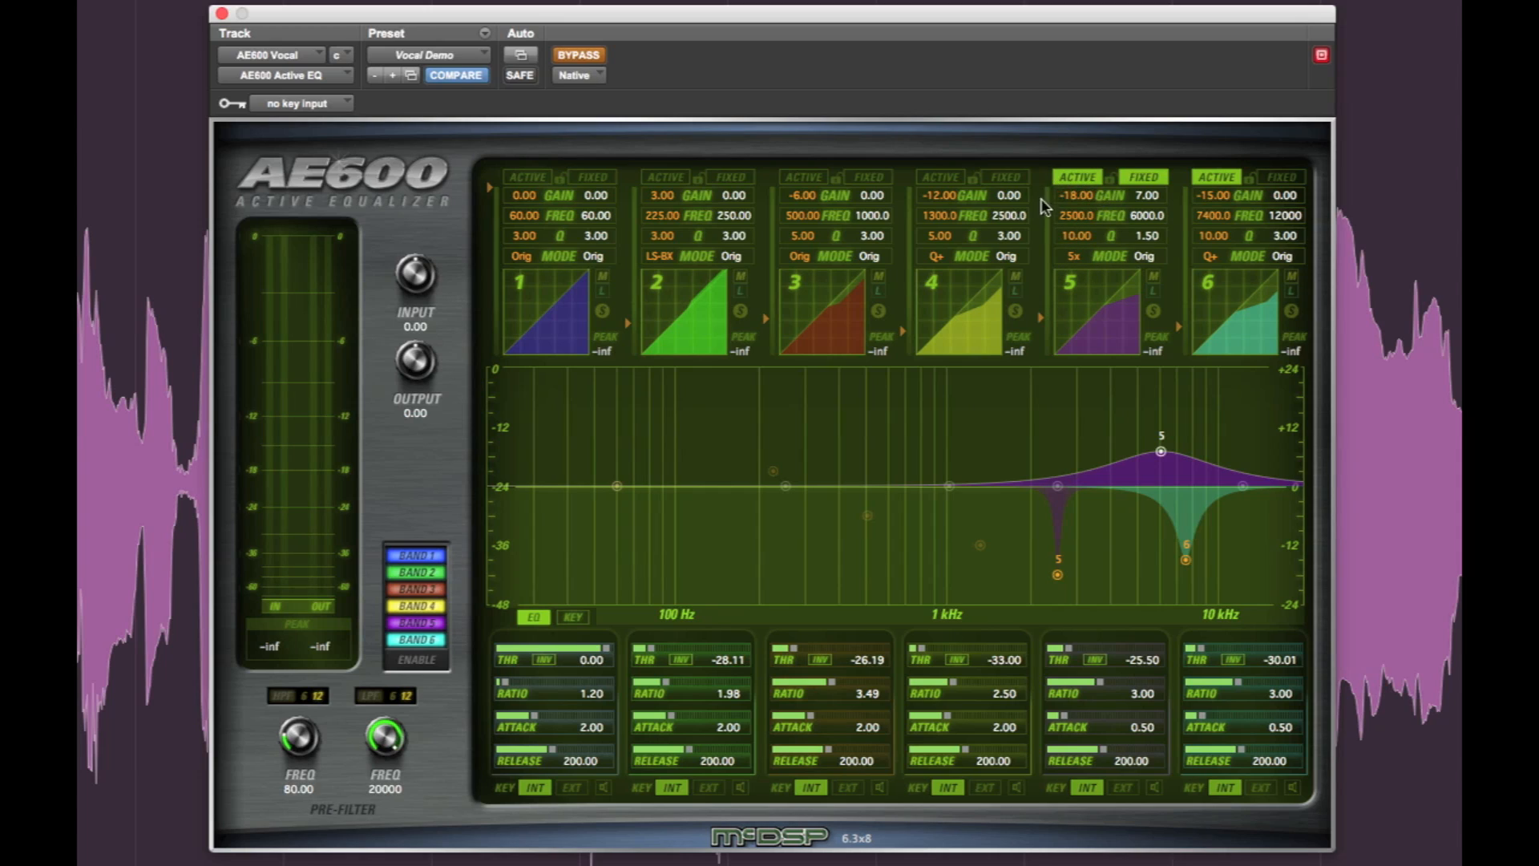
Engage bands 4 and 2's active curves and the 80 Hz high-pass pre-filter.
click(938, 176)
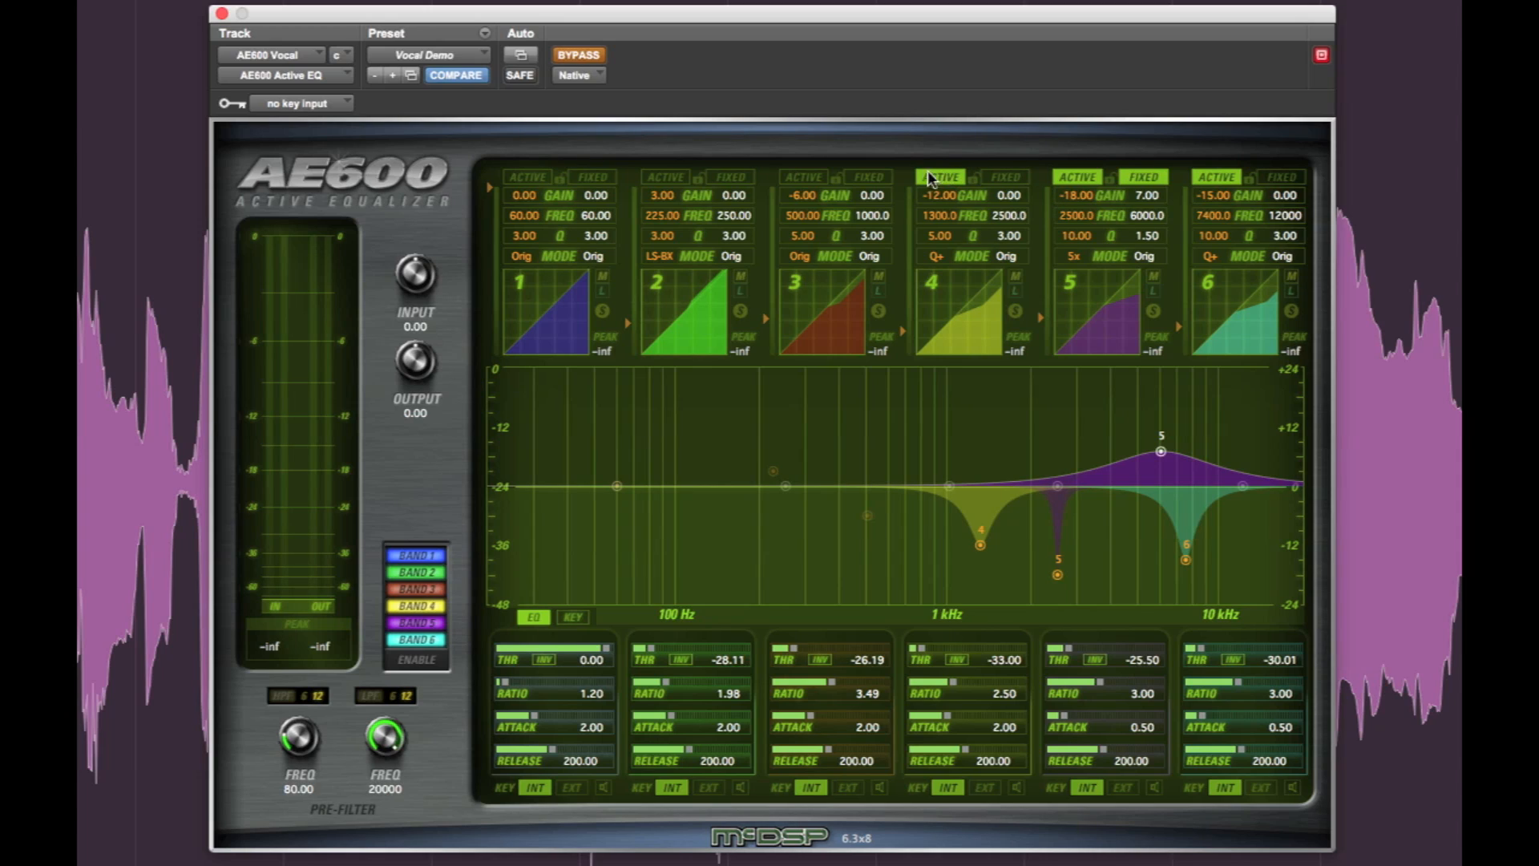
mouse_move(930, 239)
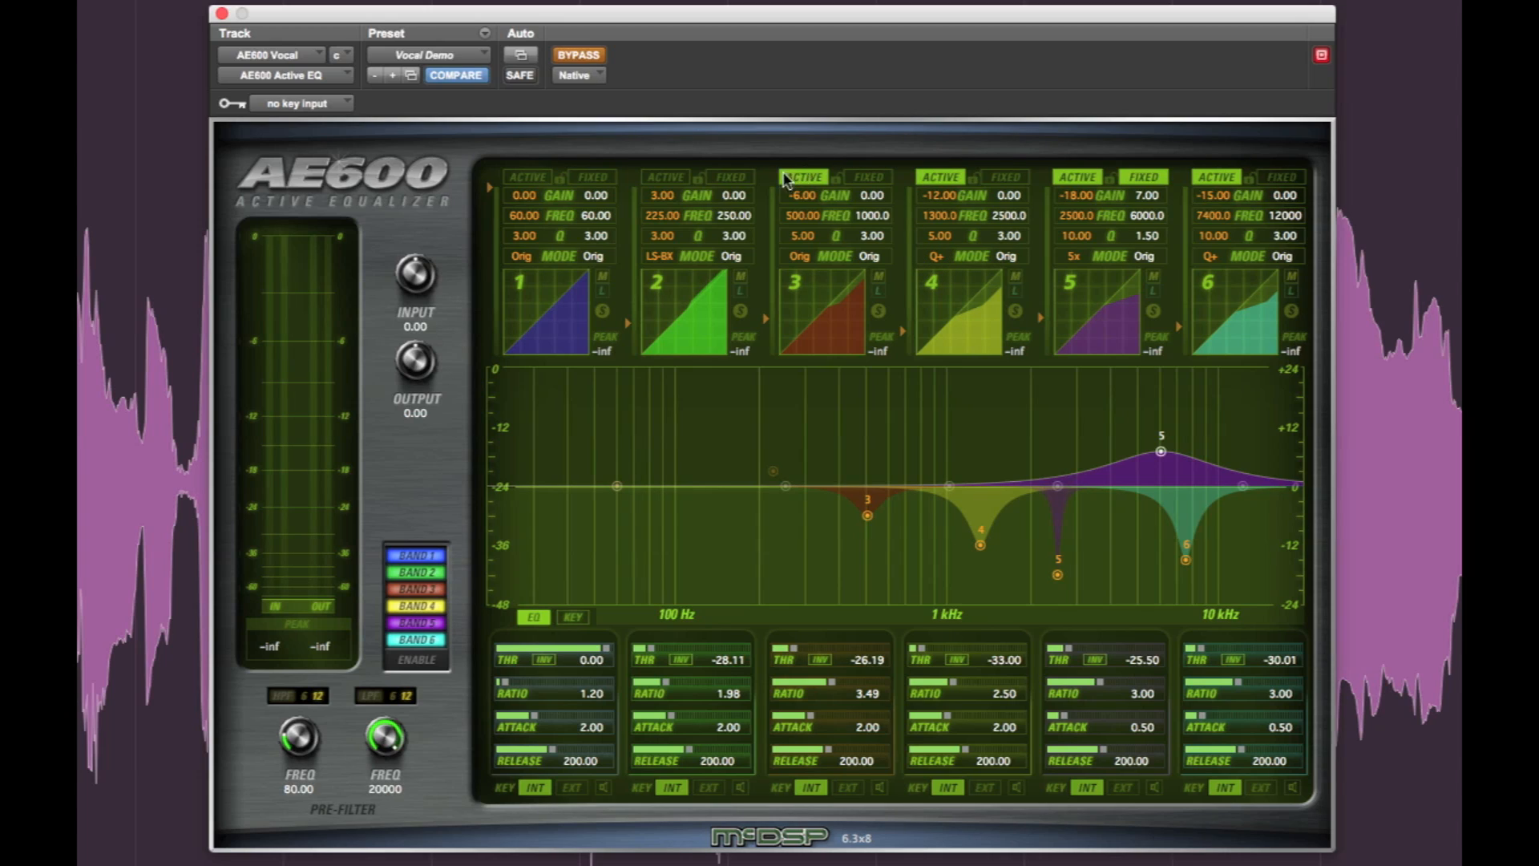
mouse_move(829, 224)
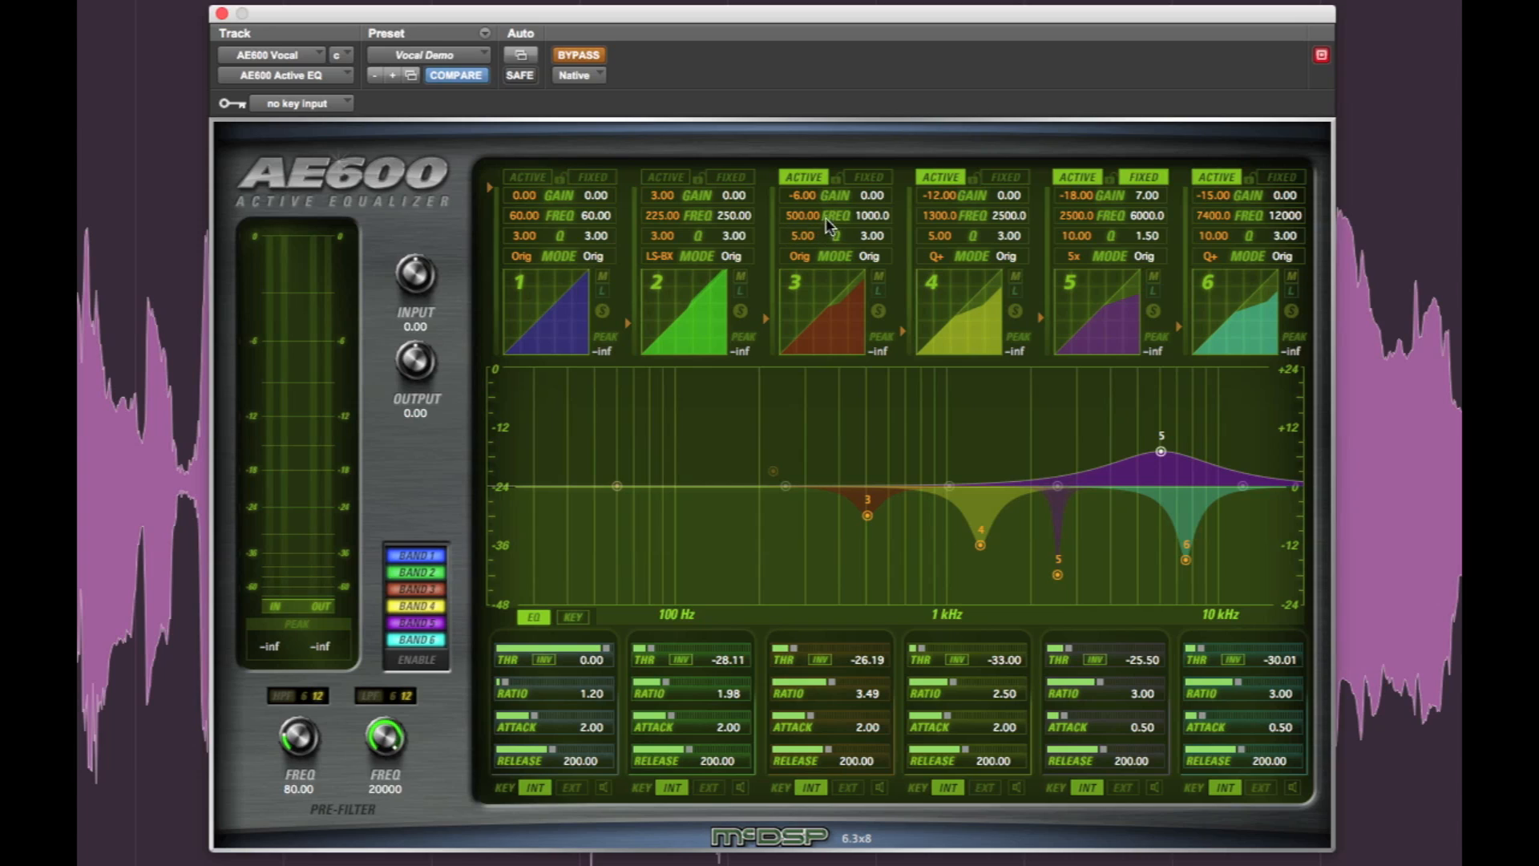
mouse_move(775, 258)
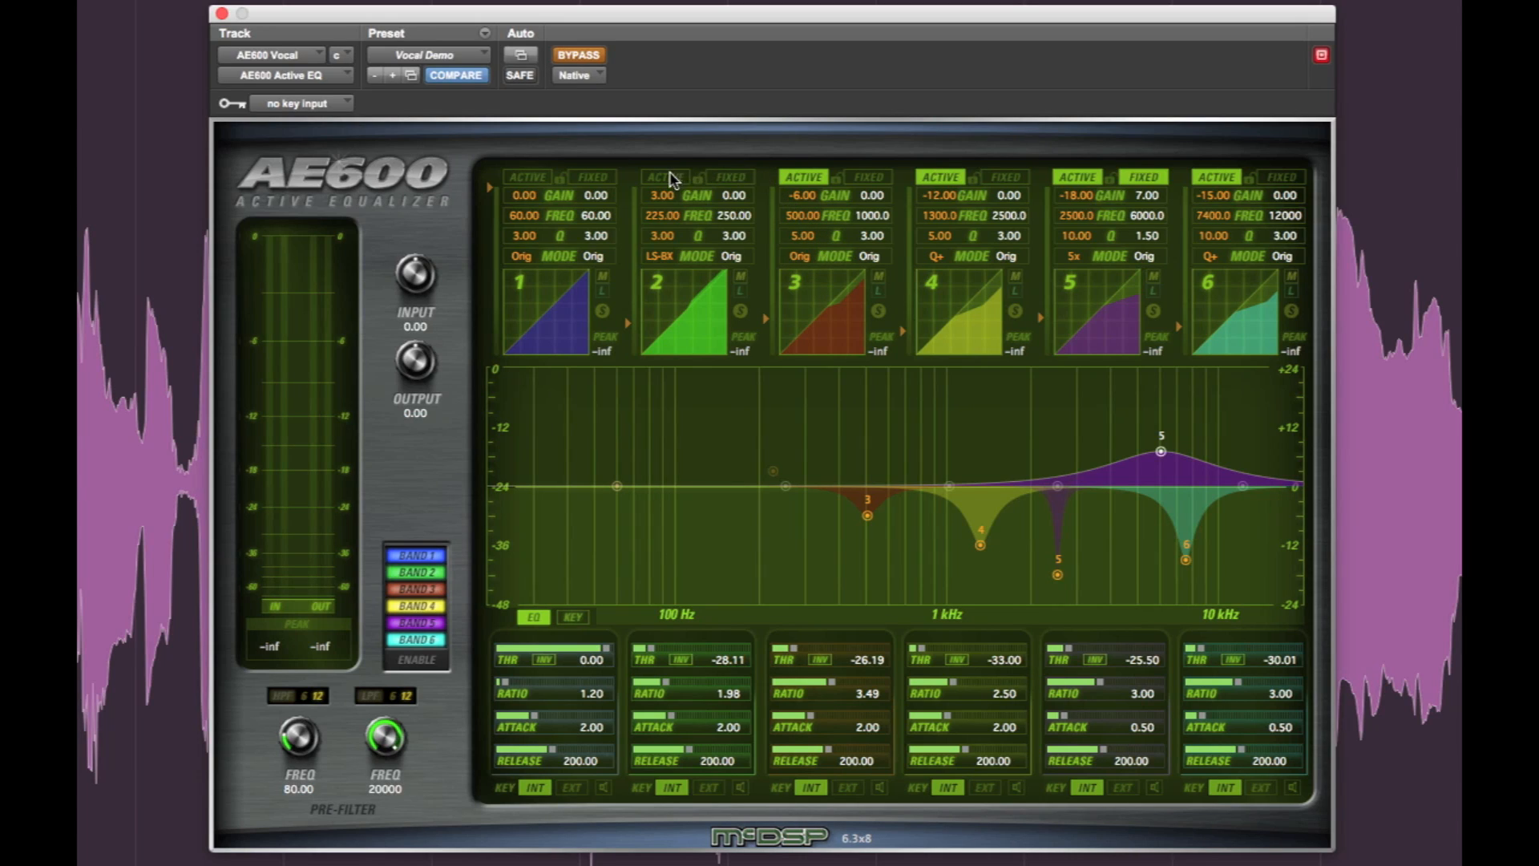
click(663, 176)
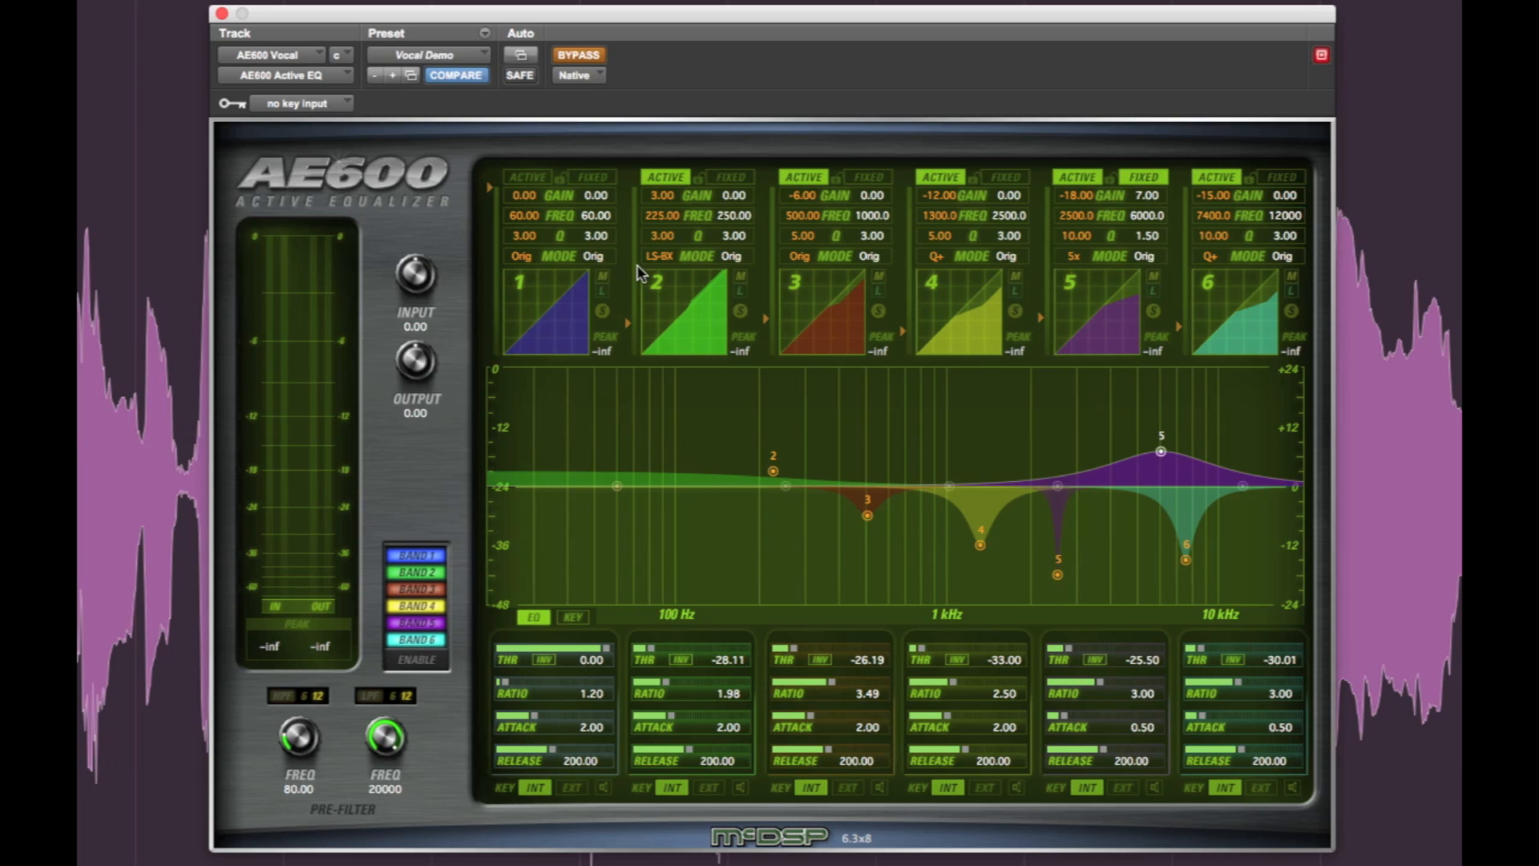
mouse_move(643, 273)
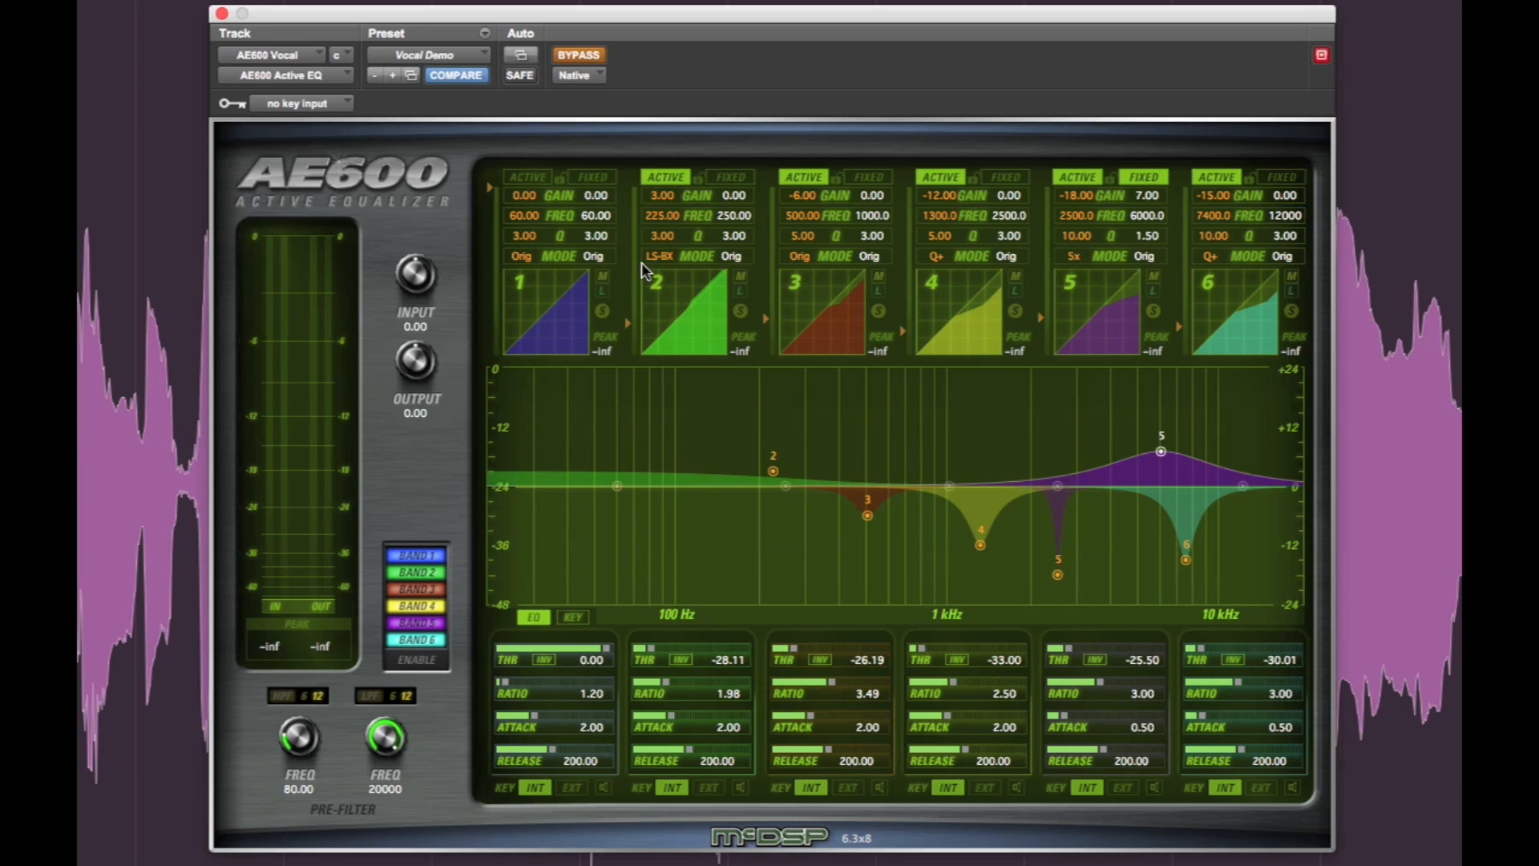
mouse_move(646, 234)
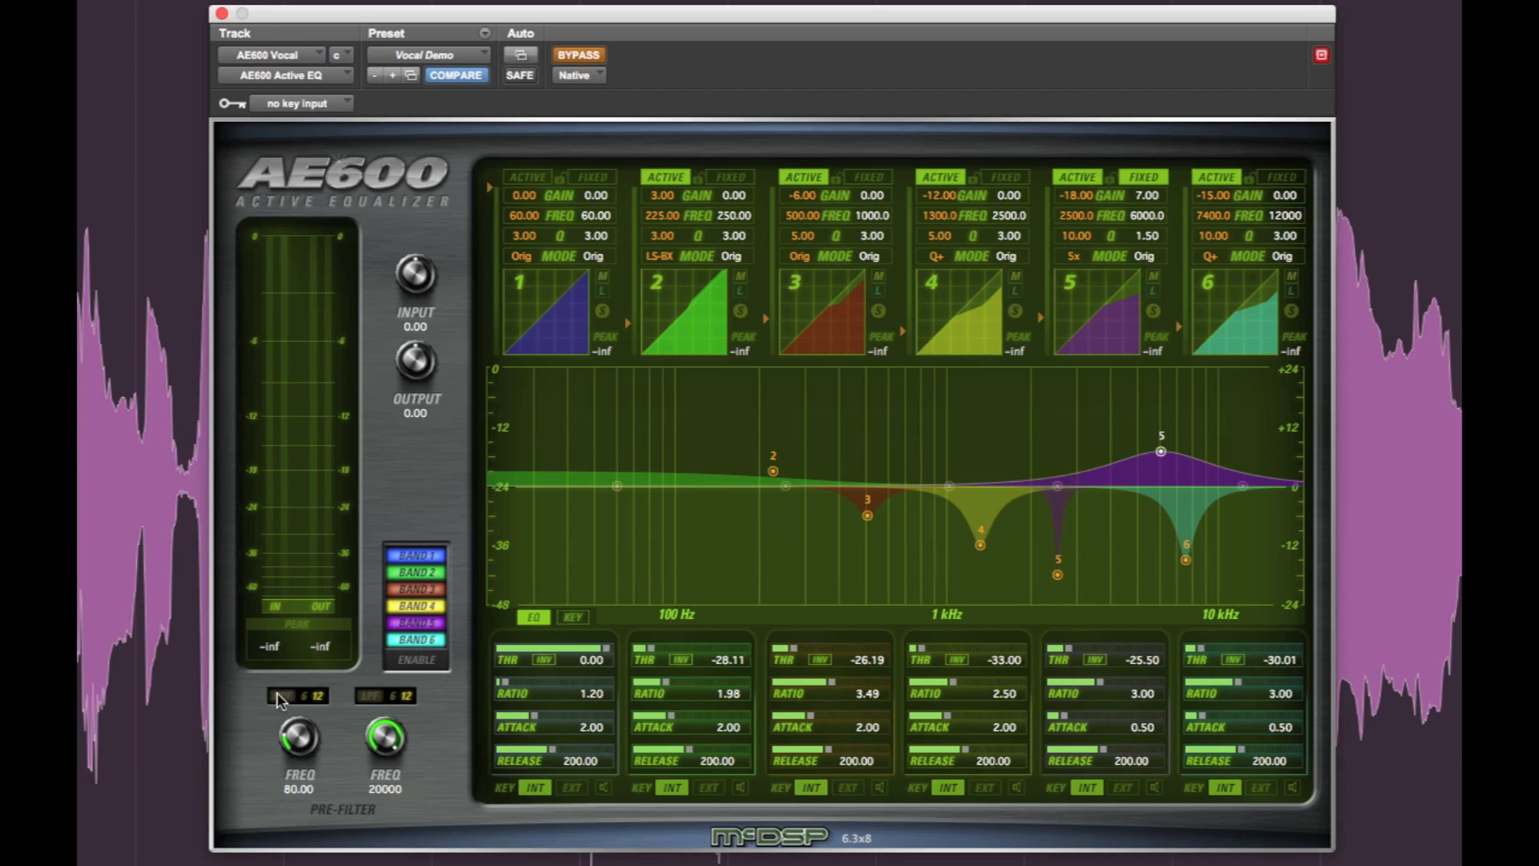
click(277, 696)
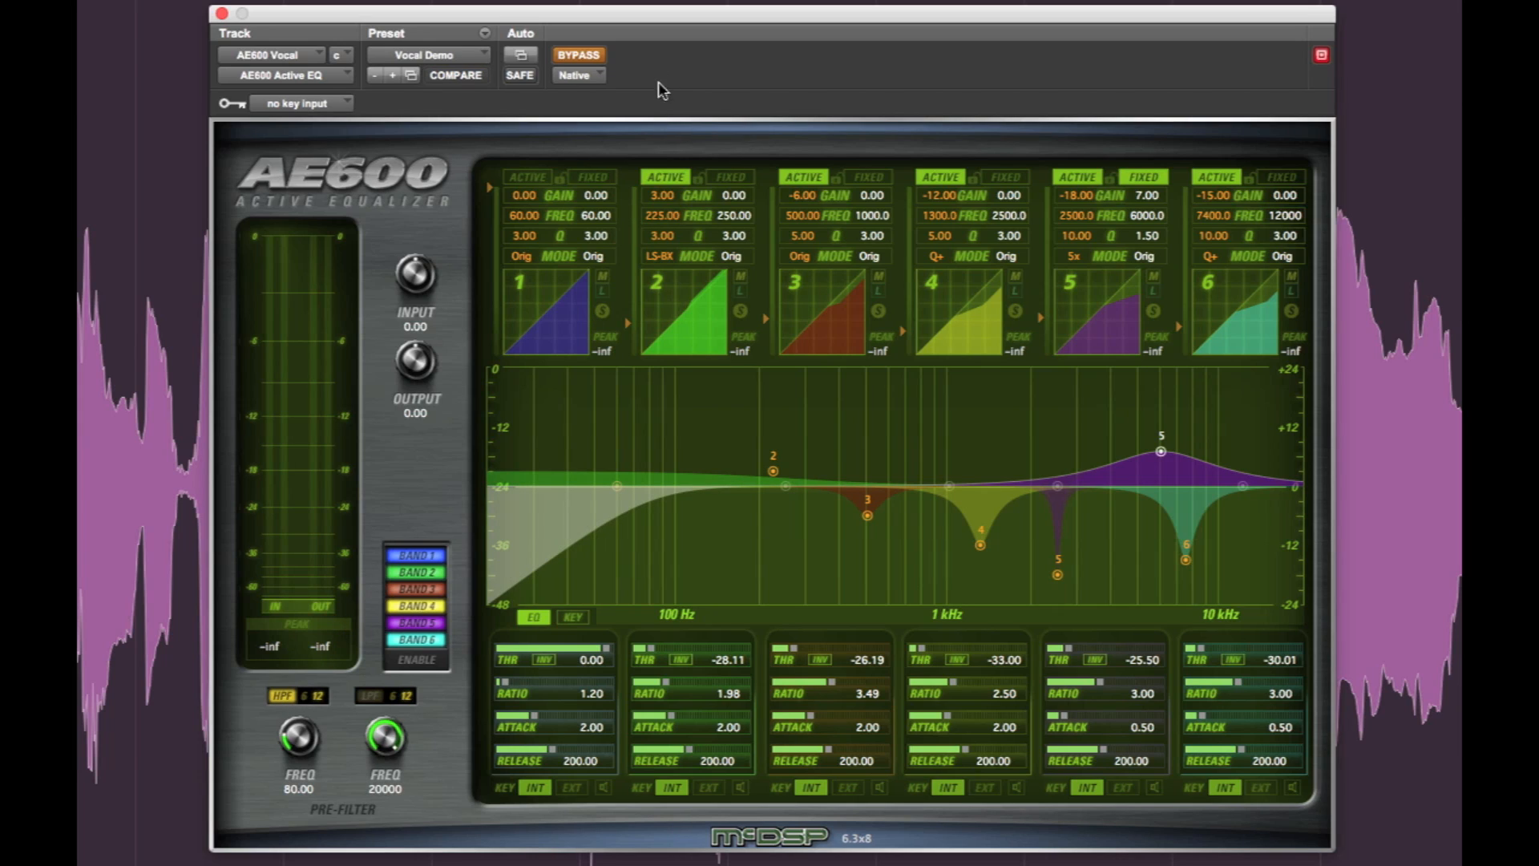
mouse_move(637, 61)
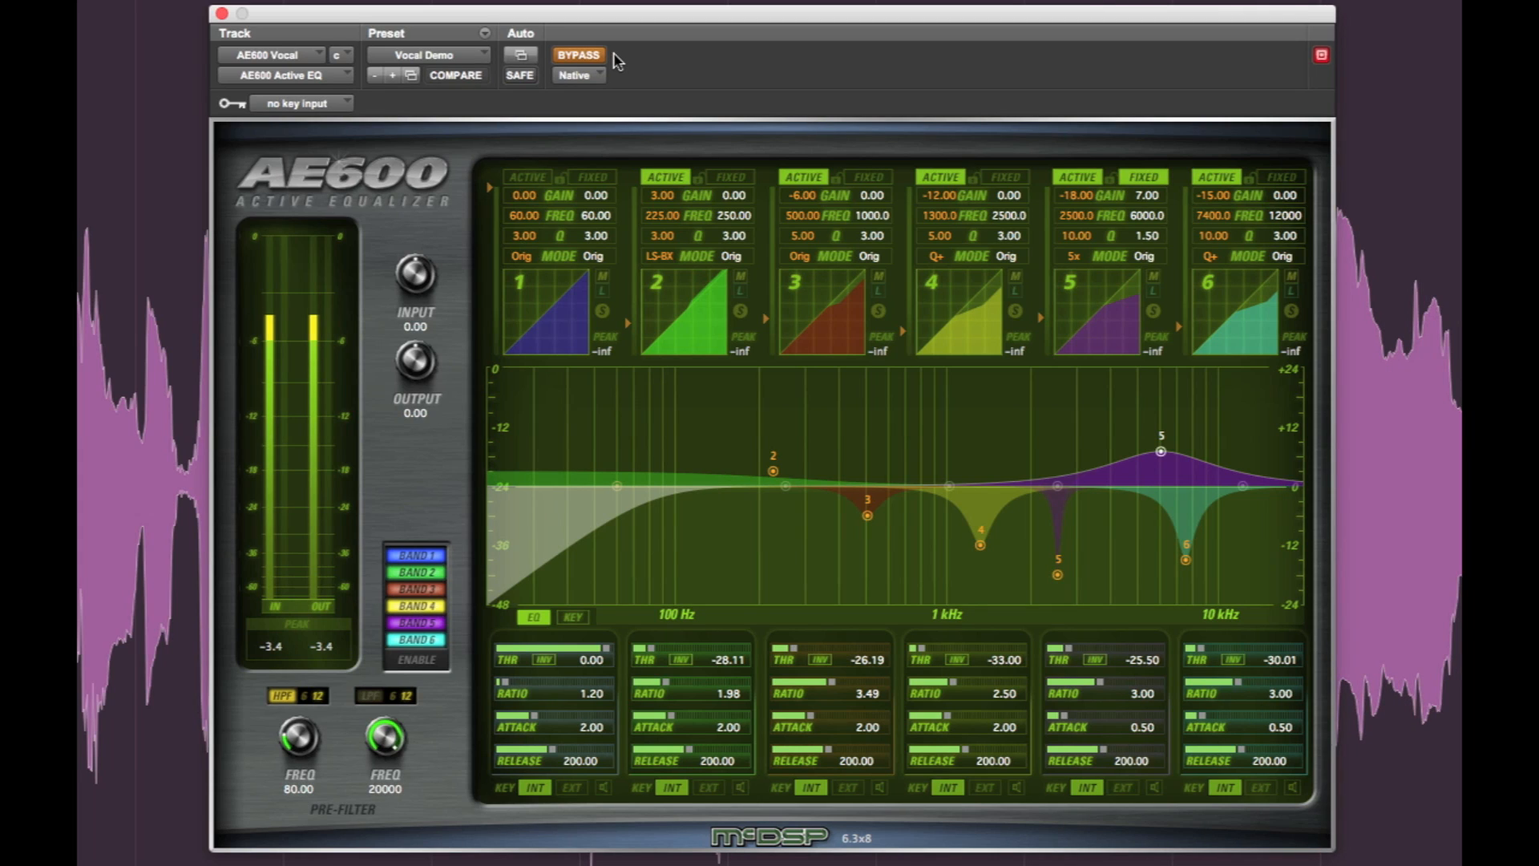
Switch the EQ out of and back into circuit twice via BYPASS while the vocal plays.
click(578, 54)
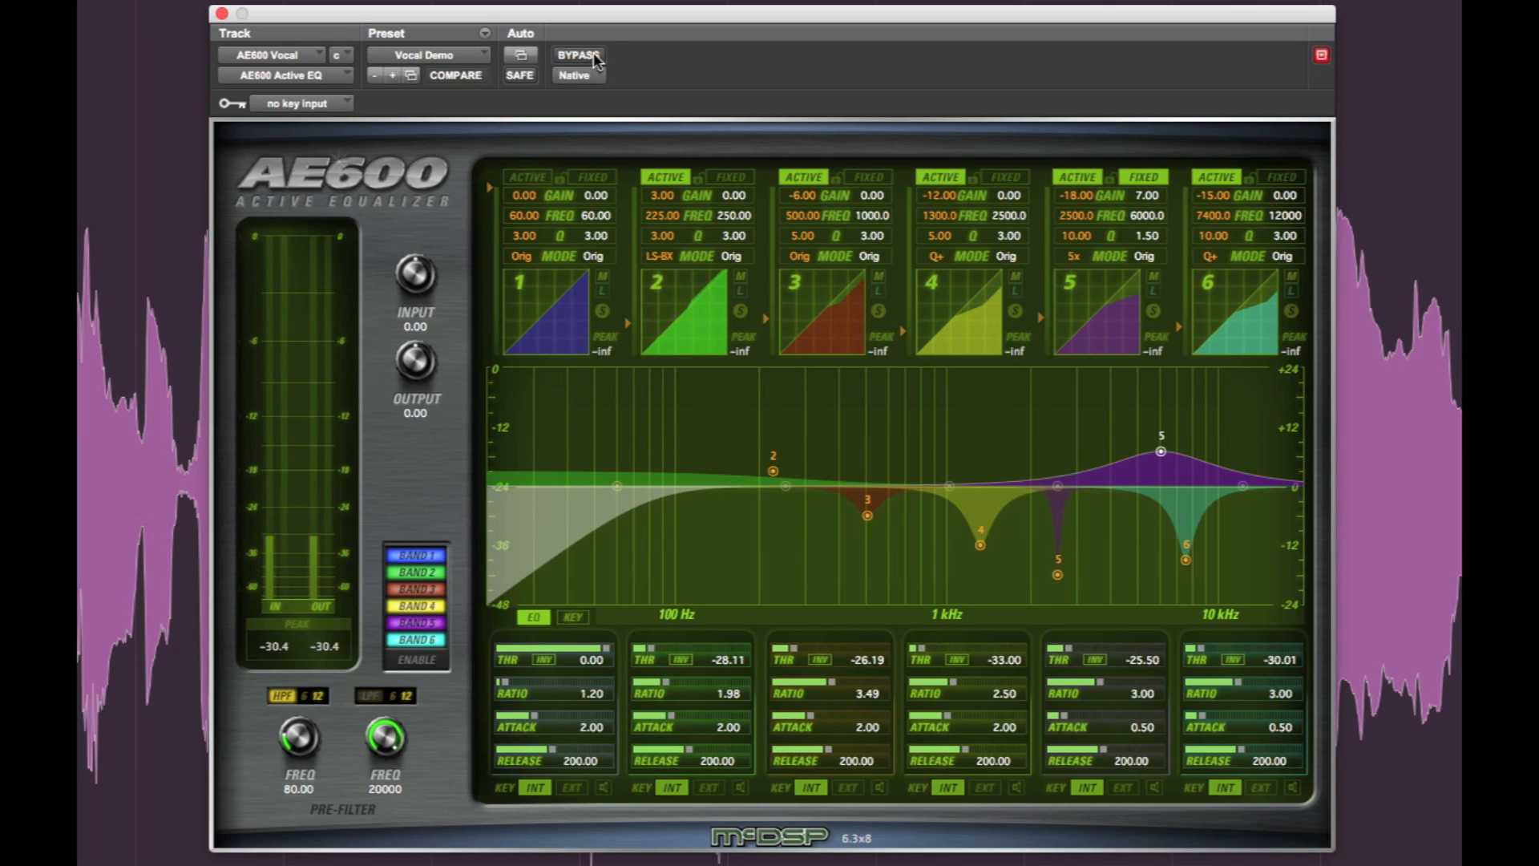
click(579, 54)
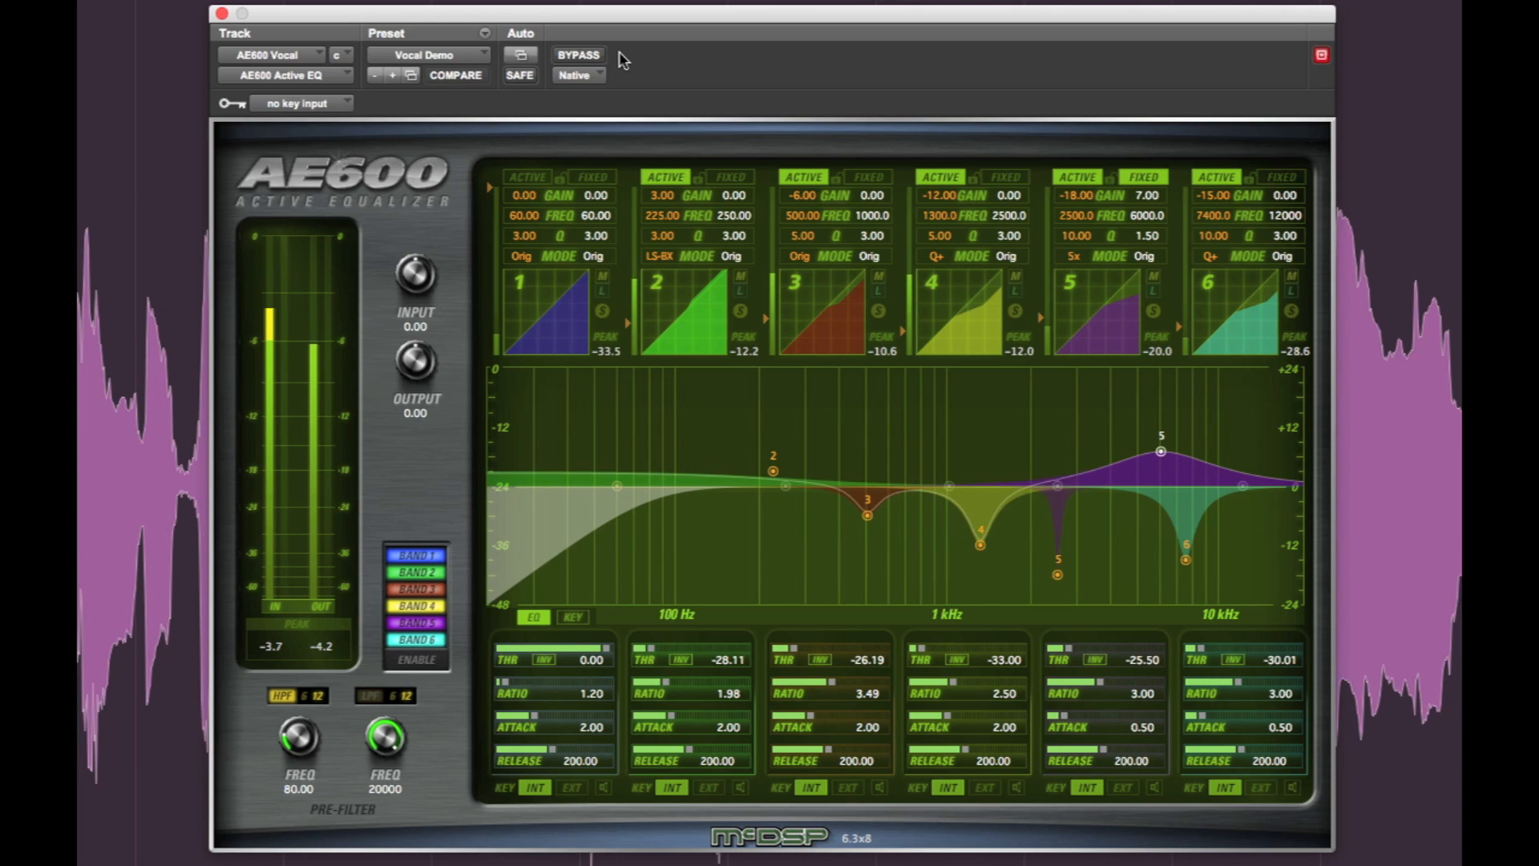
click(577, 55)
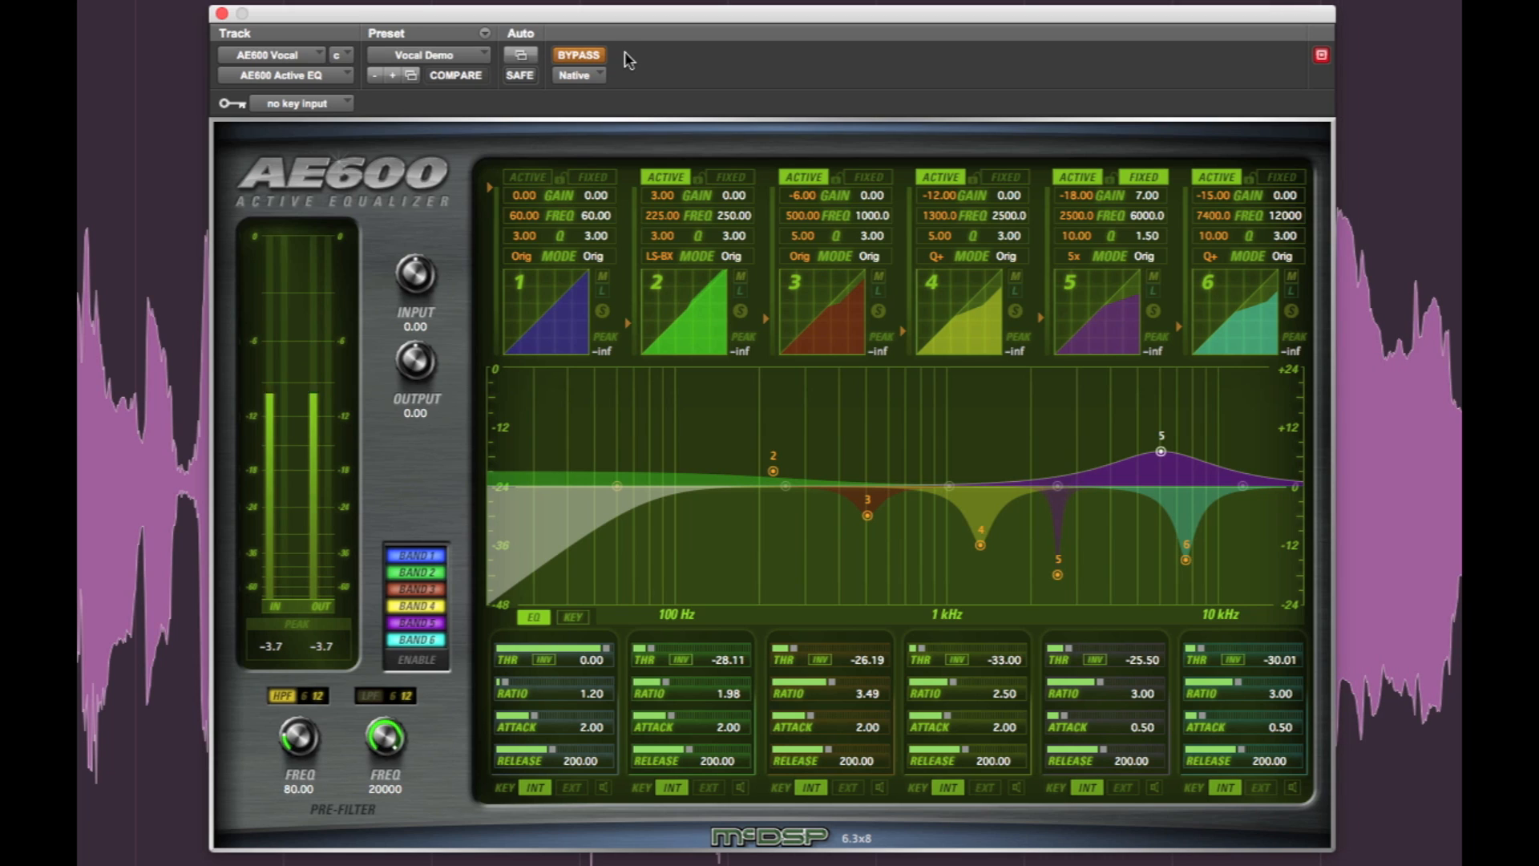
click(579, 54)
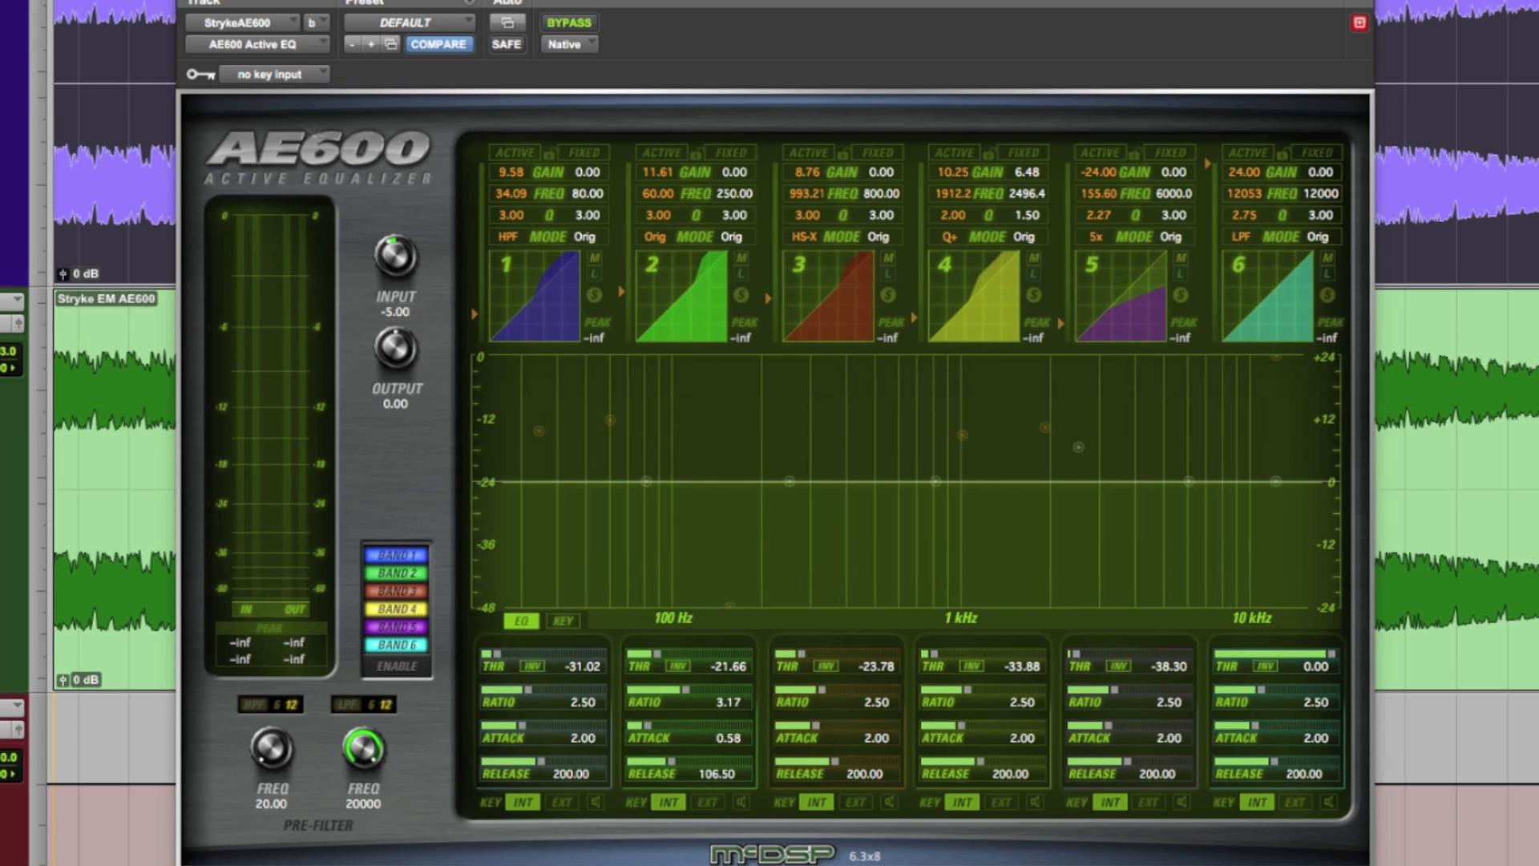
mouse_move(780, 83)
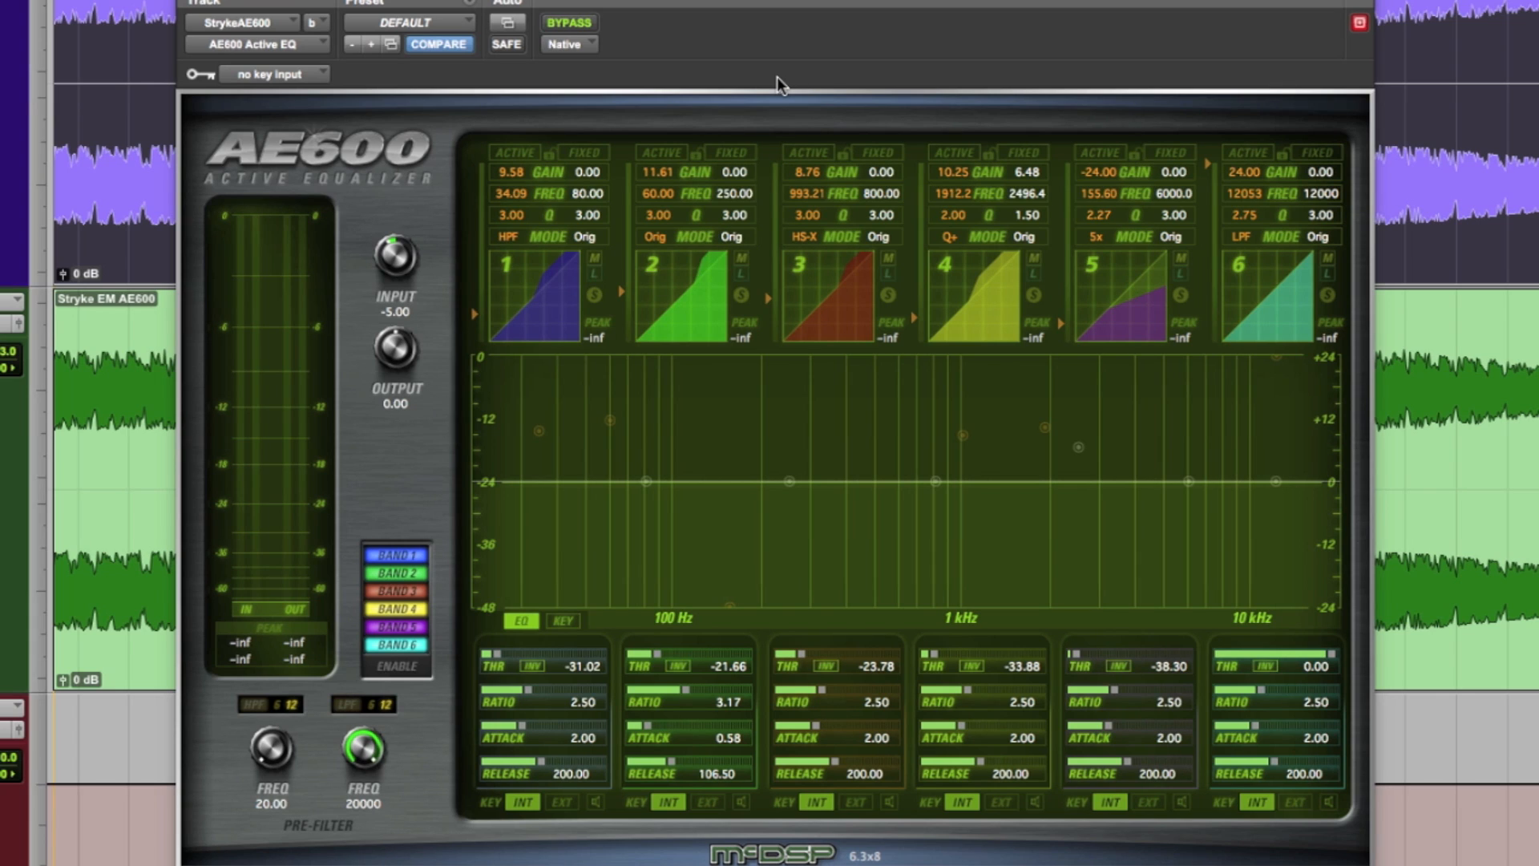
mouse_move(784, 101)
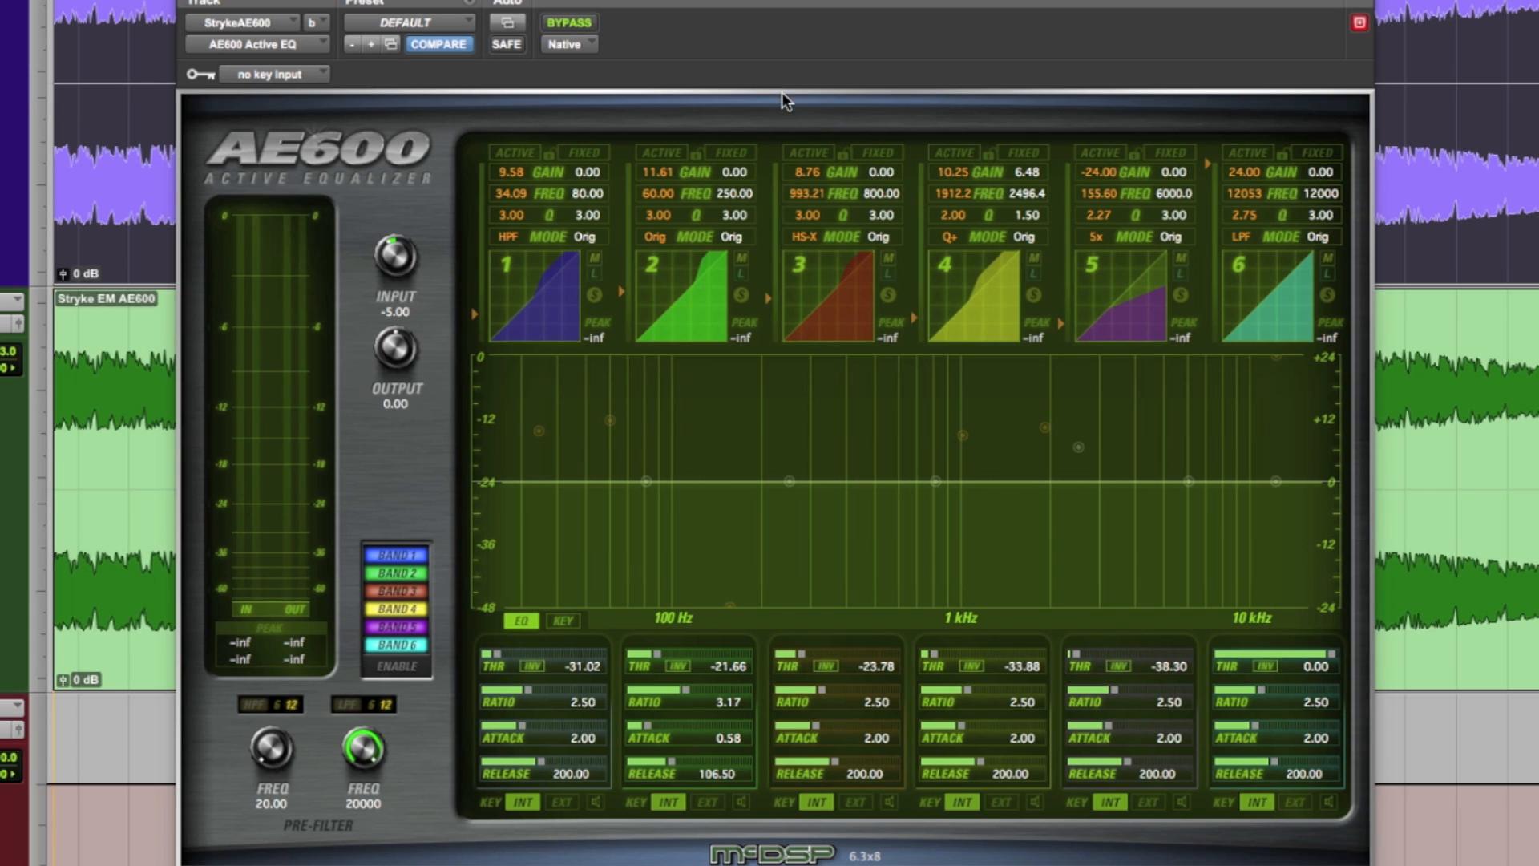
Engage band 2's 60 Hz boost, band 3's high shelf, band 4's 2 kHz boost and band 1's active curve.
click(659, 152)
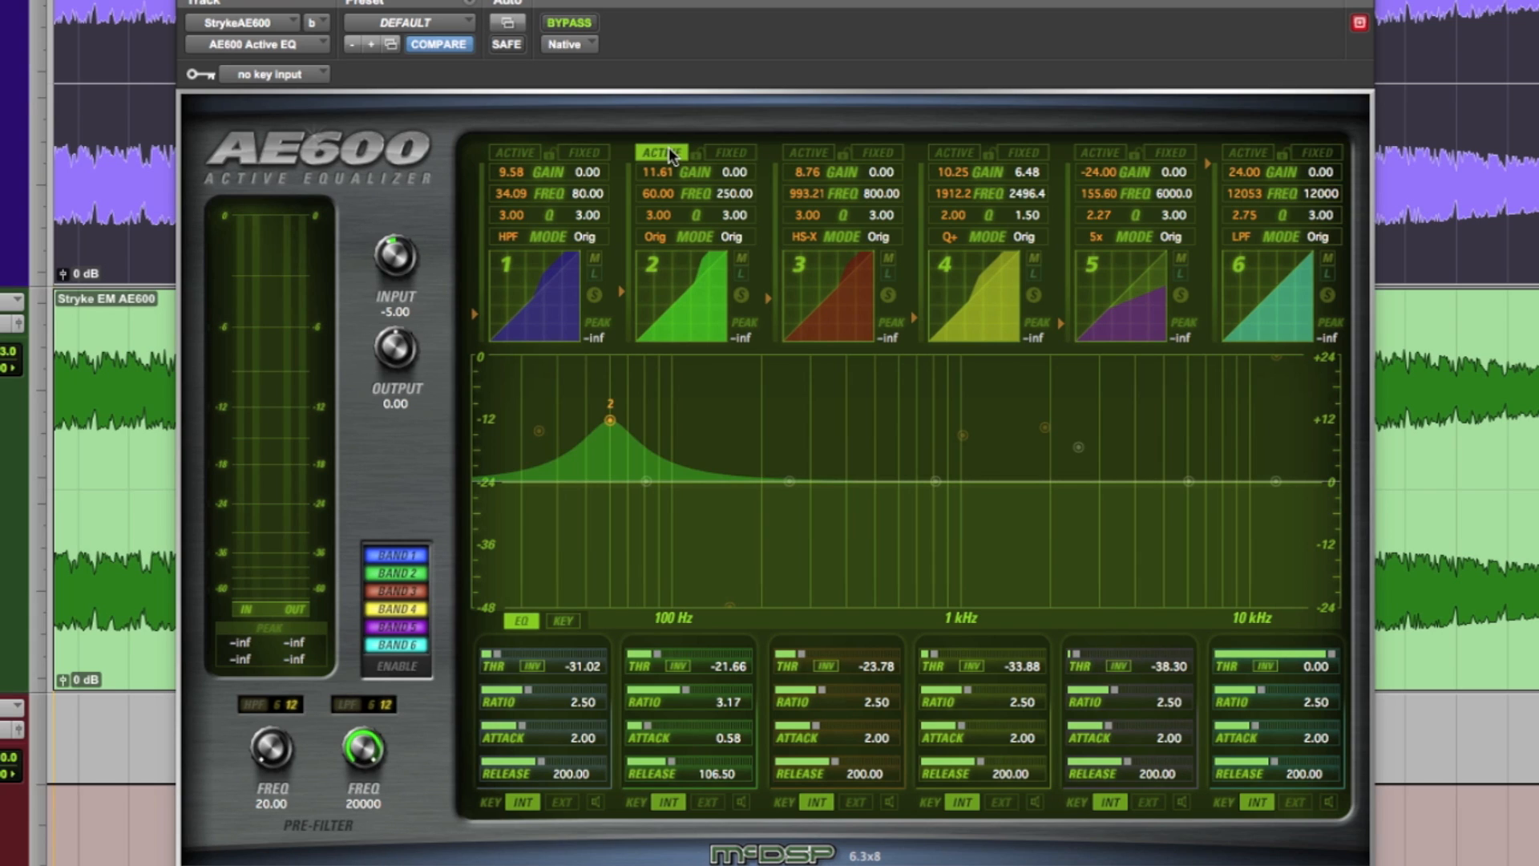
mouse_move(813, 155)
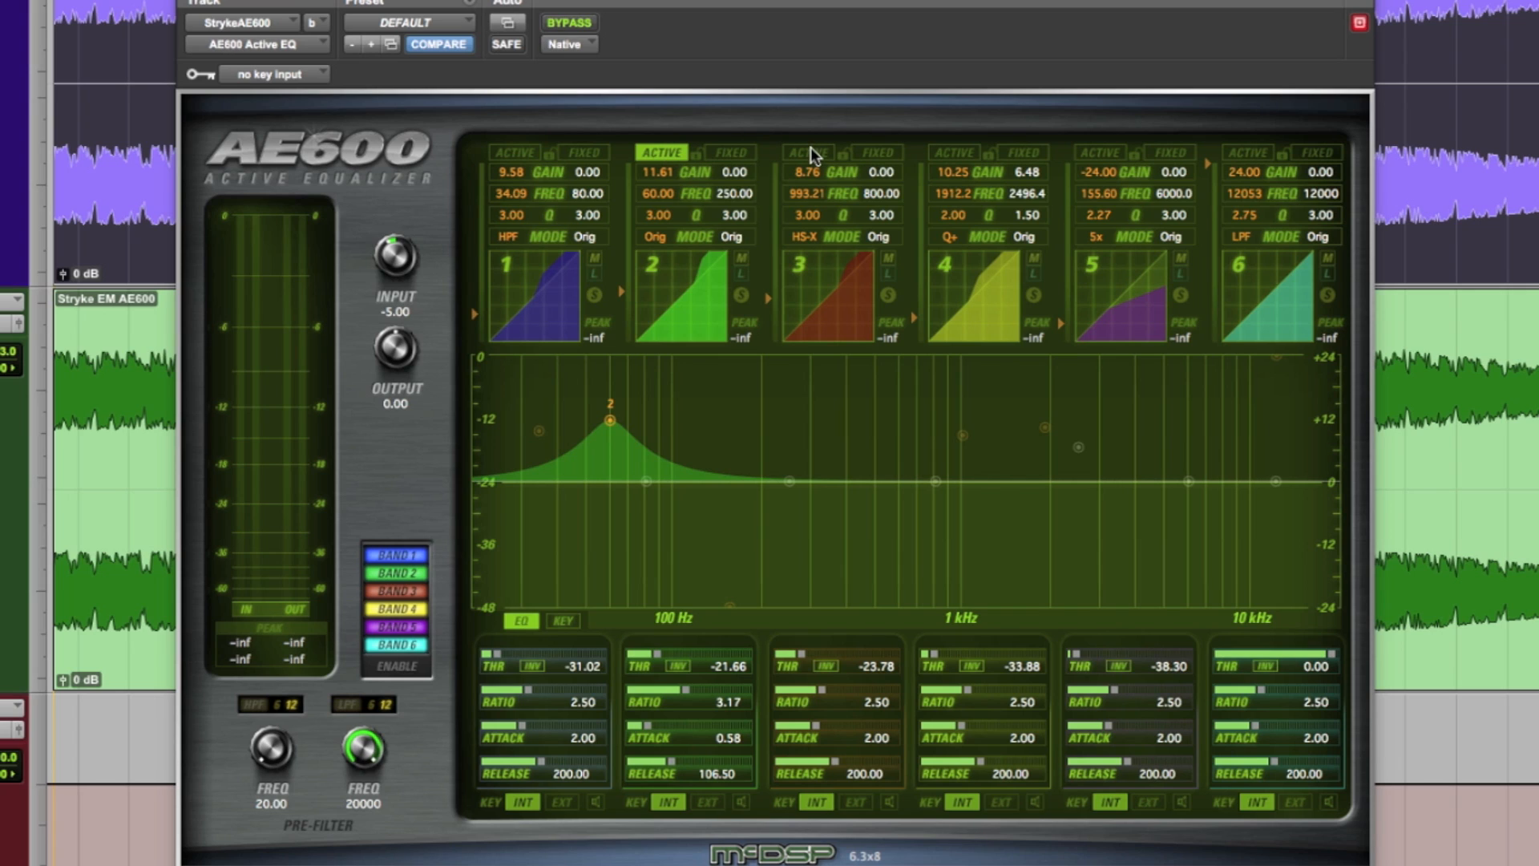
click(808, 153)
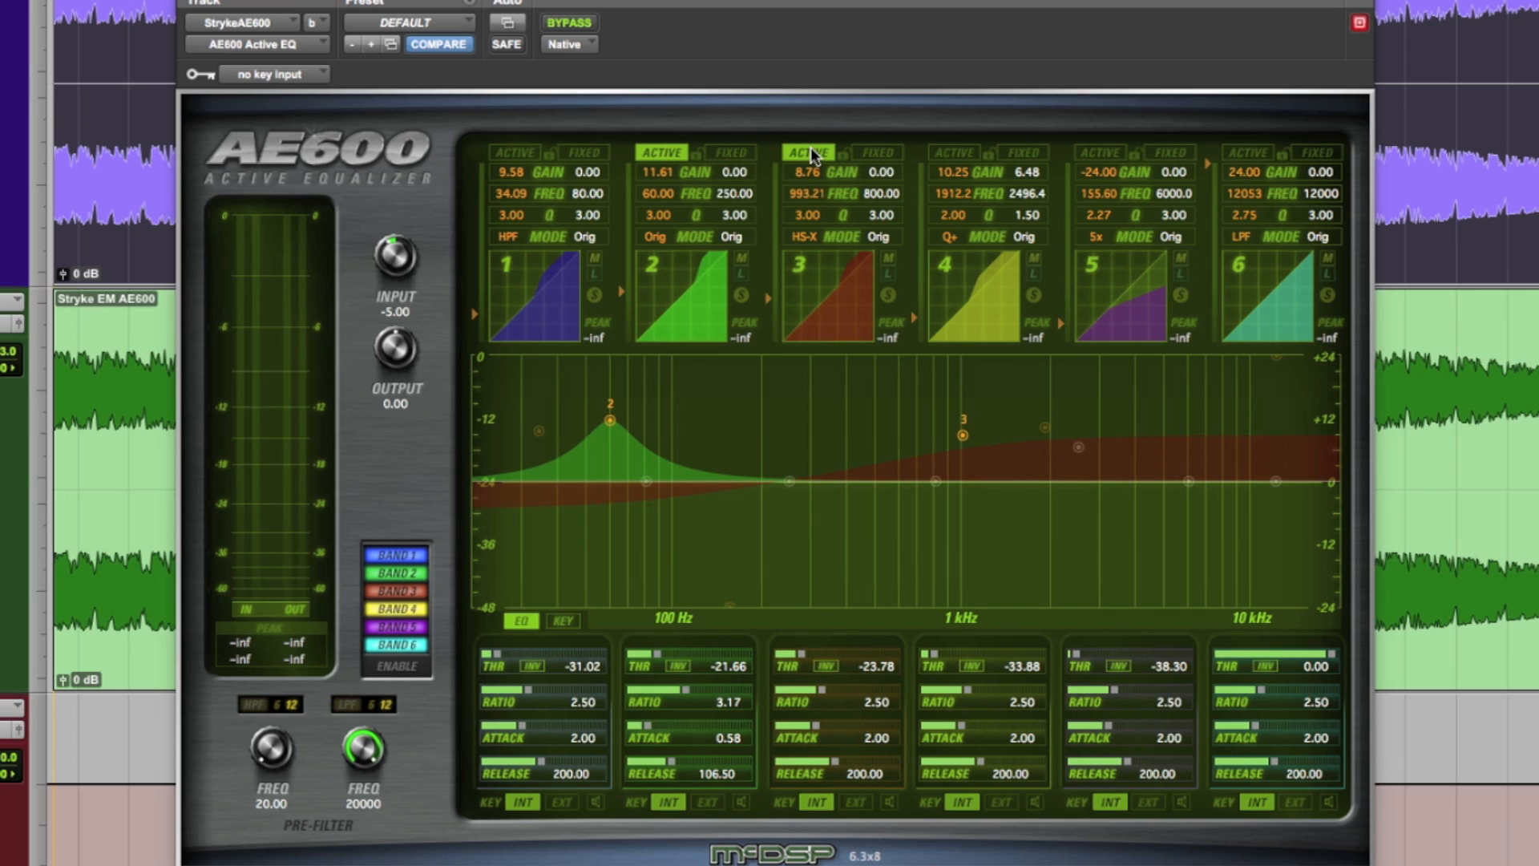
mouse_move(821, 130)
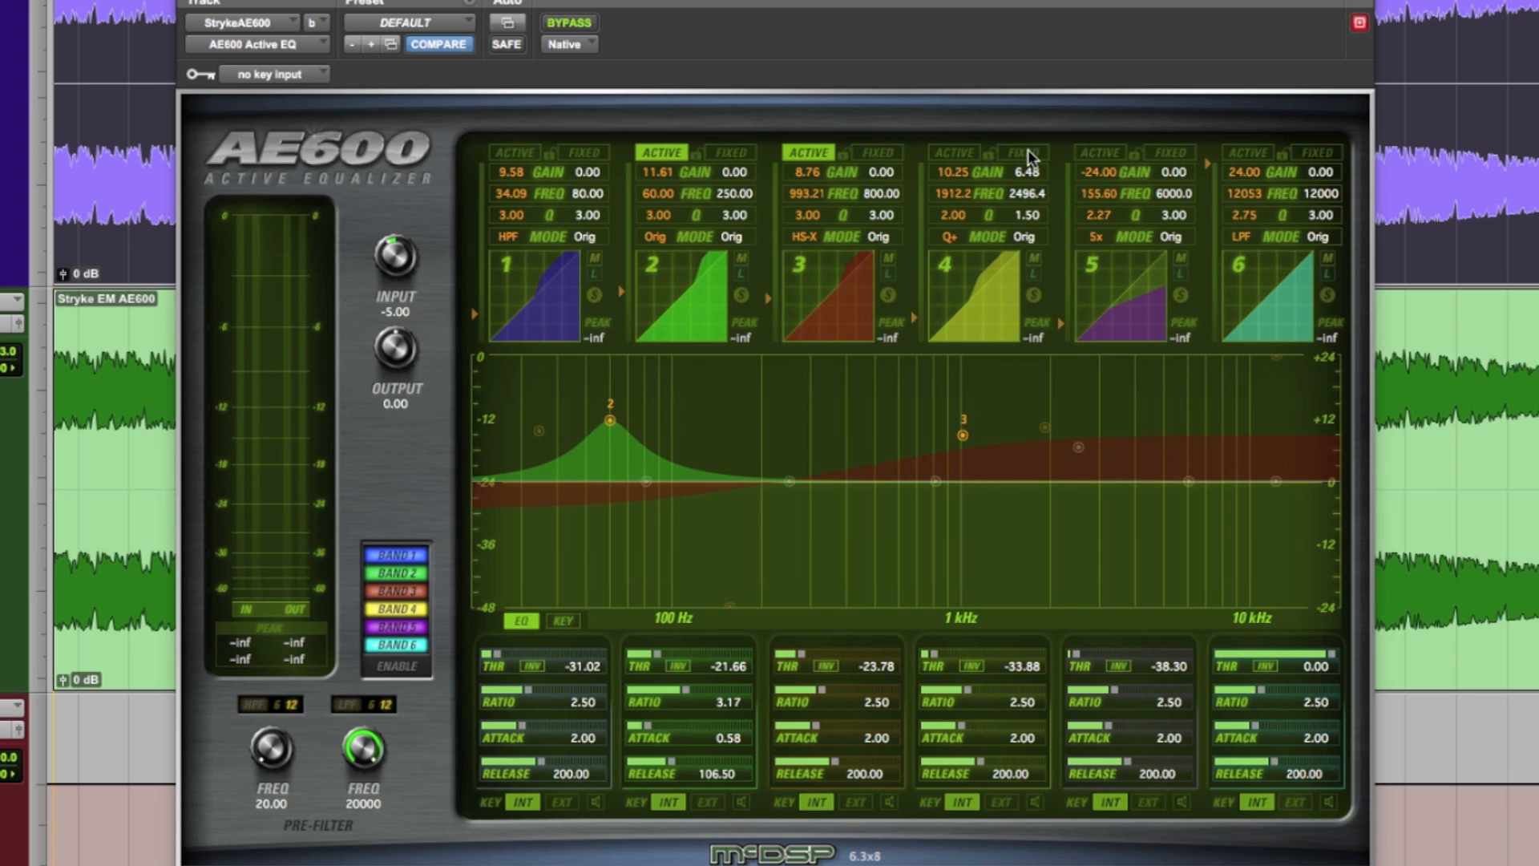
click(1022, 152)
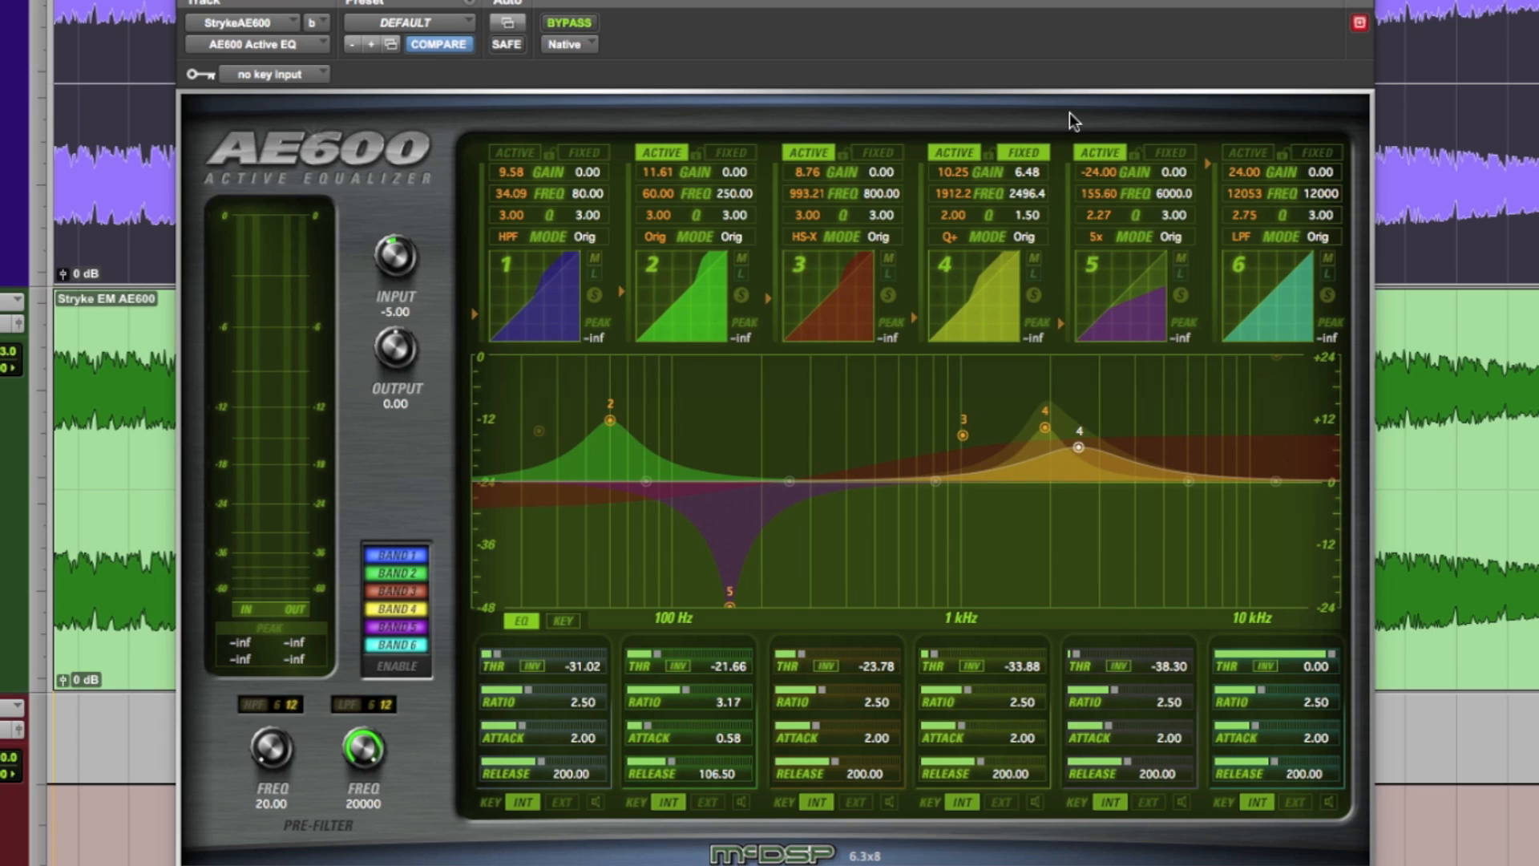
mouse_move(514, 157)
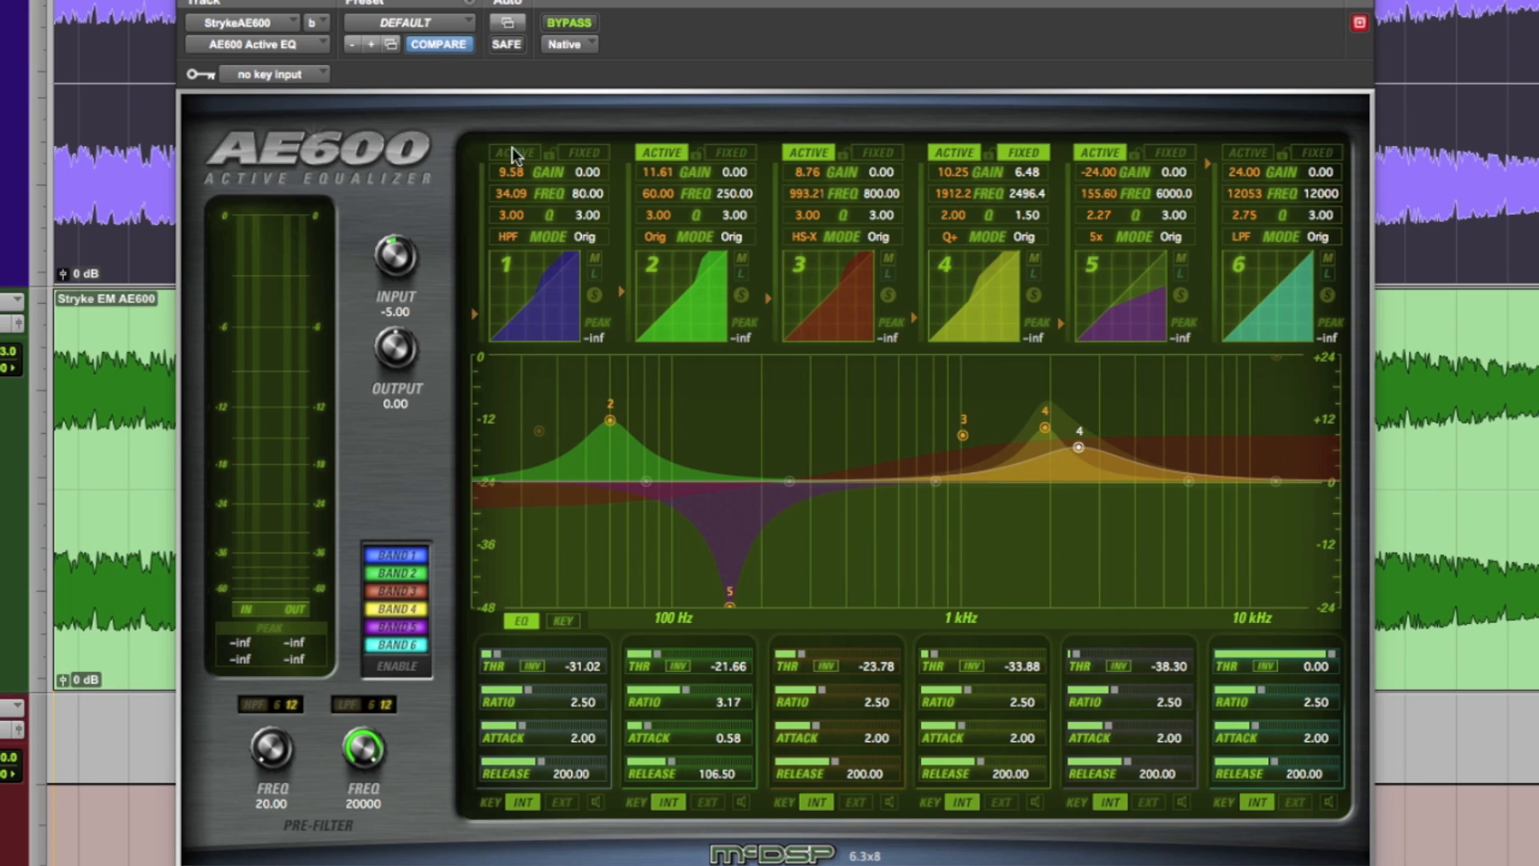
click(515, 153)
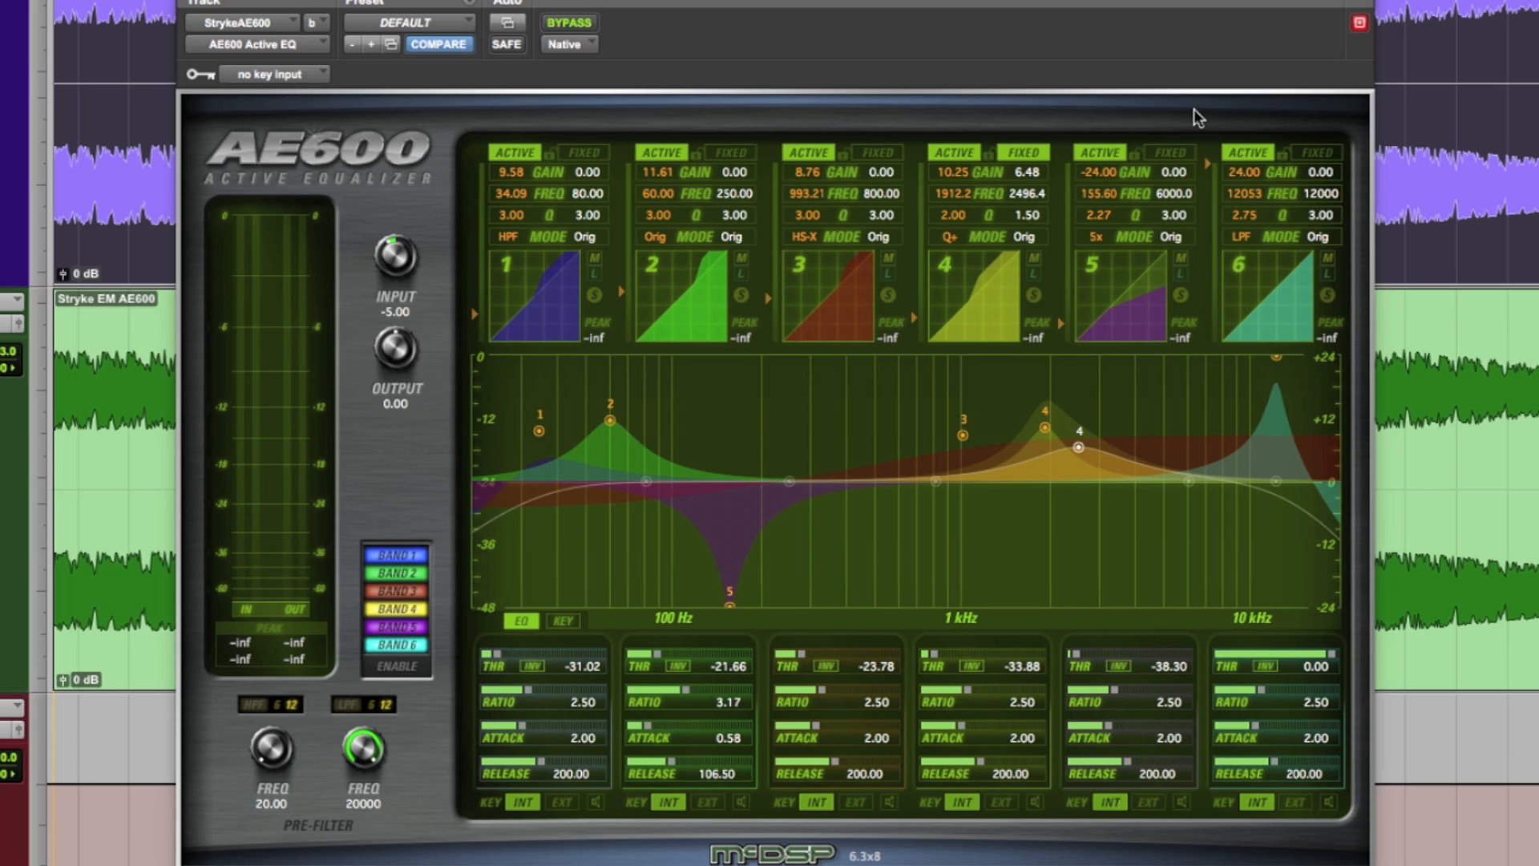
mouse_move(863, 96)
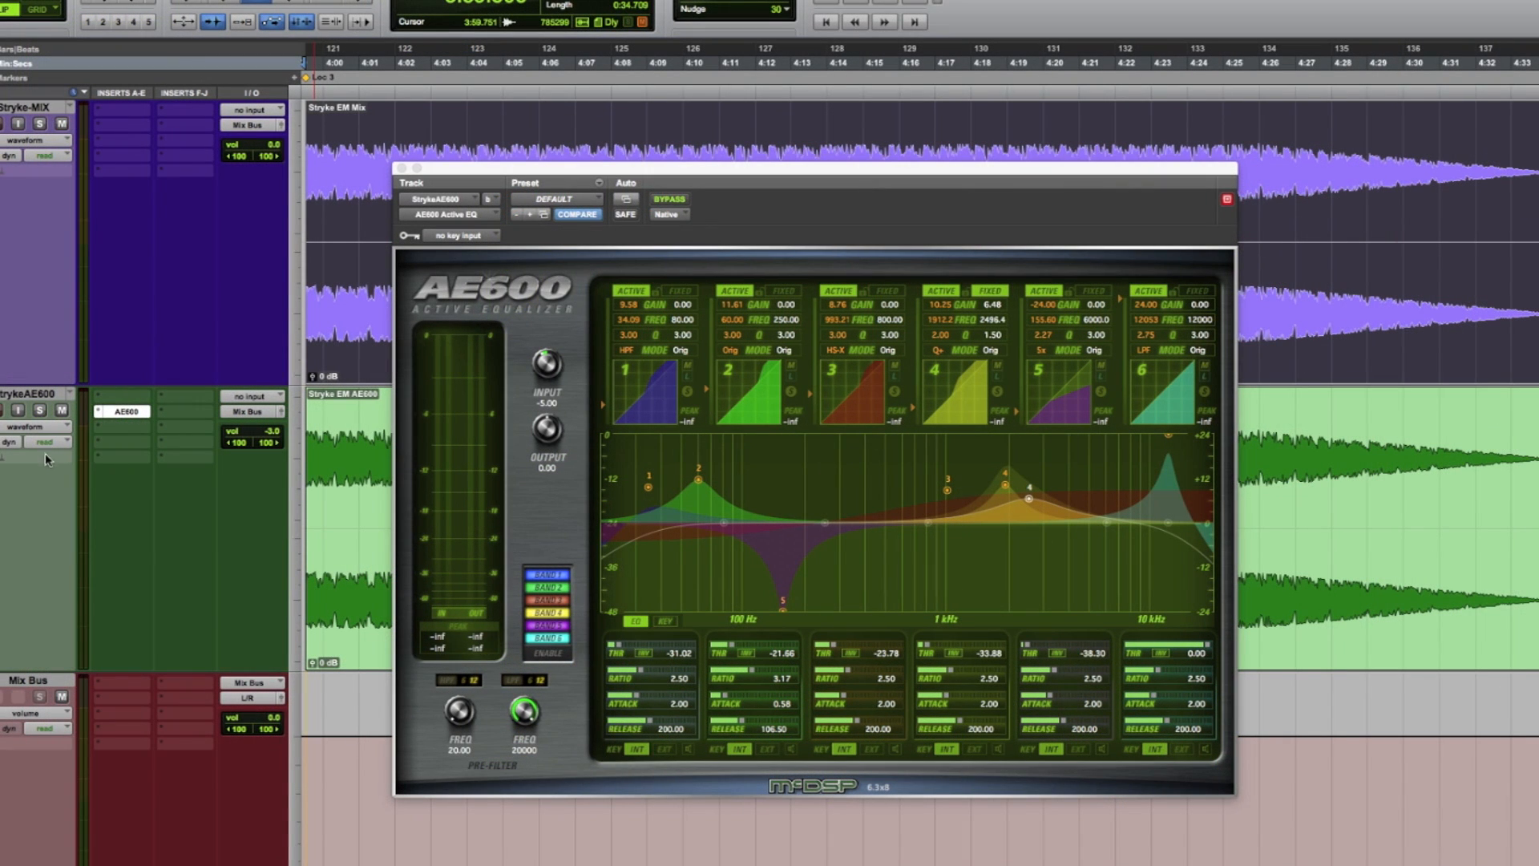
mouse_move(51, 470)
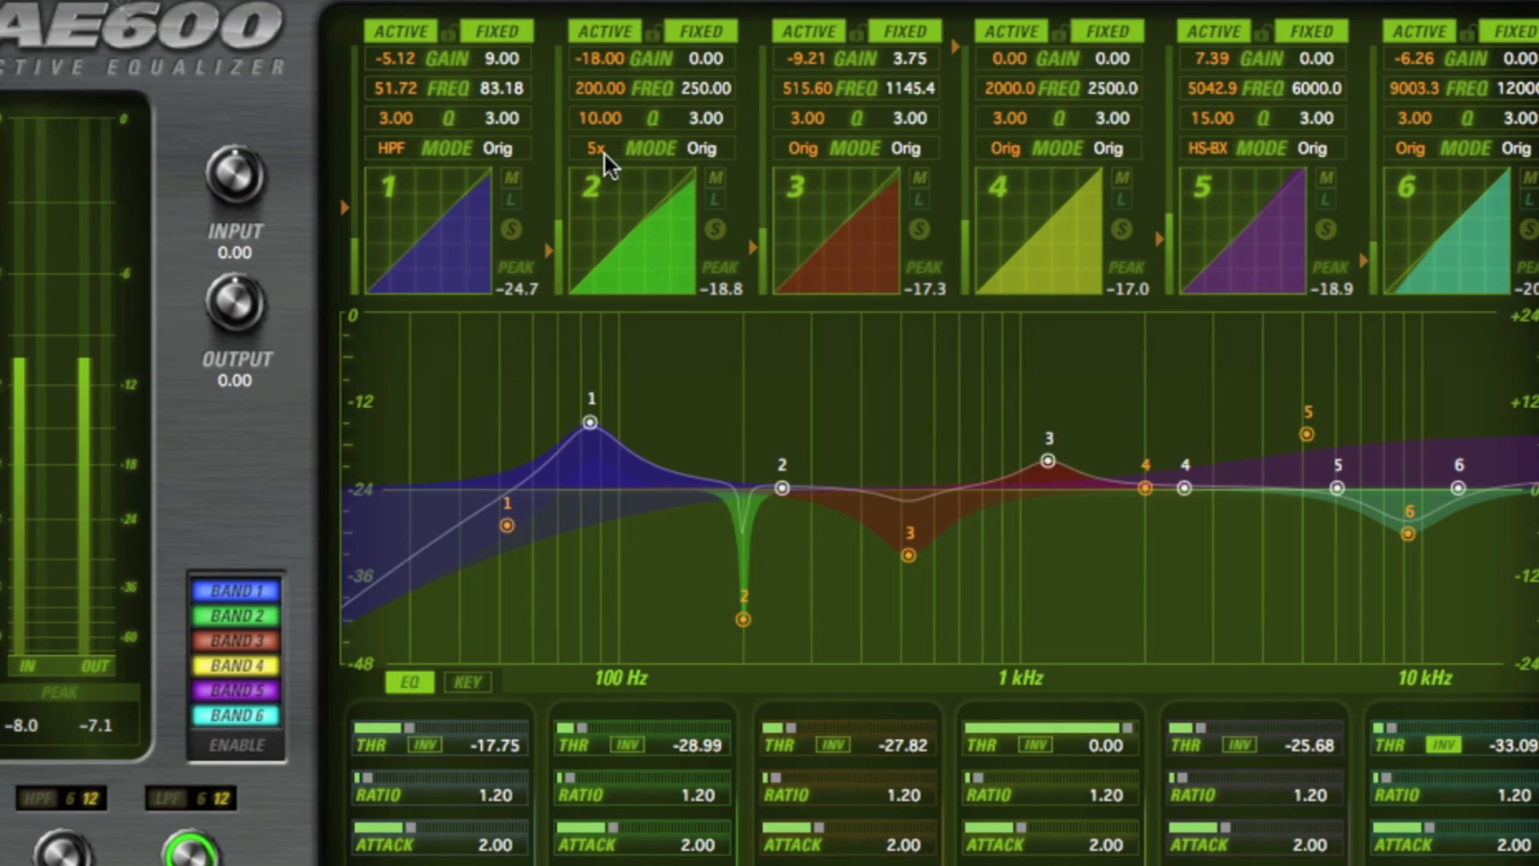
Set band 2's filter mode to Q+ so its 200 Hz notch broadens.
click(596, 148)
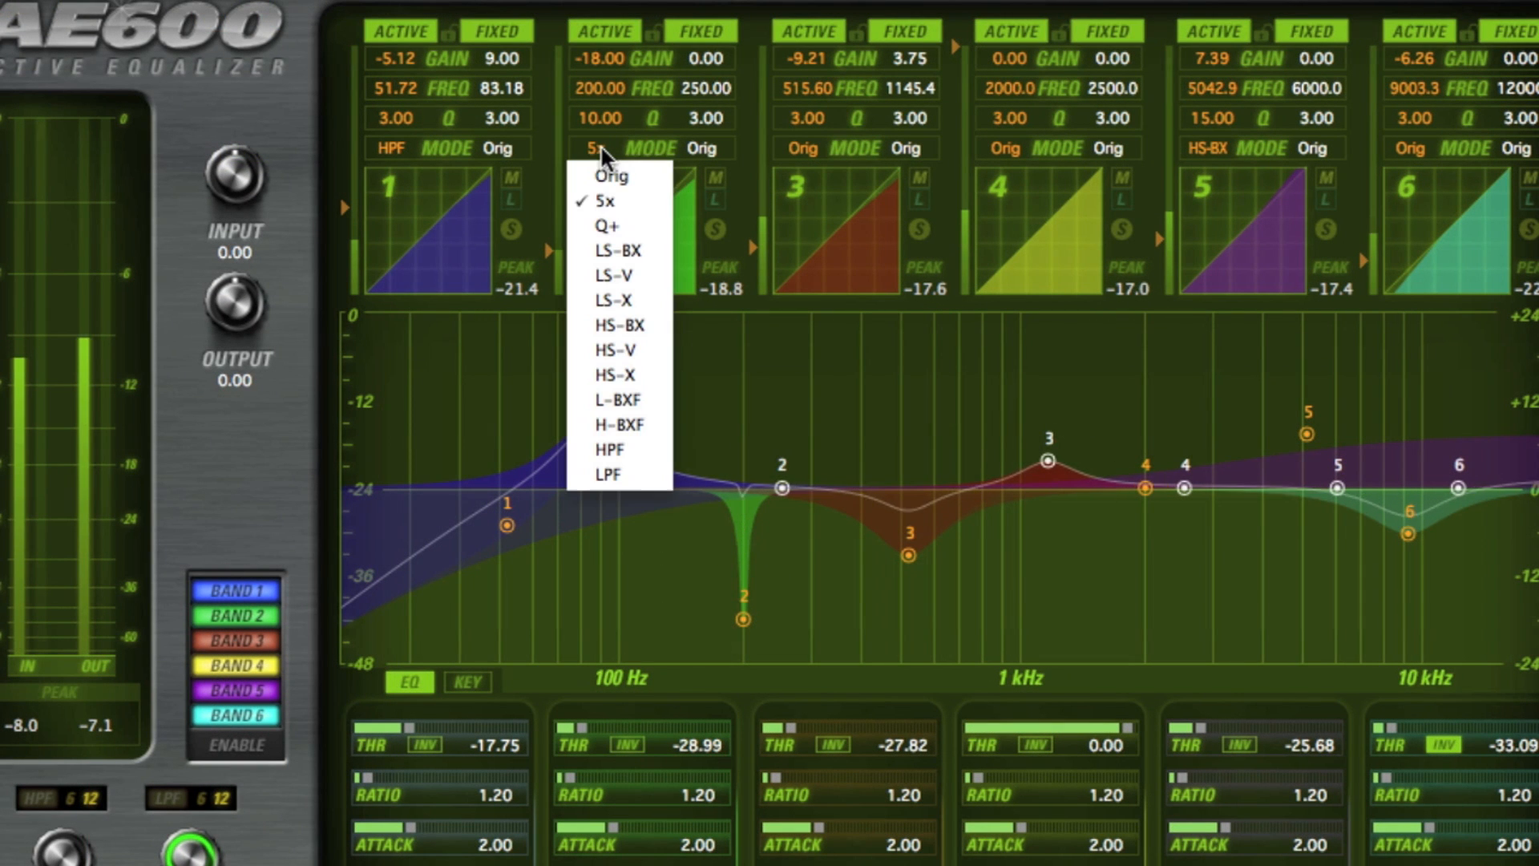
click(606, 224)
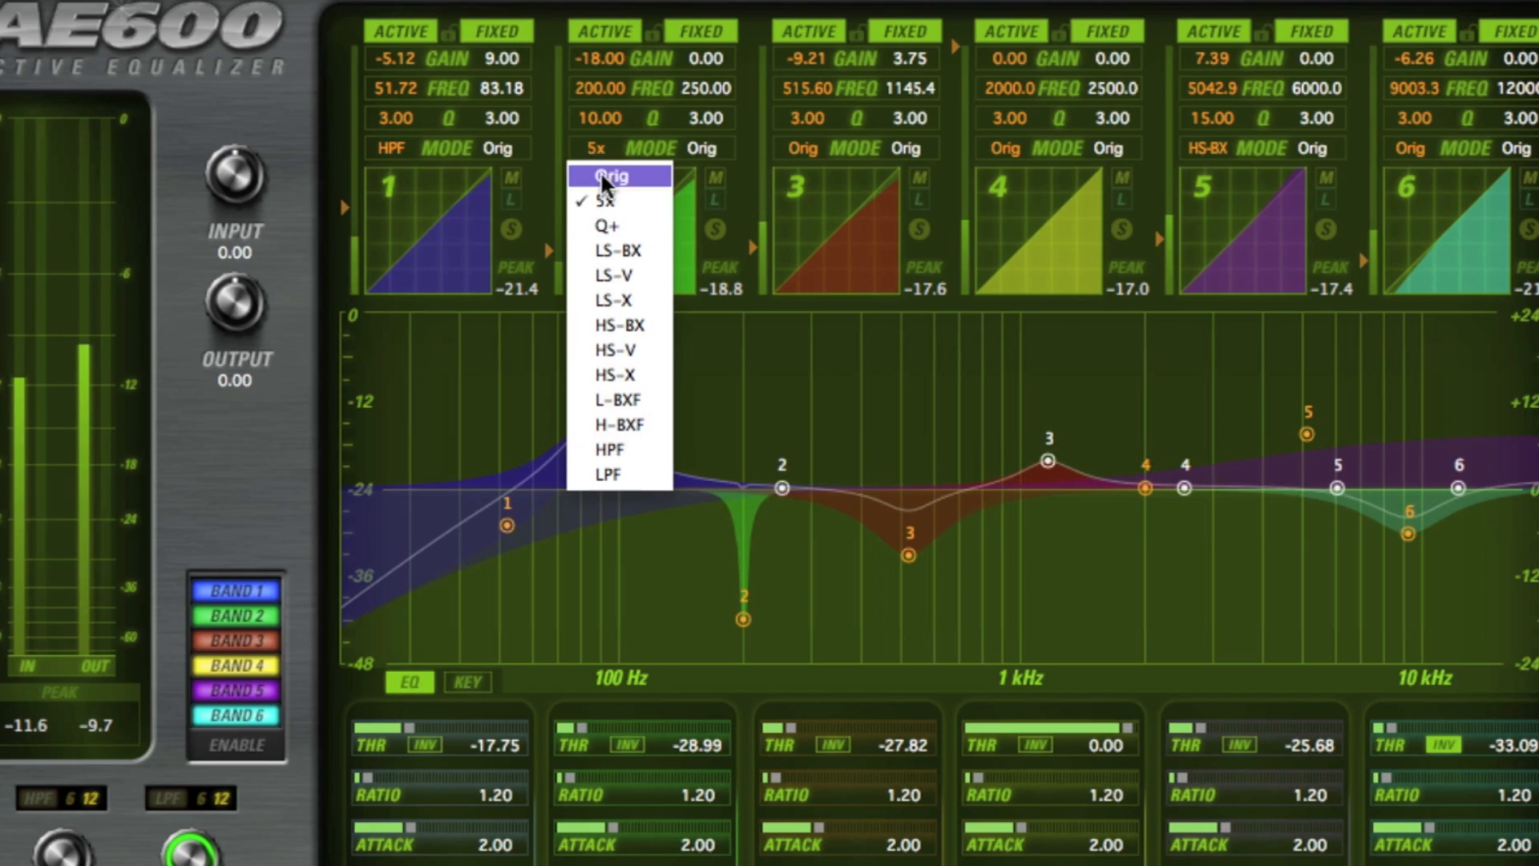
click(606, 225)
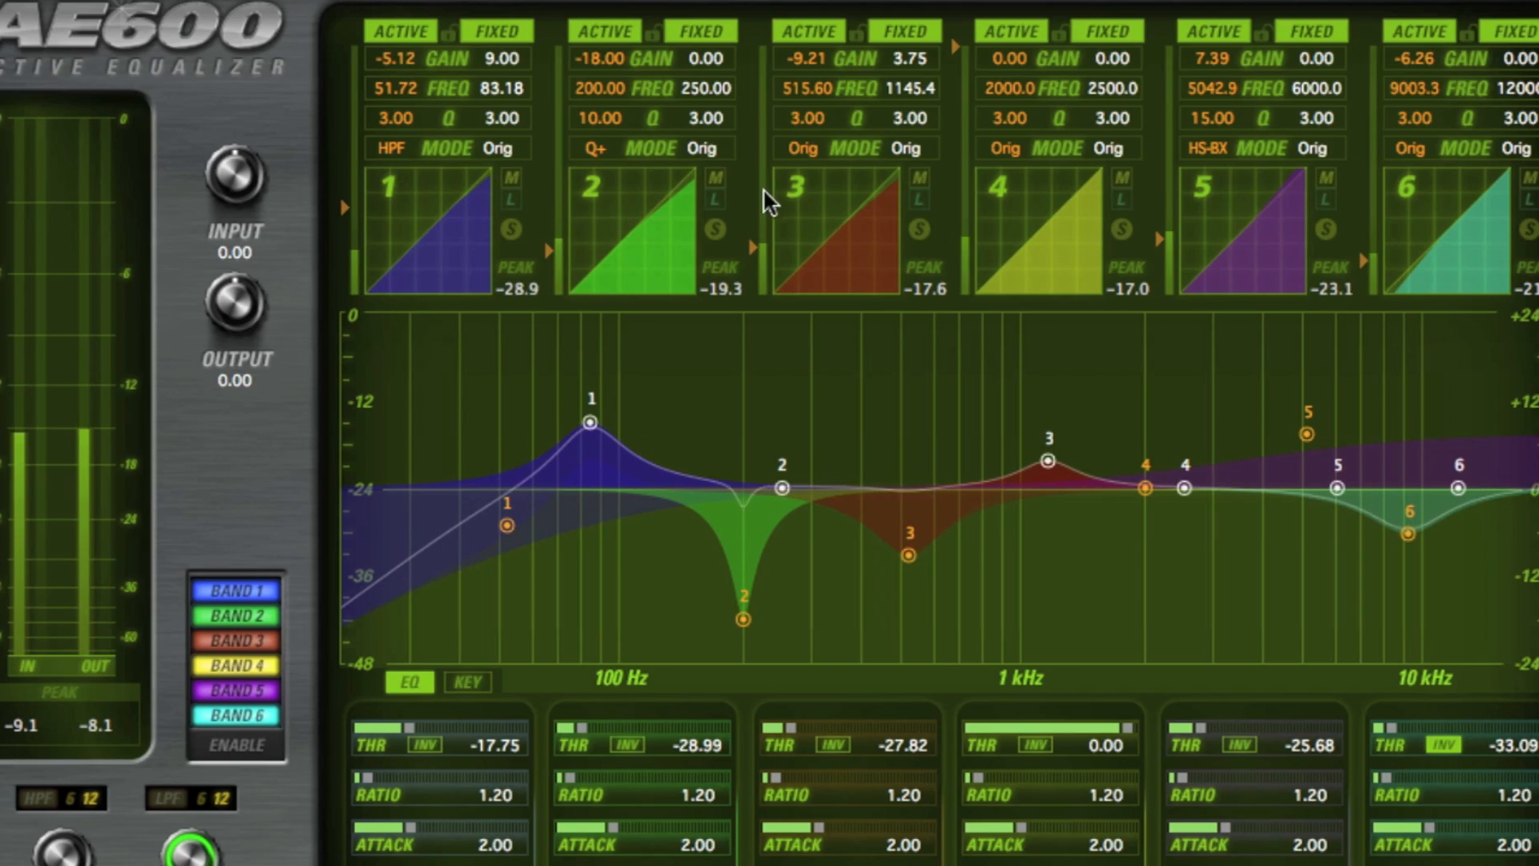